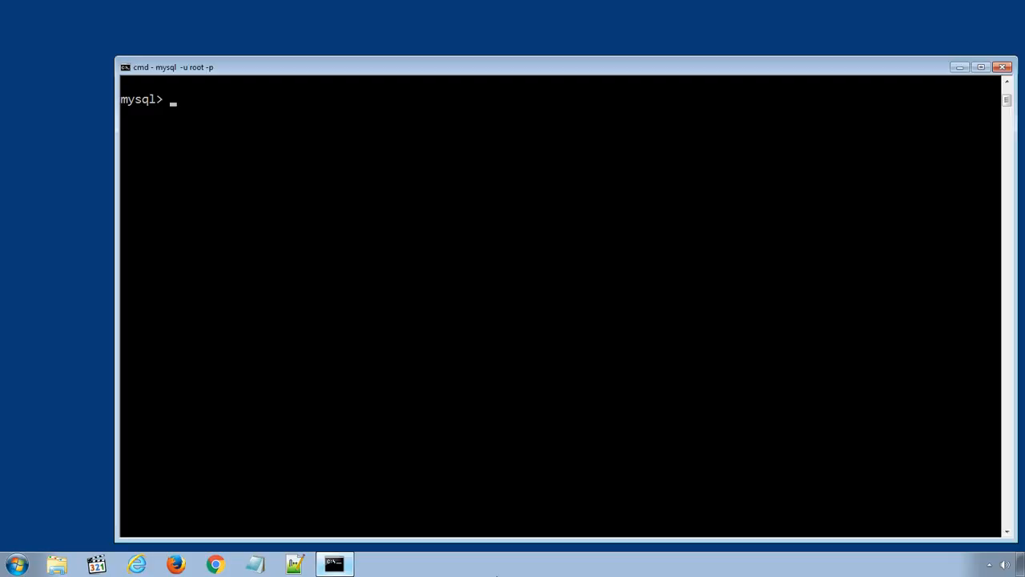
Use the school database and run SELECT * FROM students to show names, class and age.
{"action": "type", "text": "USE school;"}
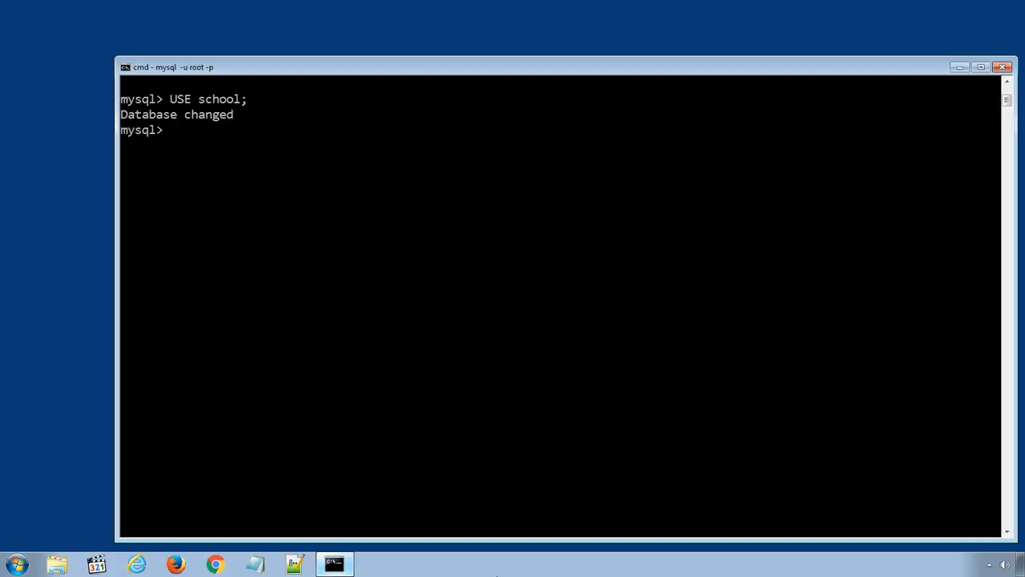
{"action": "type", "text": "SEL"}
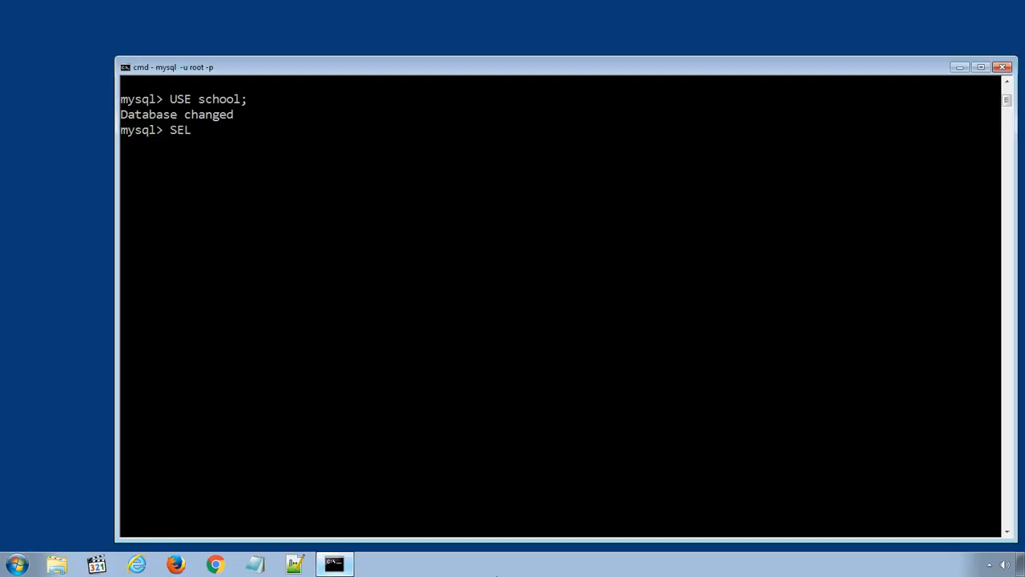
{"action": "type", "text": "ECT * FRO"}
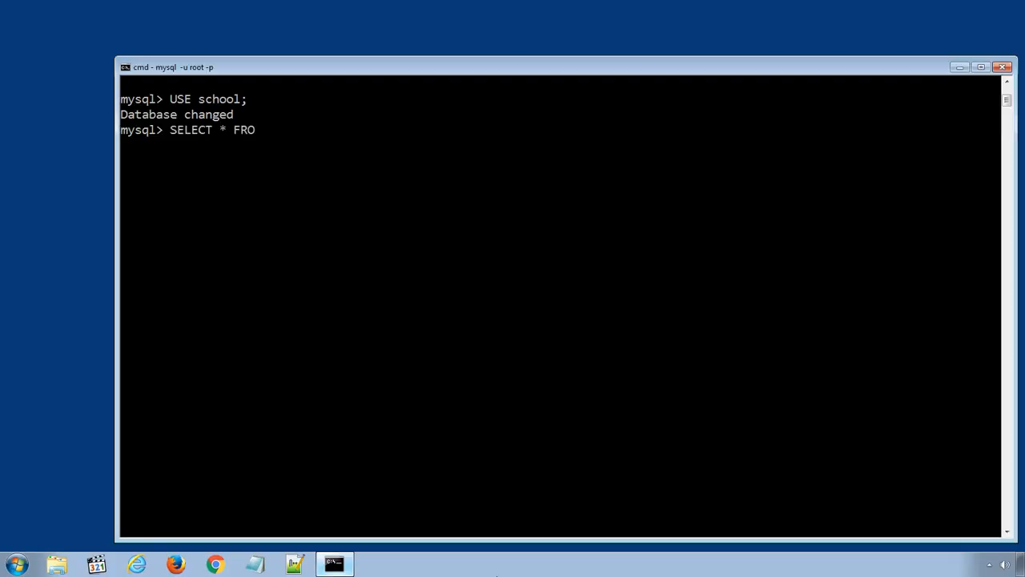
{"action": "type", "text": "M student"}
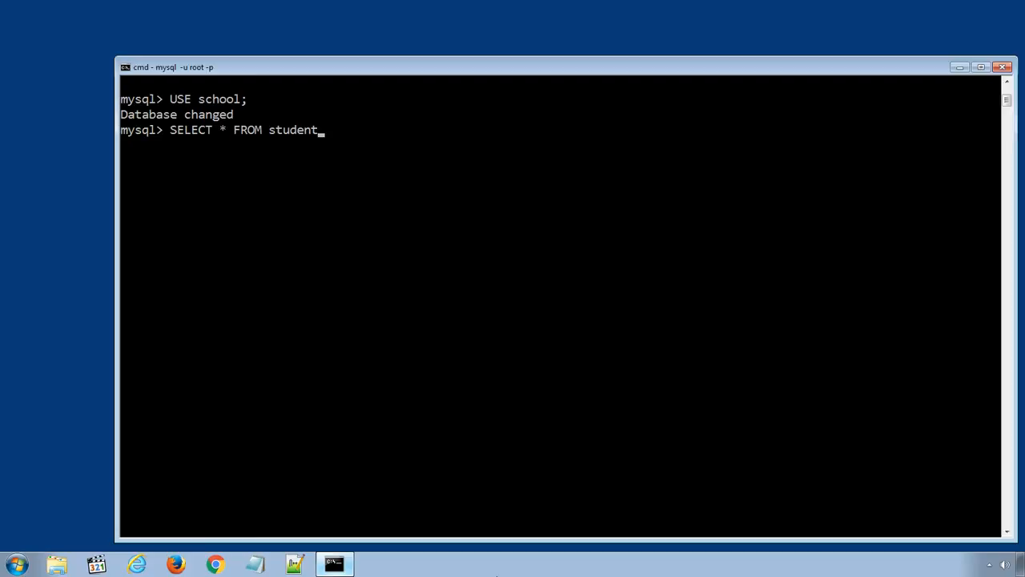
{"action": "key", "text": "Return"}
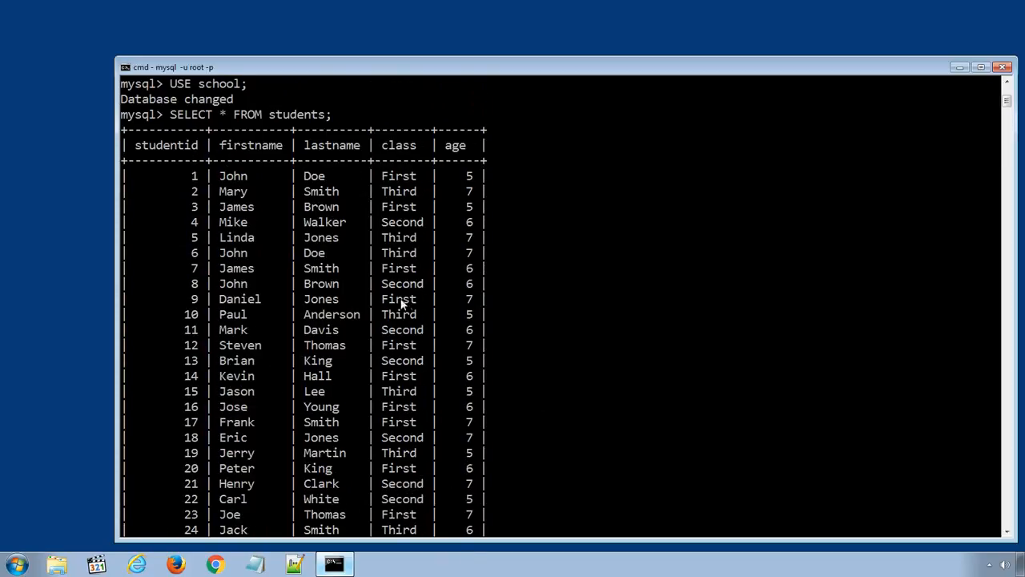
{"action": "scroll", "scroll_direction": "up", "scroll_amount": 3}
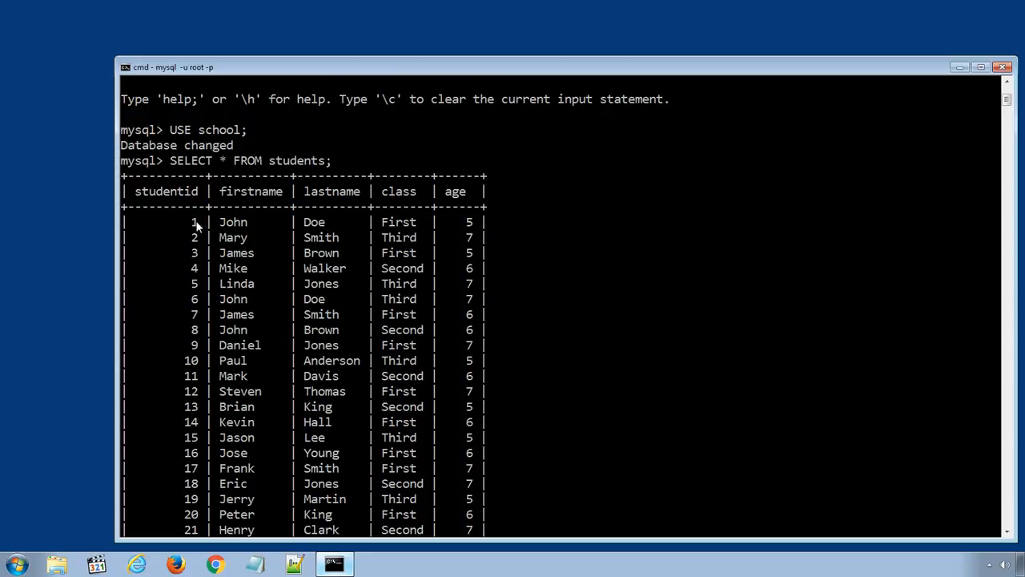
{"action": "mouse_move", "coordinate": [398, 236]}
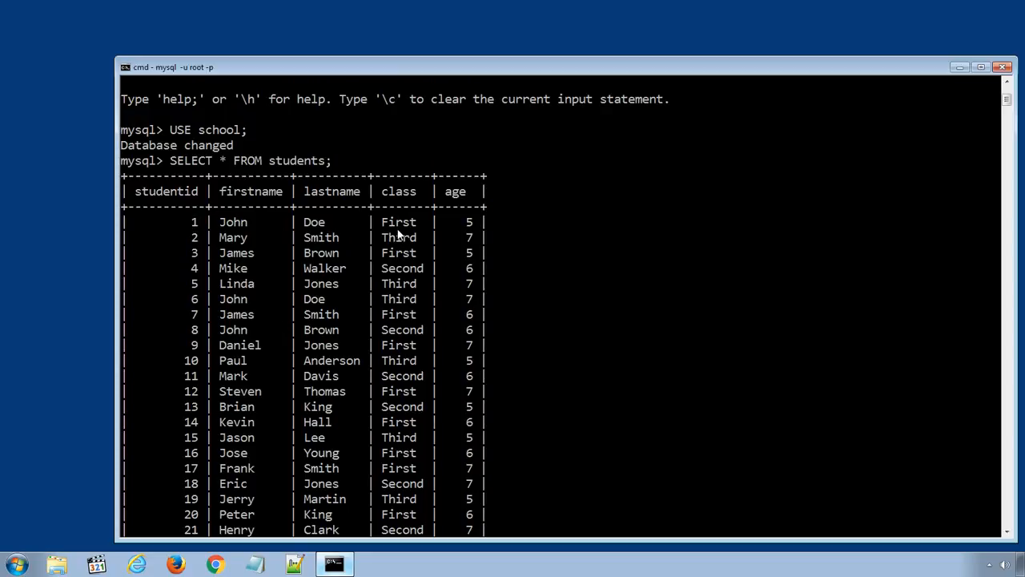
{"action": "mouse_move", "coordinate": [404, 226]}
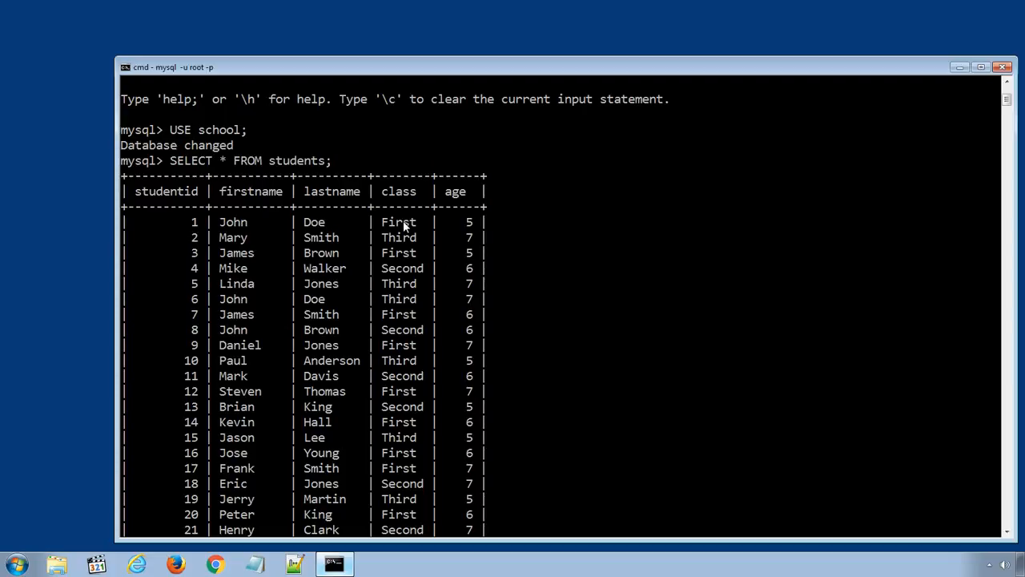
{"action": "scroll", "scroll_direction": "down", "scroll_amount": 3}
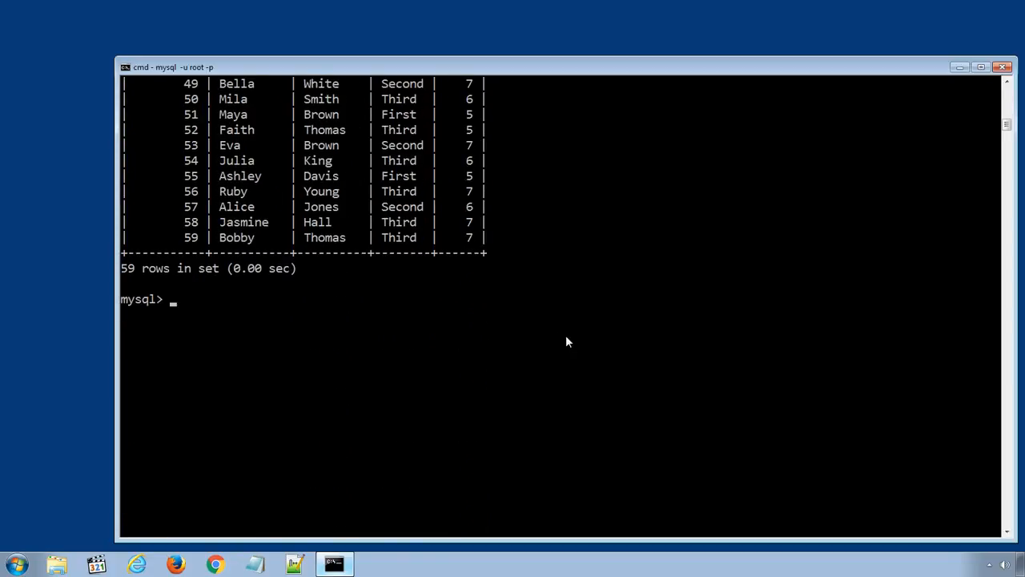
{"action": "mouse_move", "coordinate": [416, 573]}
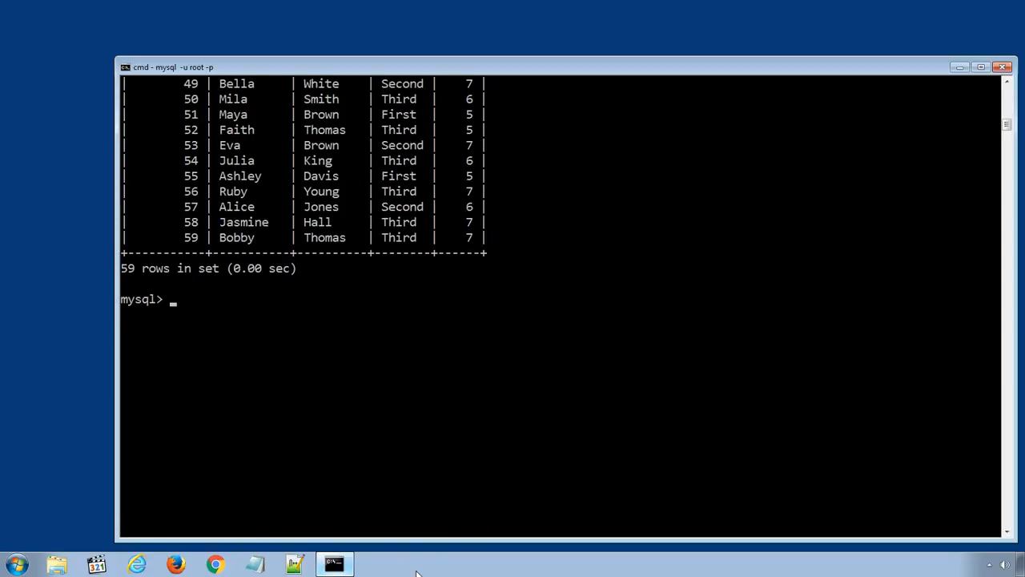
Draft UPDATE students SET class = 'Second' WHERE studentid = 1, then erase the studentid condition.
{"action": "type", "text": "UPDATE"}
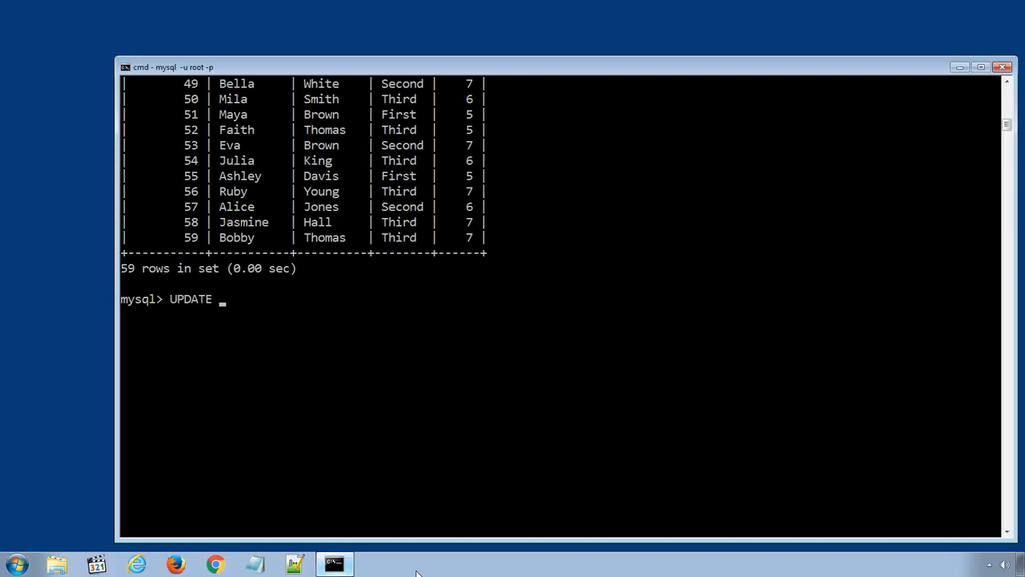
{"action": "type", "text": "students"}
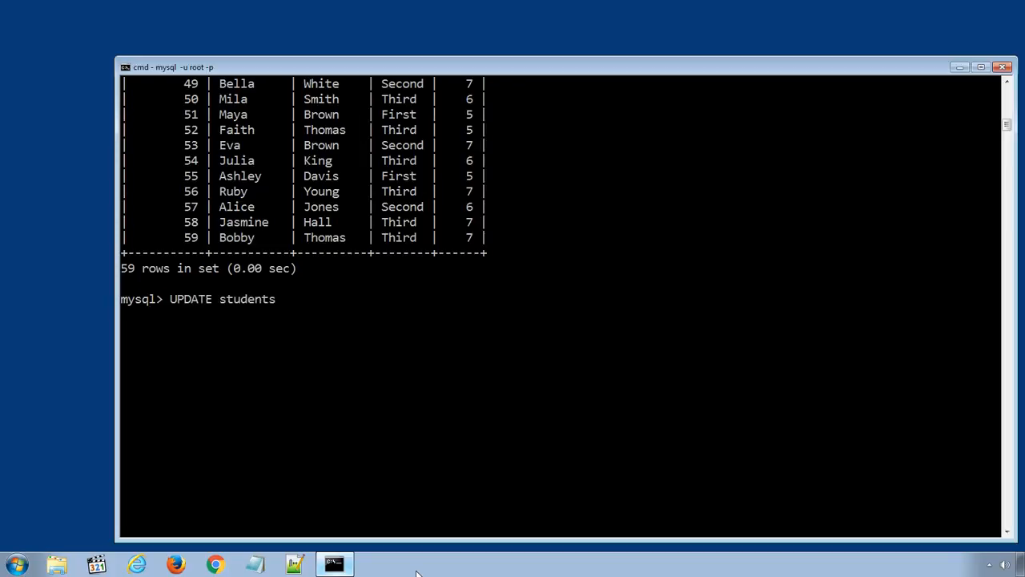
{"action": "type", "text": "SET c"}
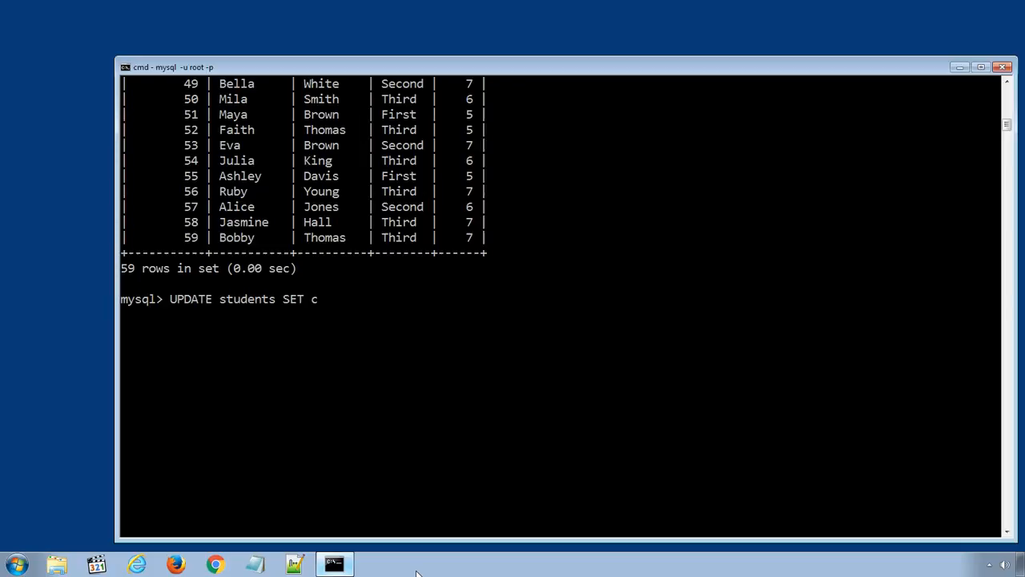
{"action": "type", "text": "lass = '"}
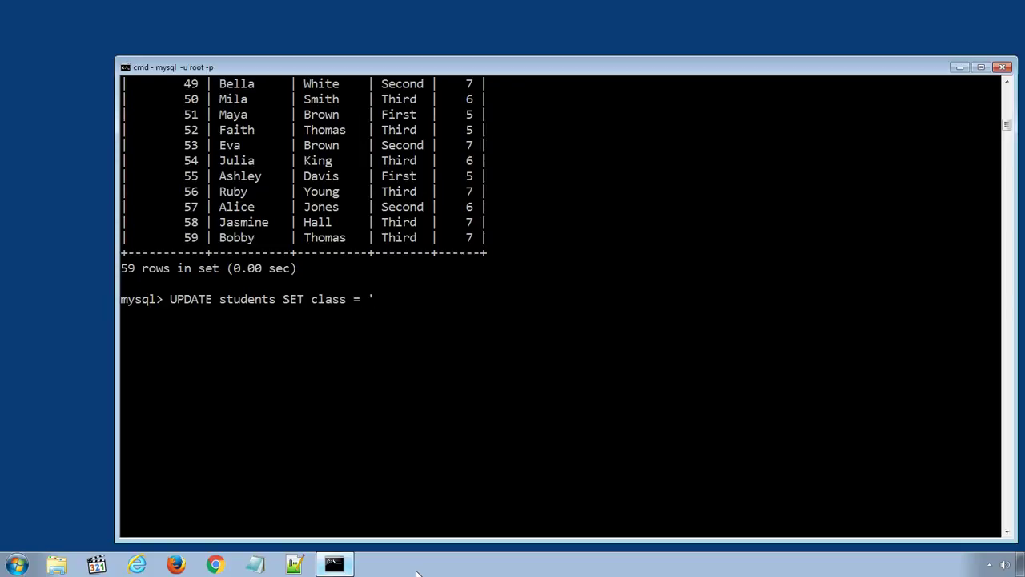
{"action": "type", "text": "Seco"}
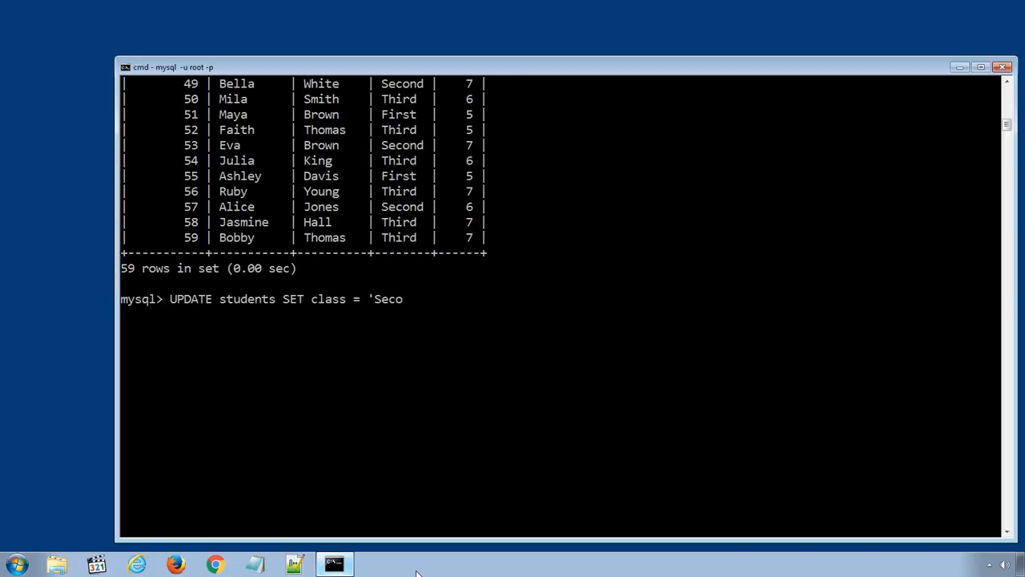
{"action": "type", "text": "nd'"}
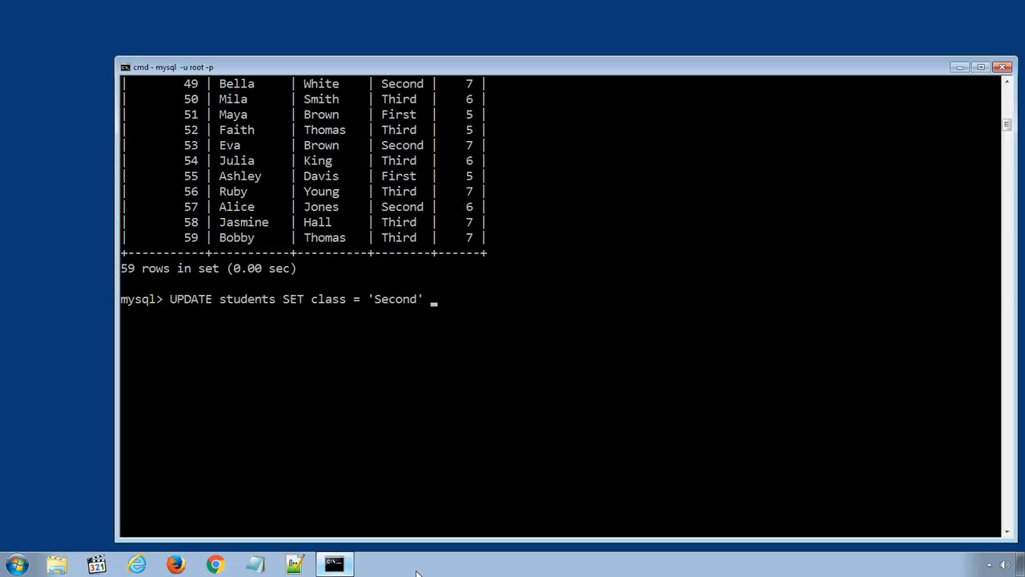
{"action": "type", "text": "WHERE"}
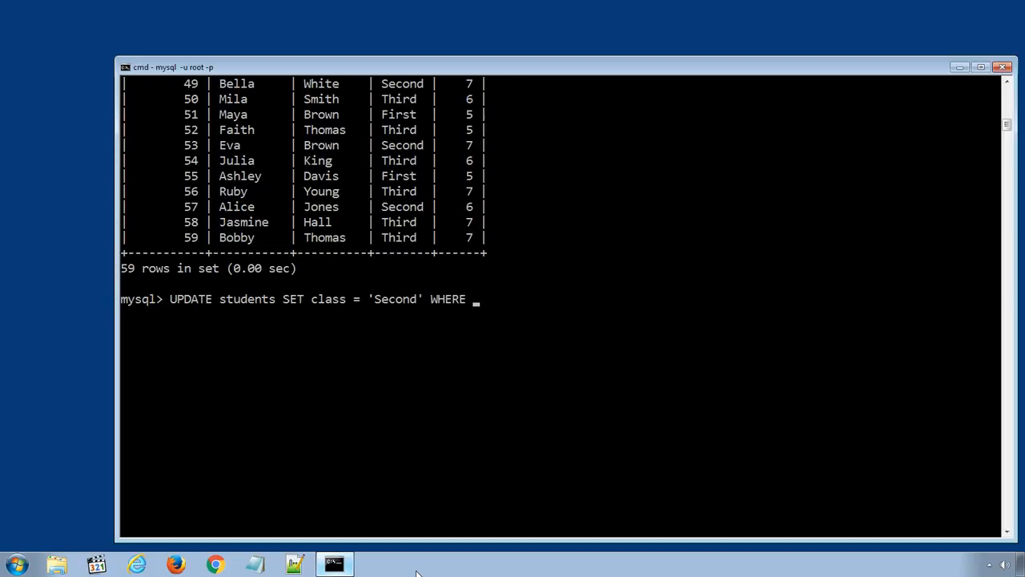
{"action": "type", "text": "studentid"}
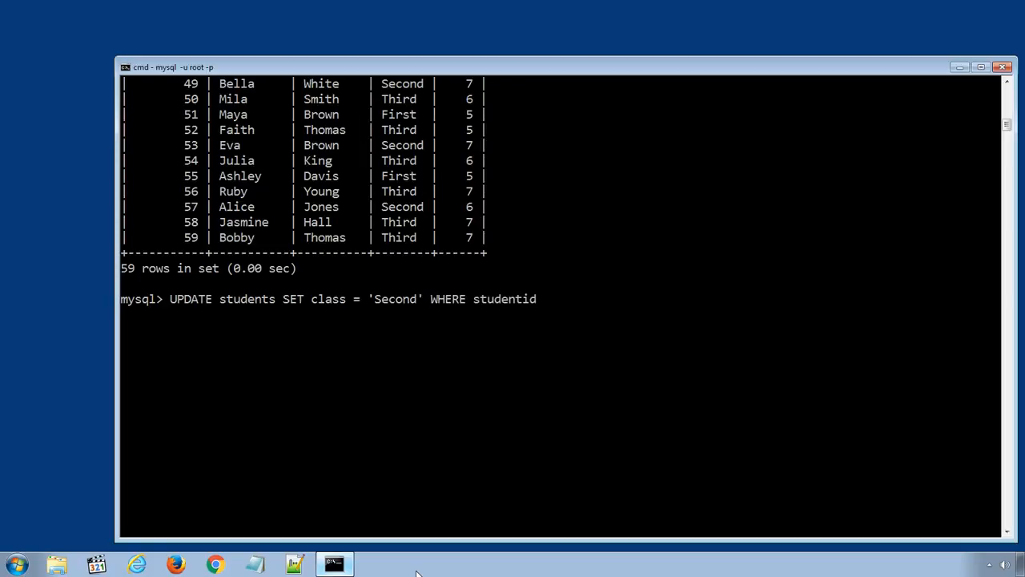
{"action": "type", "text": "= 1;"}
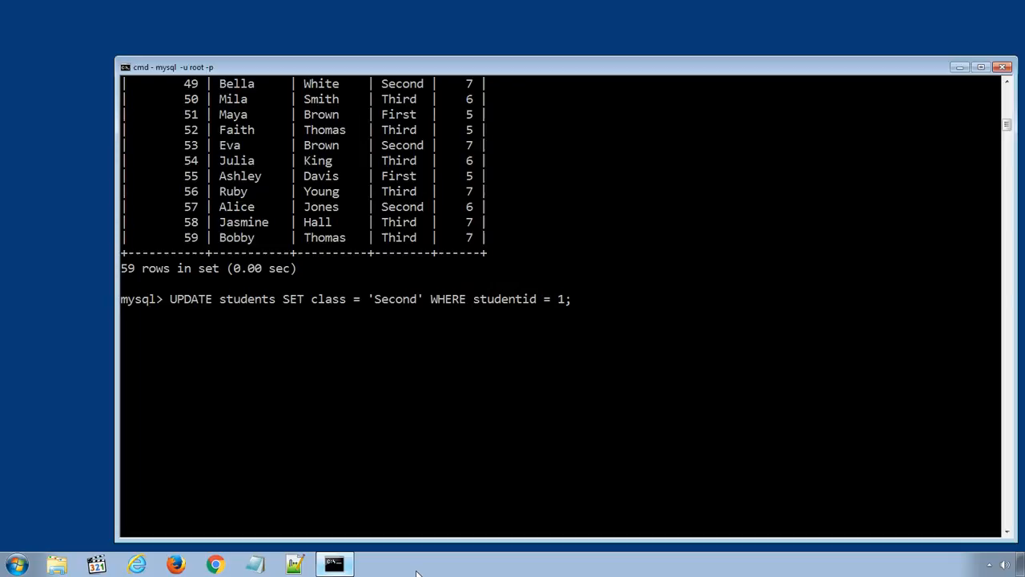
{"action": "key", "text": "Backspace"}
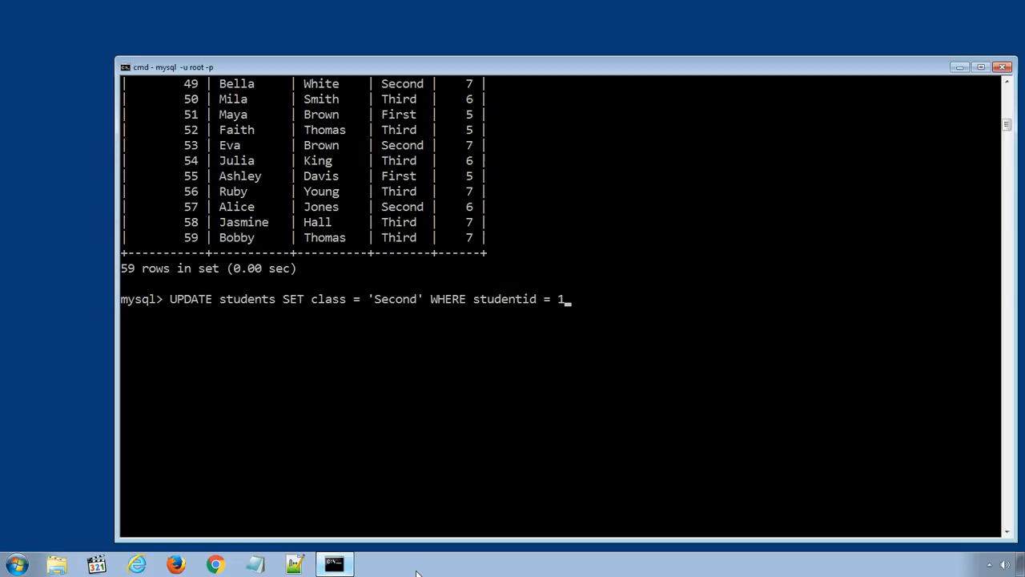
{"action": "key", "text": "Backspace"}
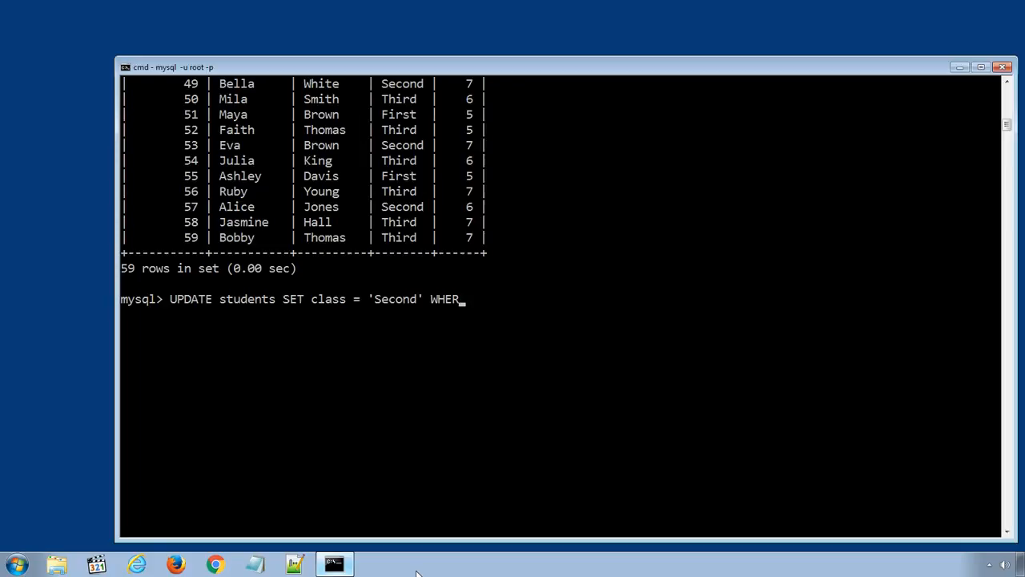
Rewrite the condition as WHERE firstname = 'John' AND lastname = 'Doe', correcting a typo.
{"action": "type", "text": "E"}
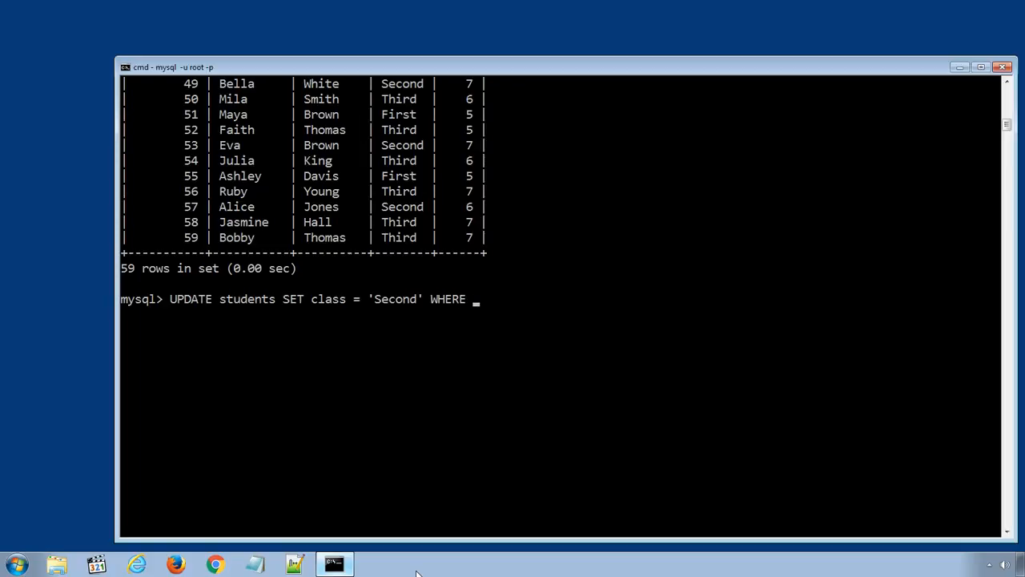
{"action": "type", "text": "firstname"}
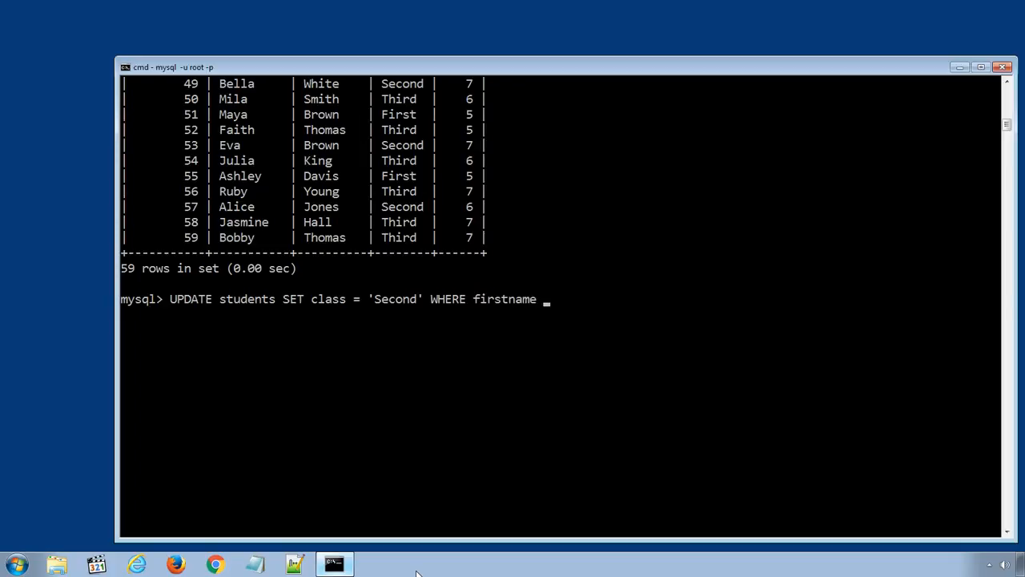
{"action": "type", "text": "= 'Jog"}
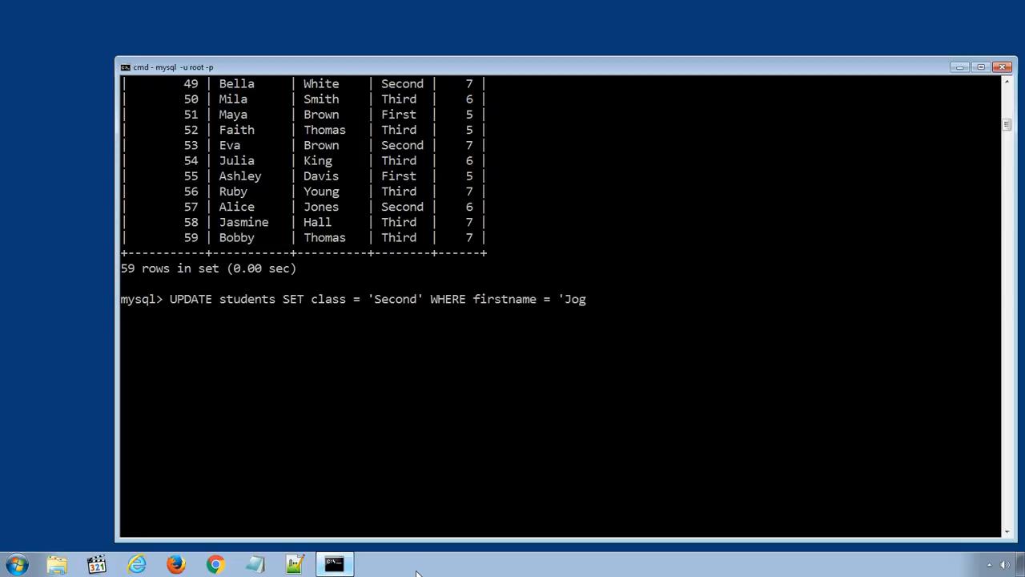
{"action": "type", "text": "hn' AN"}
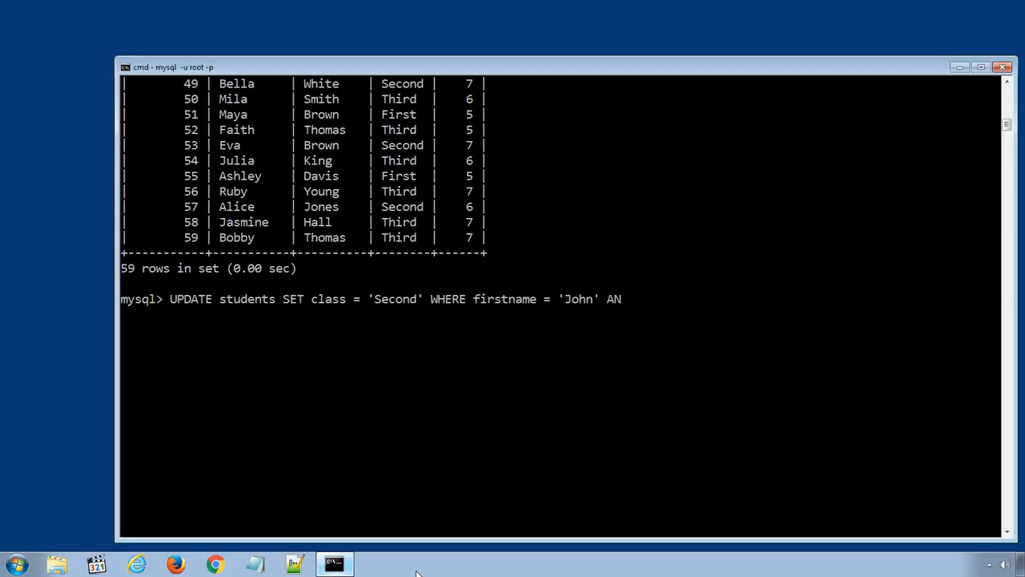
{"action": "type", "text": "and"}
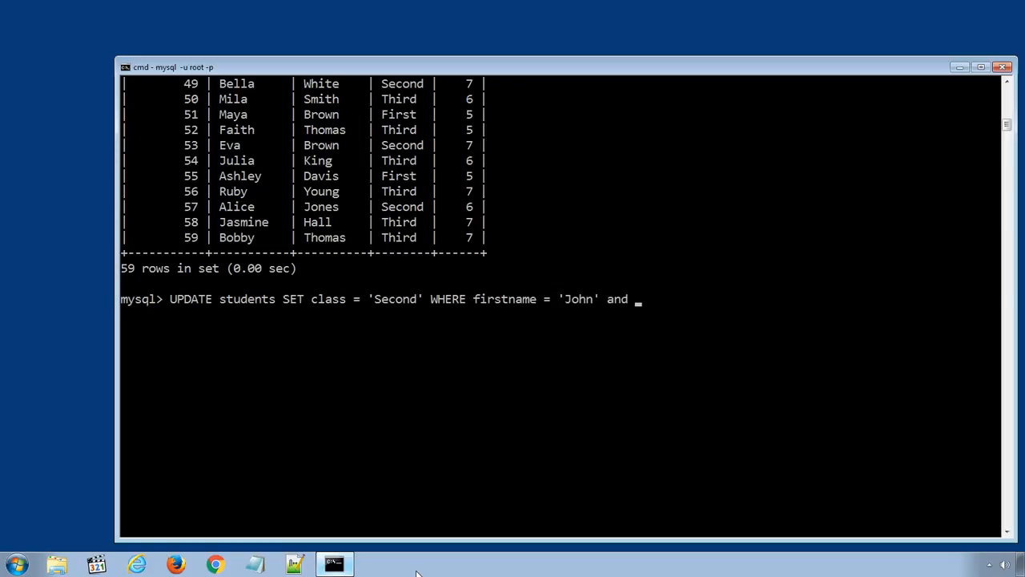
{"action": "type", "text": "LASTNAM"}
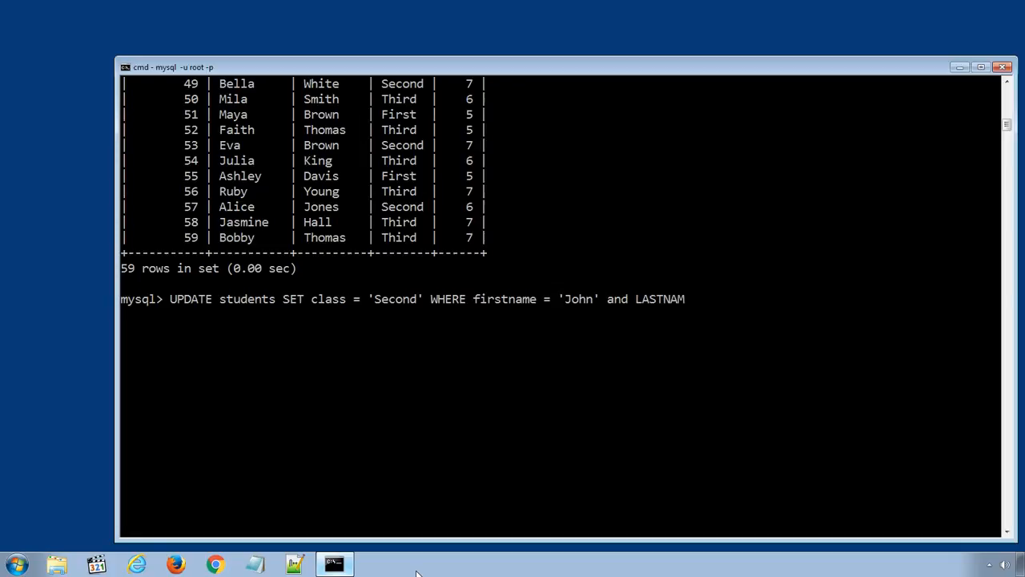
{"action": "key", "text": "Backspace"}
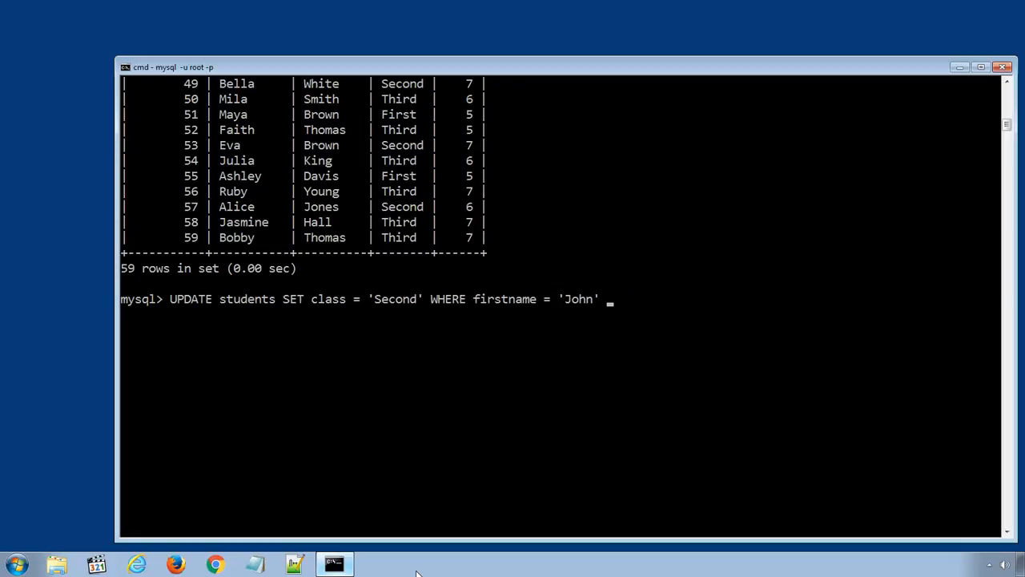
{"action": "type", "text": "AND las"}
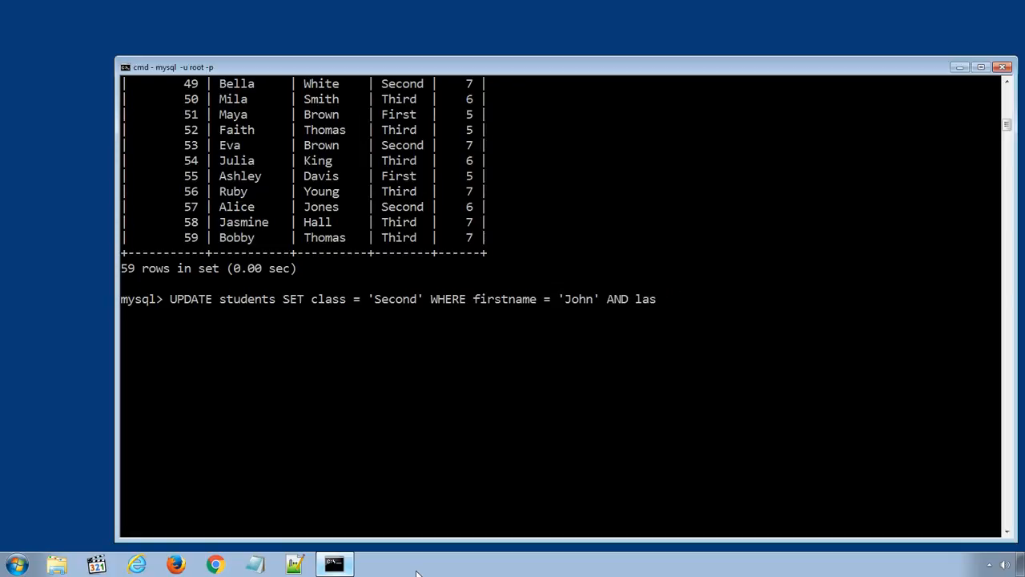
{"action": "type", "text": "tname"}
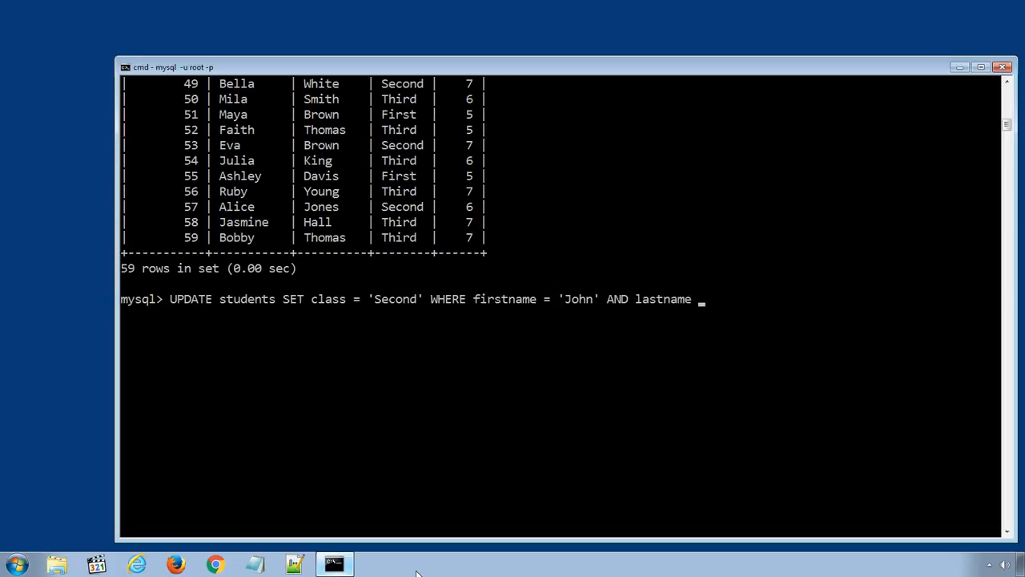
{"action": "type", "text": "= '"}
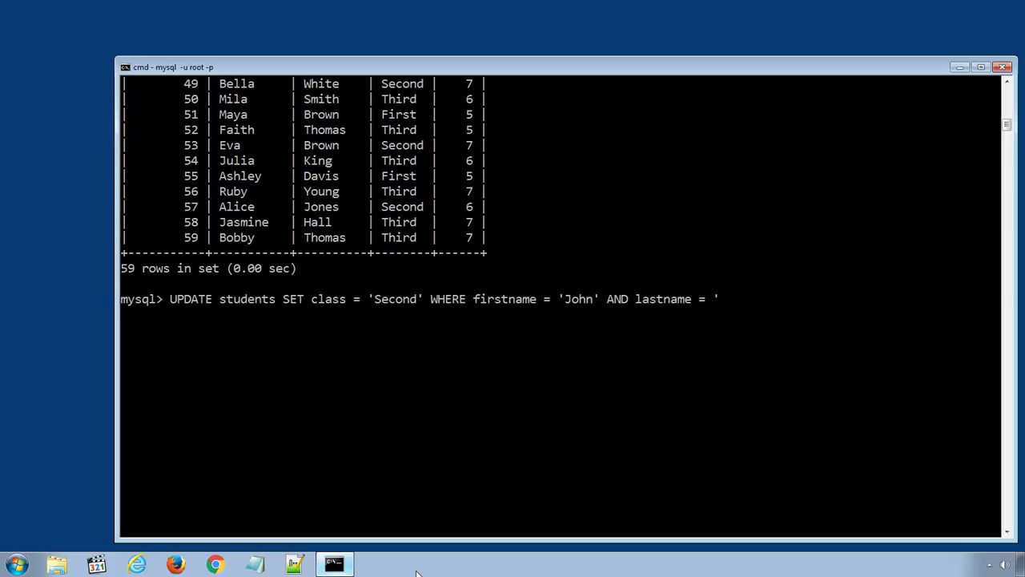
{"action": "type", "text": "Doe';"}
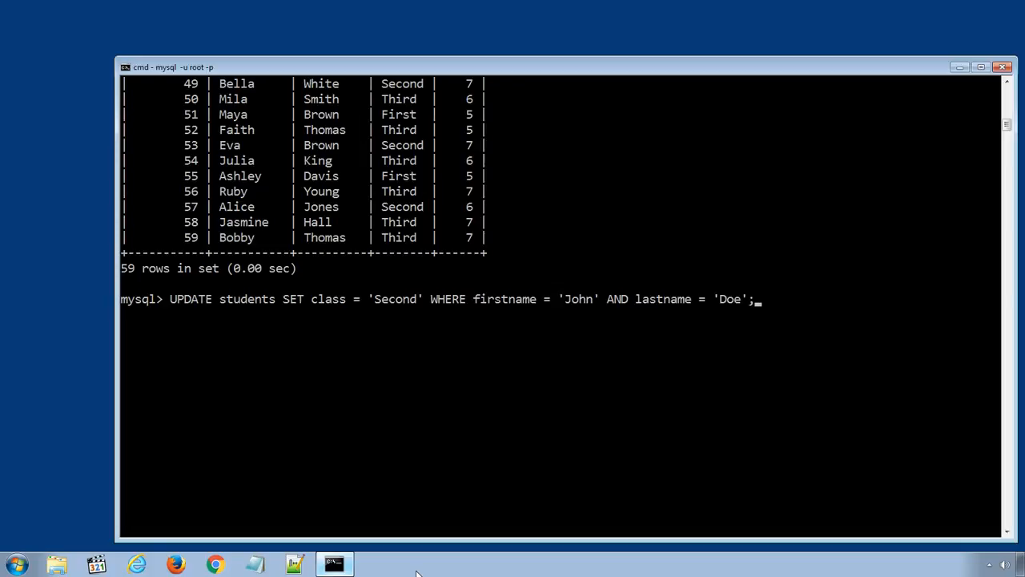
{"action": "key", "text": "Return"}
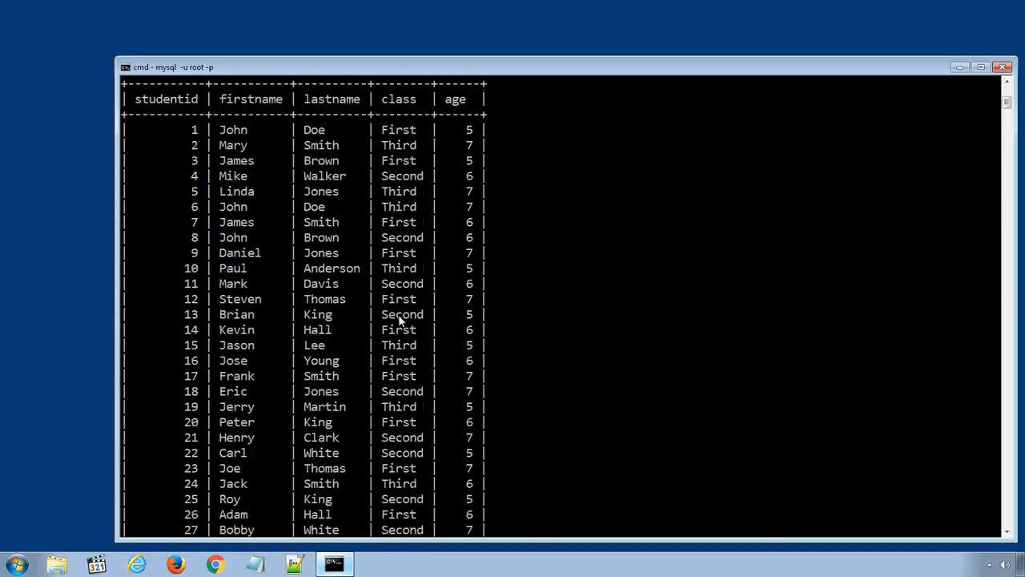
{"action": "scroll", "scroll_direction": "down", "scroll_amount": 3}
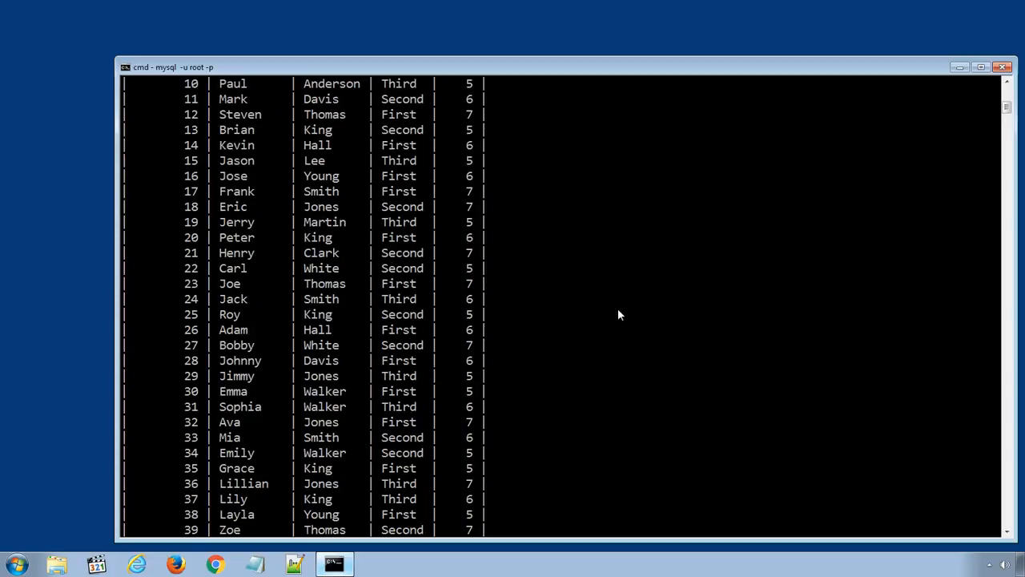
{"action": "type", "text": "UPDATE students SET class = 'Second' WHERE firstname = 'John' AND lastname = 'Doe';"}
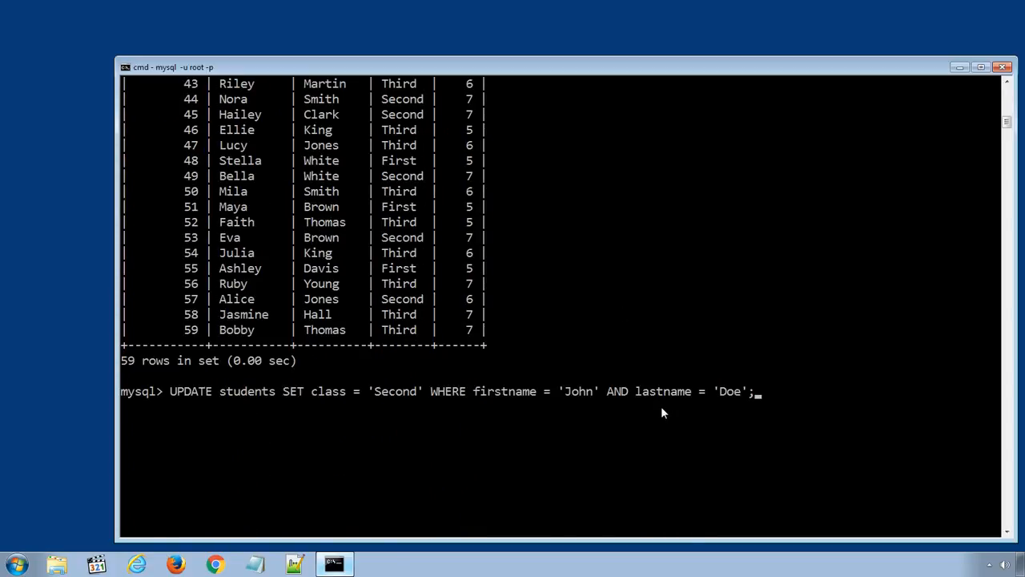
{"action": "scroll", "scroll_direction": "up", "scroll_amount": 3}
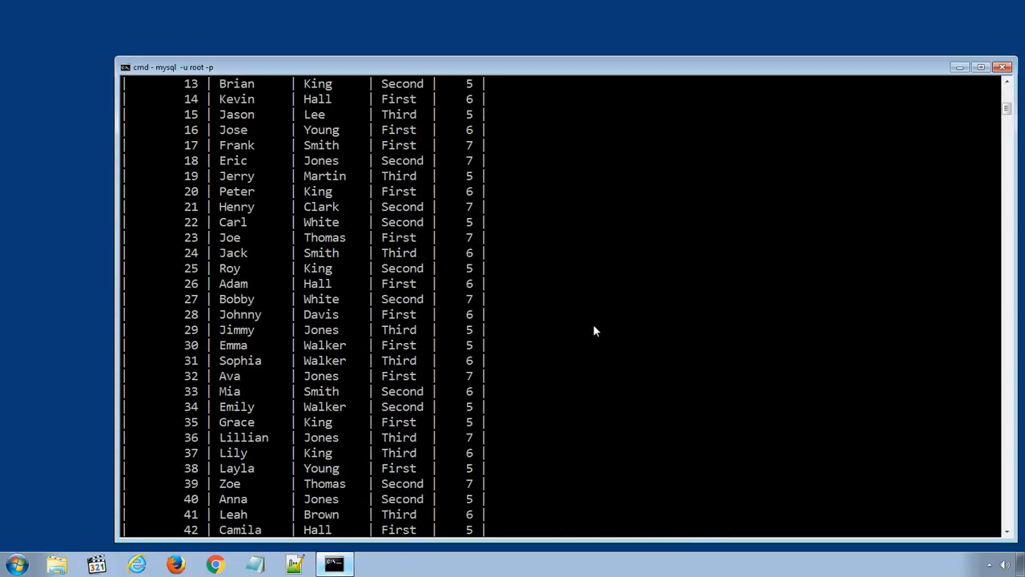
{"action": "scroll", "scroll_direction": "up", "scroll_amount": 3}
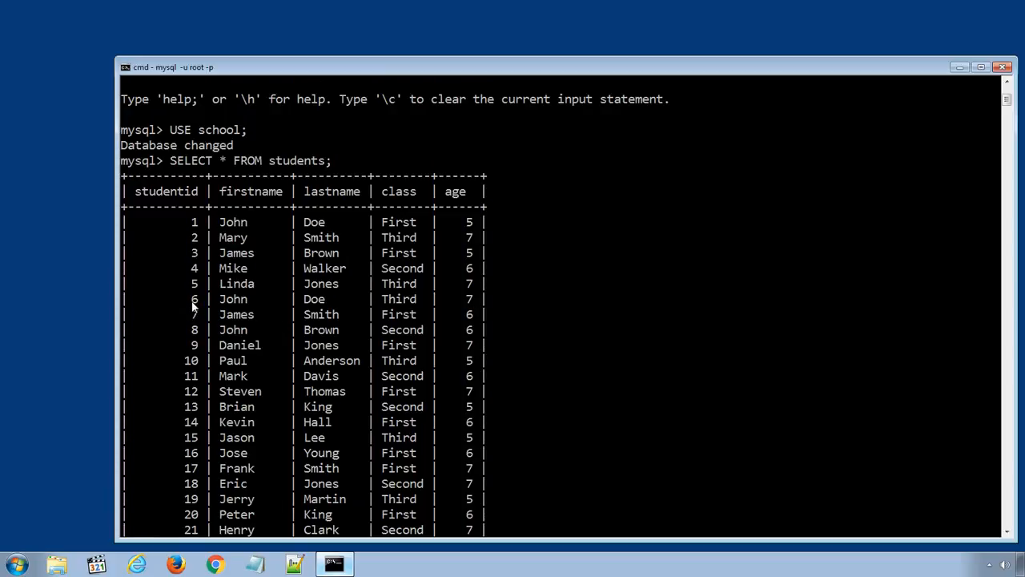
{"action": "mouse_move", "coordinate": [245, 311]}
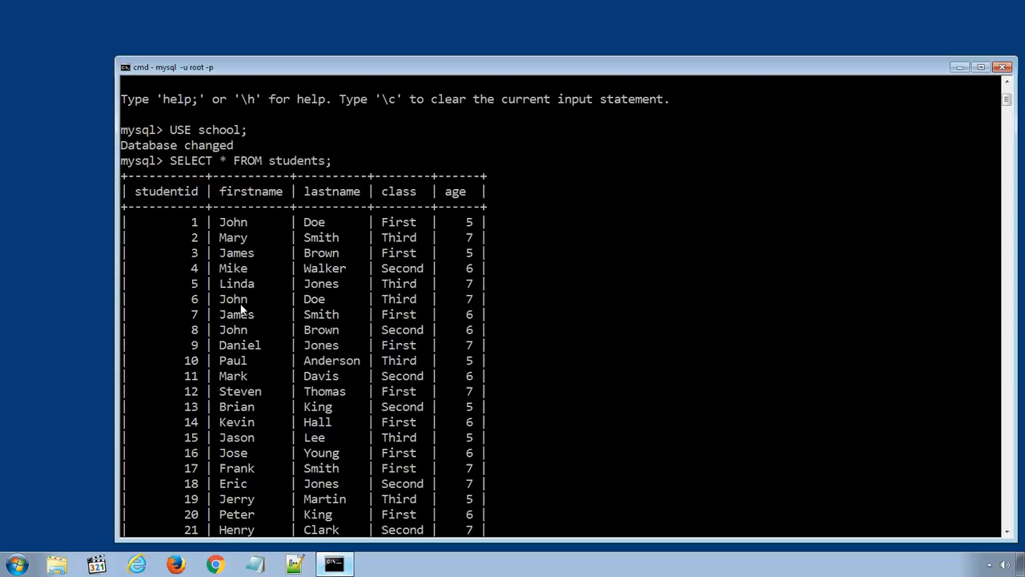
{"action": "mouse_move", "coordinate": [320, 311]}
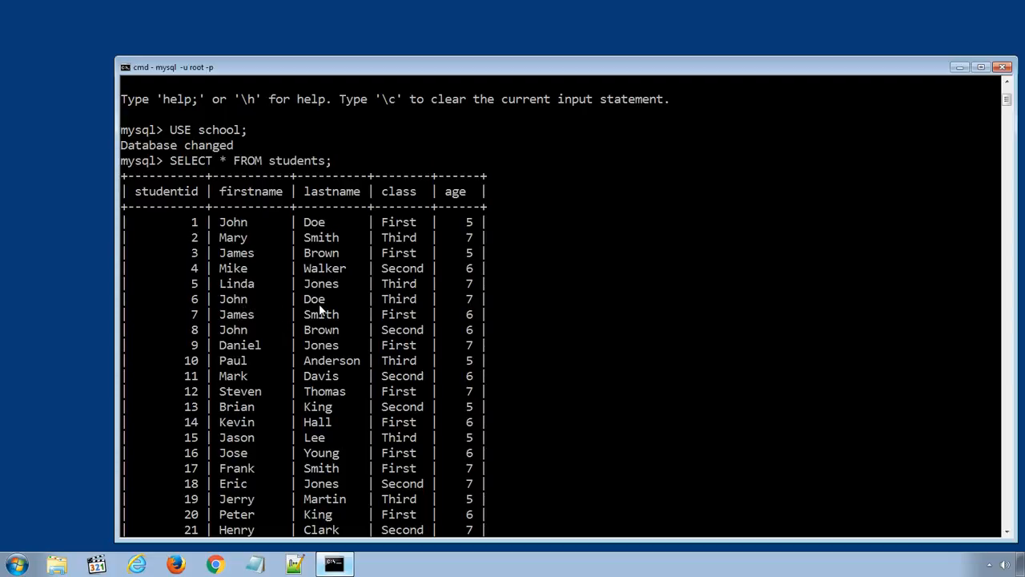
{"action": "mouse_move", "coordinate": [393, 315]}
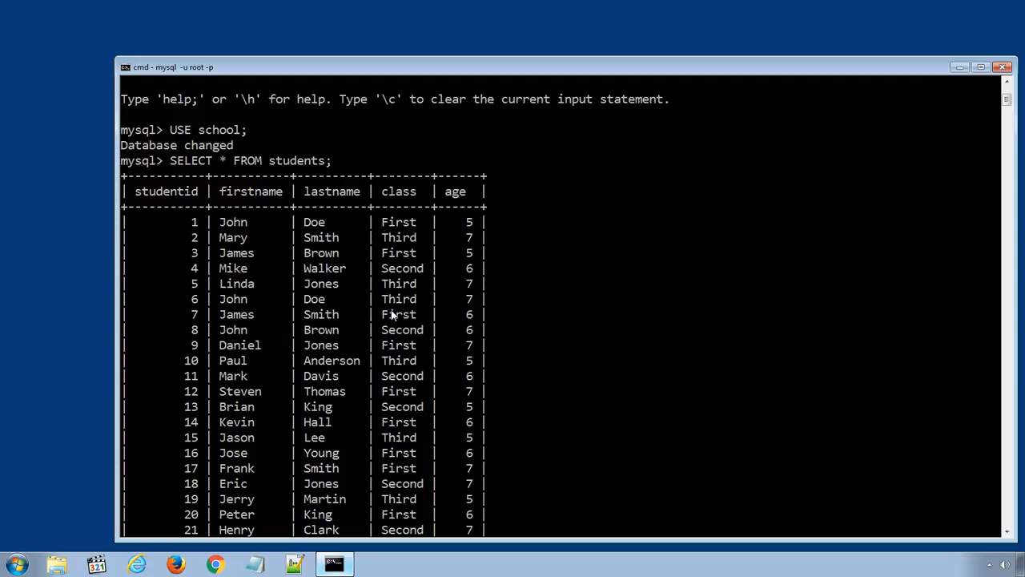
{"action": "scroll", "scroll_direction": "down", "scroll_amount": 3}
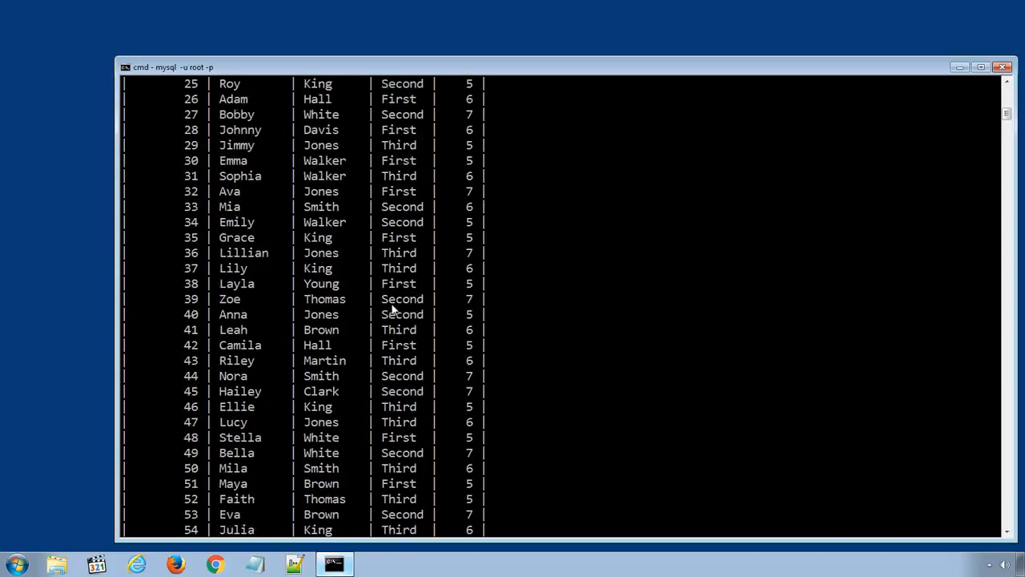
{"action": "type", "text": "UPDATE students SET class = 'Second' WHERE firstname = 'John' AND lastname = 'Doe';"}
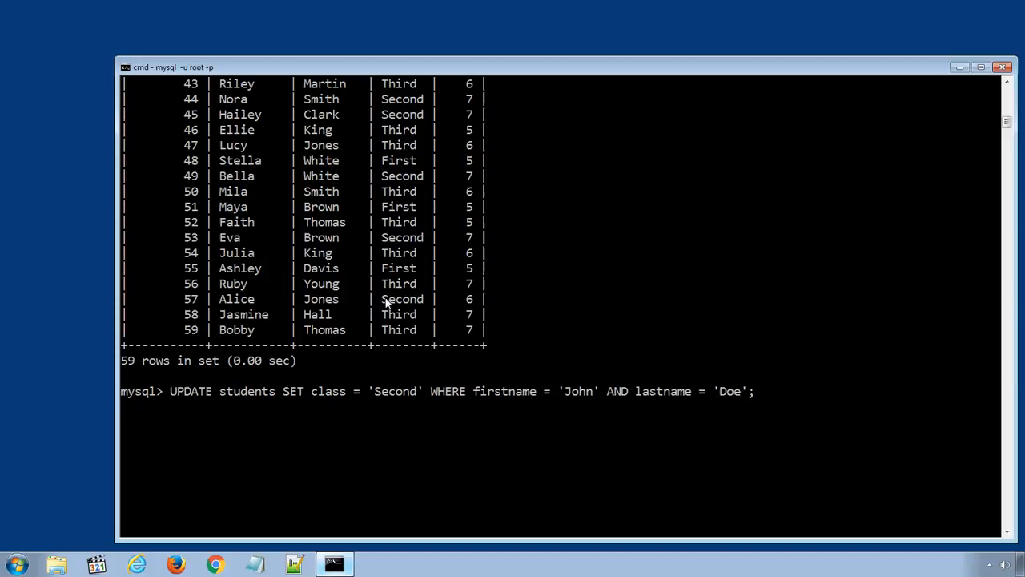
{"action": "mouse_move", "coordinate": [463, 538]}
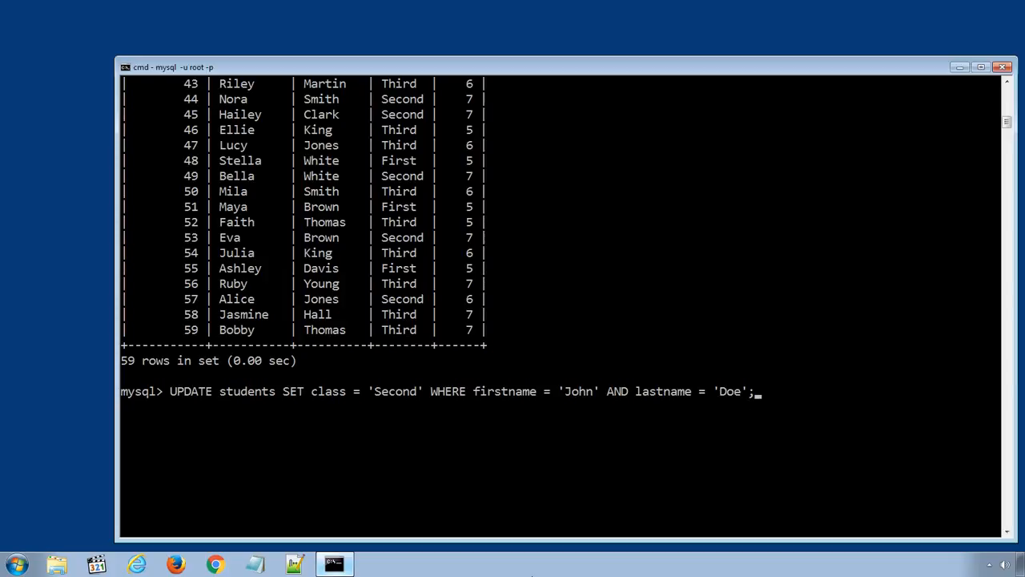
Replace the name condition with studentid = 1 and run the update, changing one row.
{"action": "key", "text": "BackSpace"}
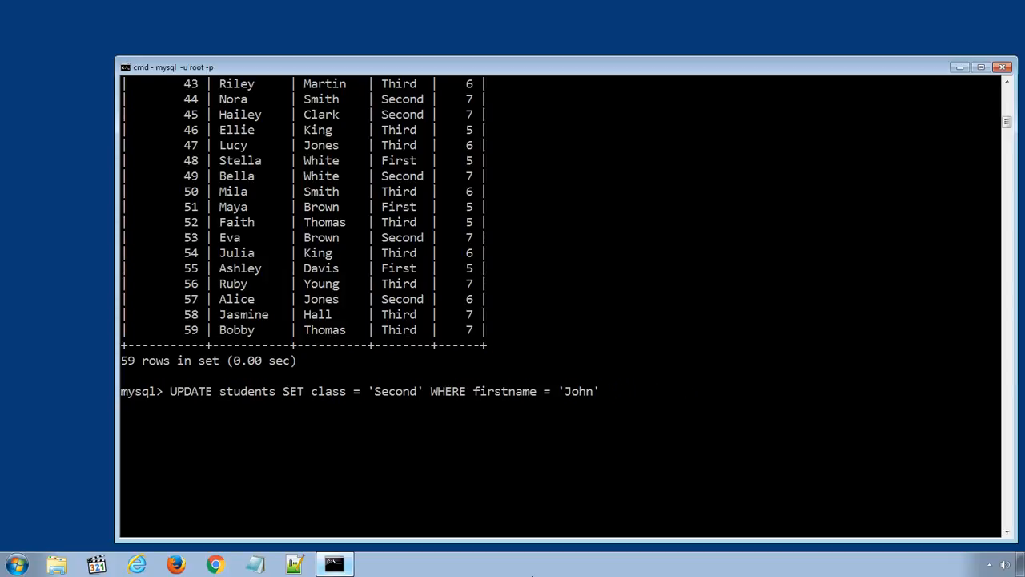
{"action": "key", "text": "backspace"}
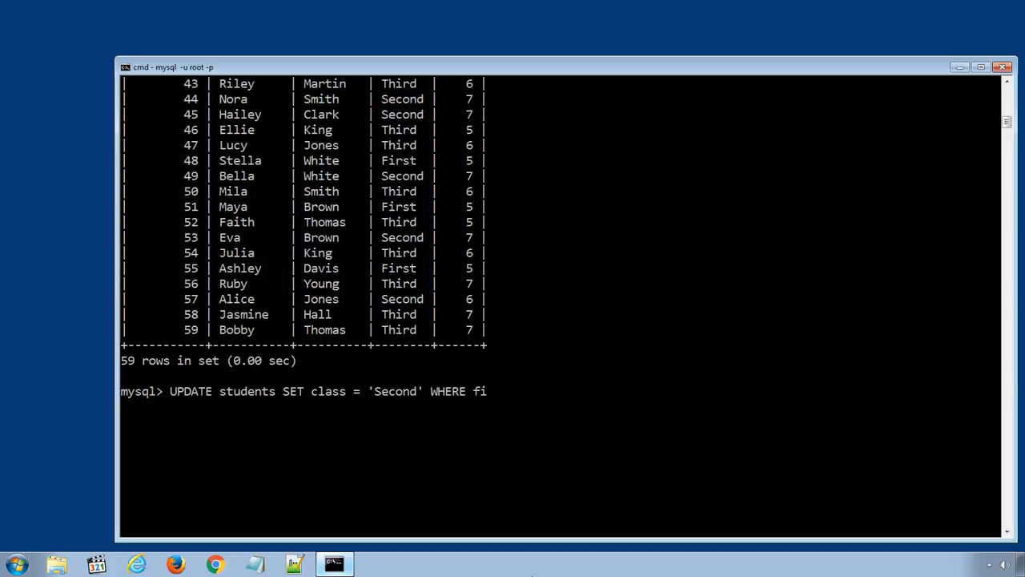
{"action": "type", "text": "su"}
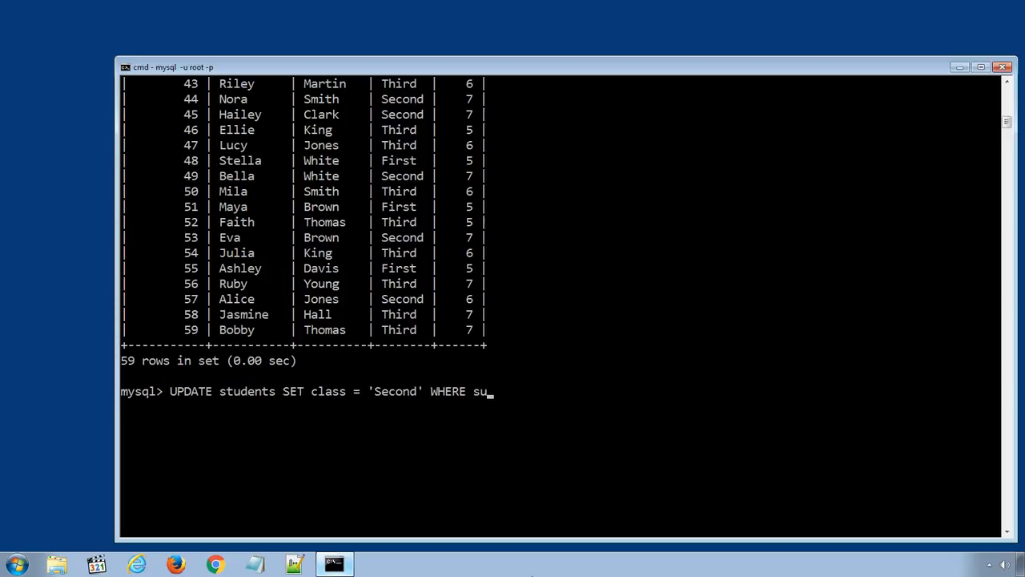
{"action": "type", "text": "dent"}
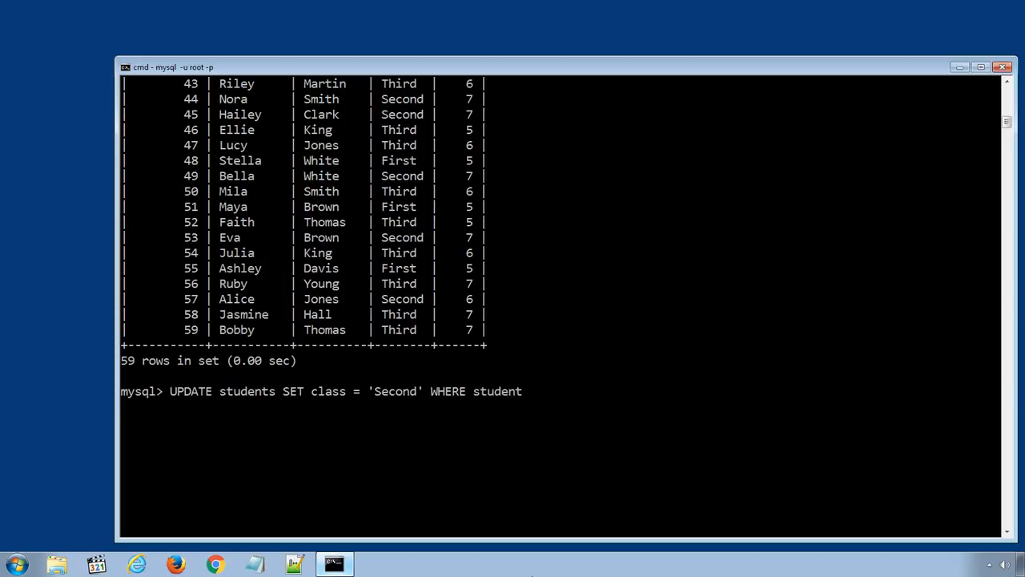
{"action": "type", "text": "id = 1"}
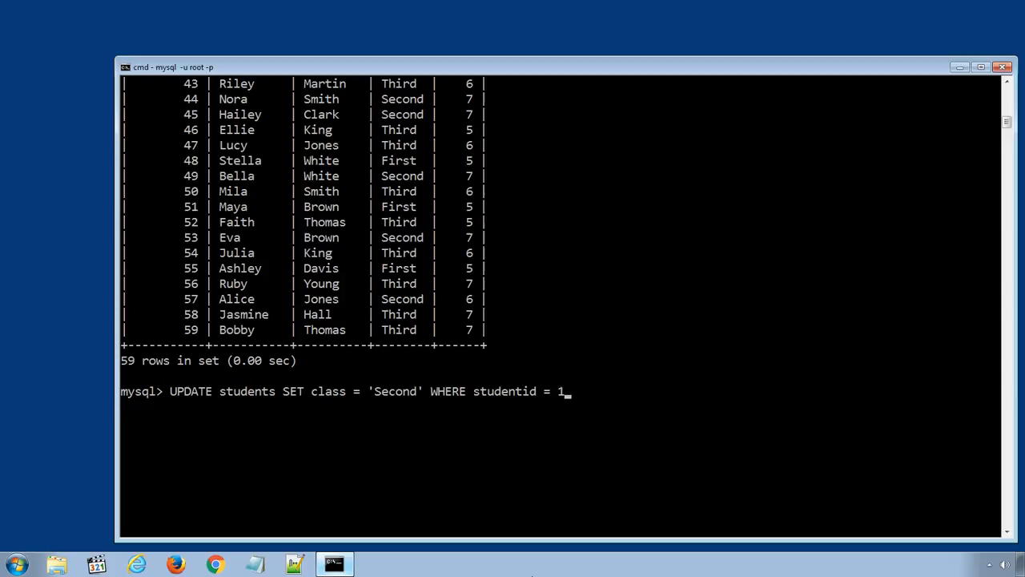
{"action": "type", "text": ";"}
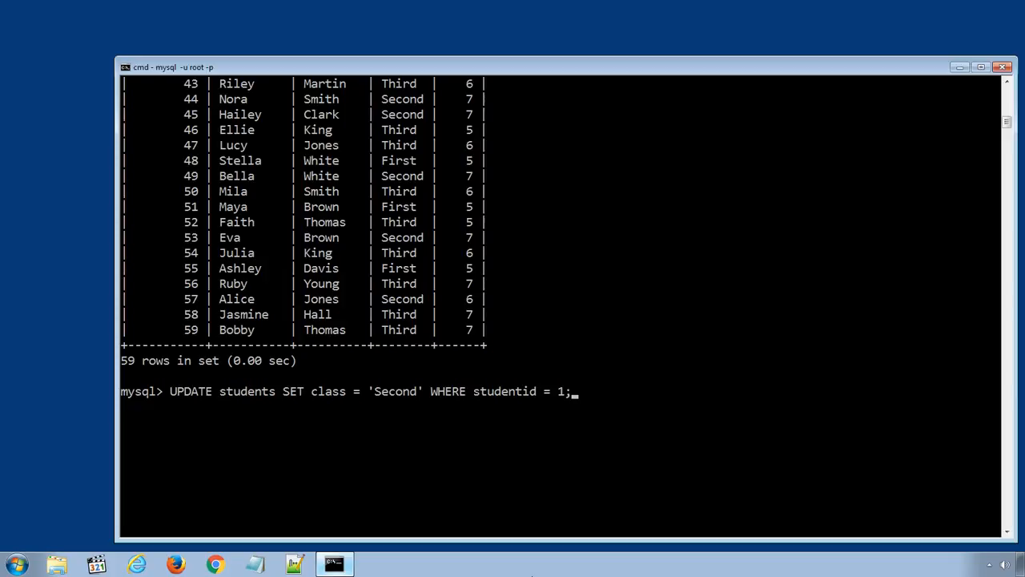
{"action": "key", "text": "Return"}
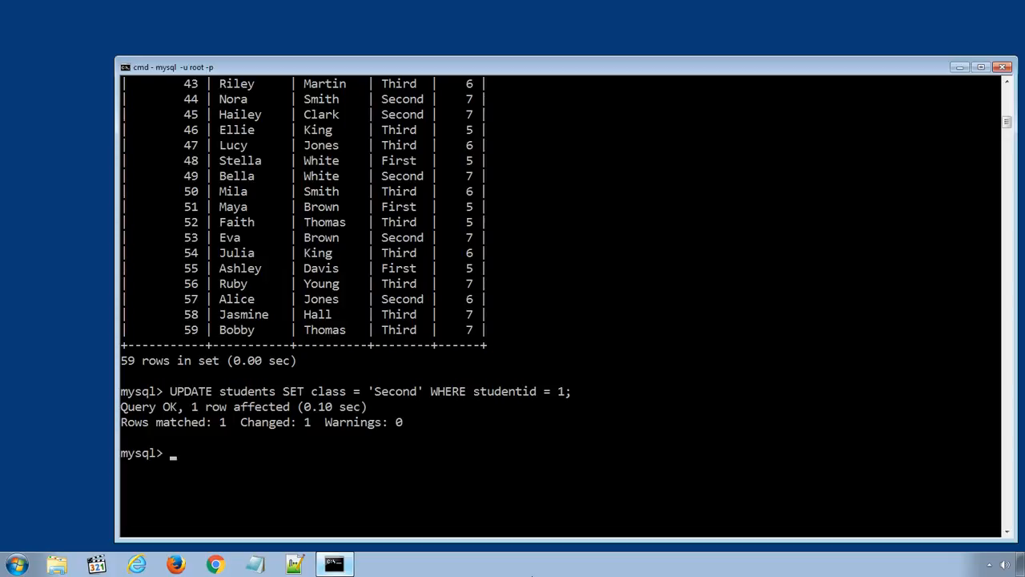
Rerun SELECT * FROM students and confirm John Doe (studentid 1) shows class Second.
{"action": "type", "text": "SELECT * FROM students;"}
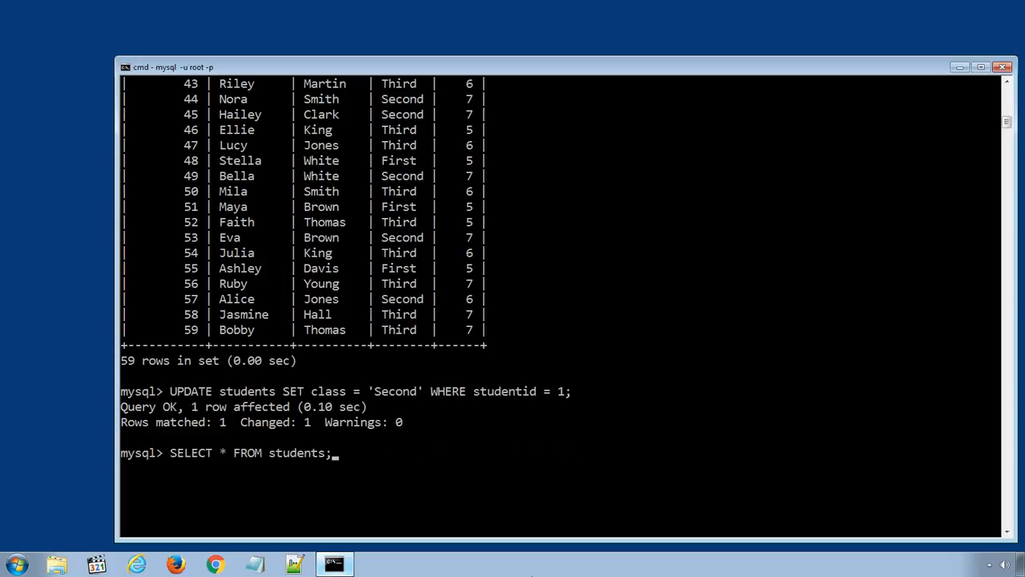
{"action": "key", "text": "Return"}
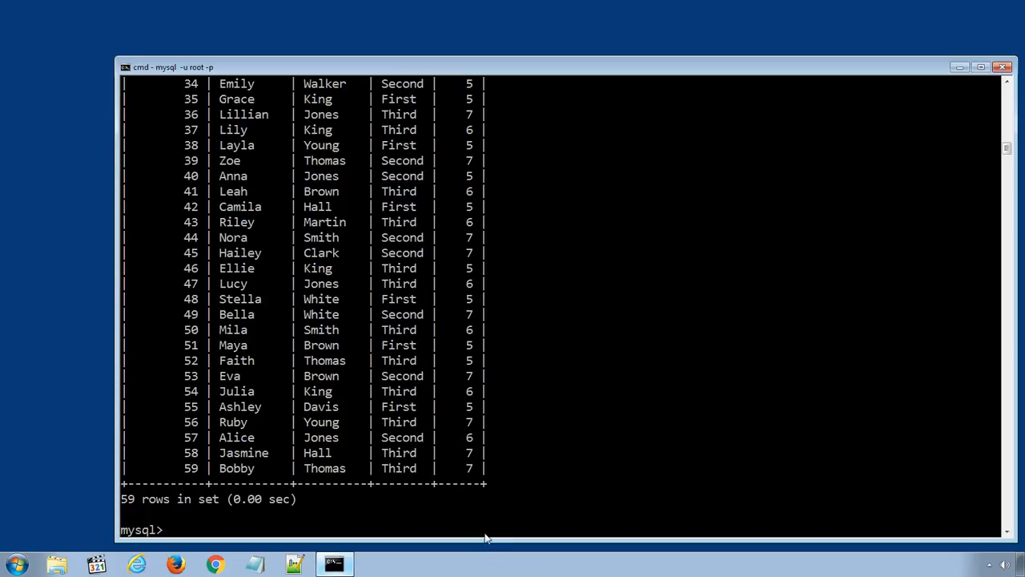
{"action": "key", "text": "Return"}
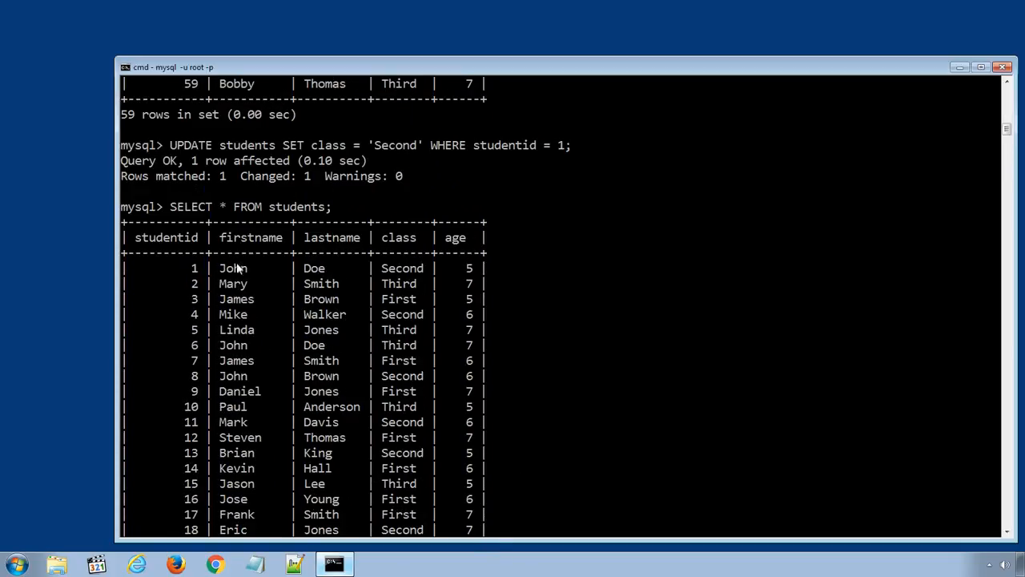
{"action": "mouse_move", "coordinate": [415, 298]}
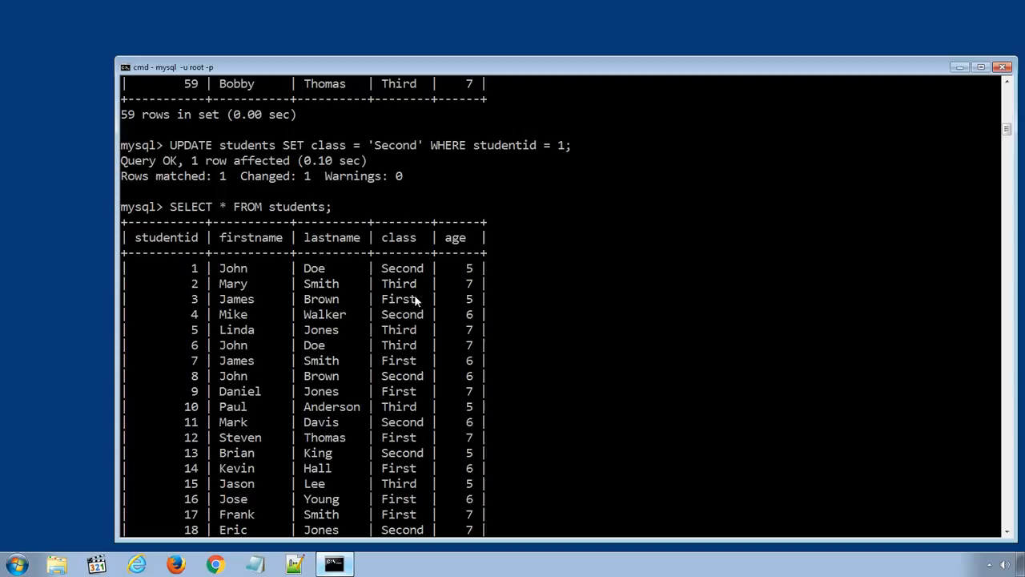
{"action": "mouse_move", "coordinate": [400, 271]}
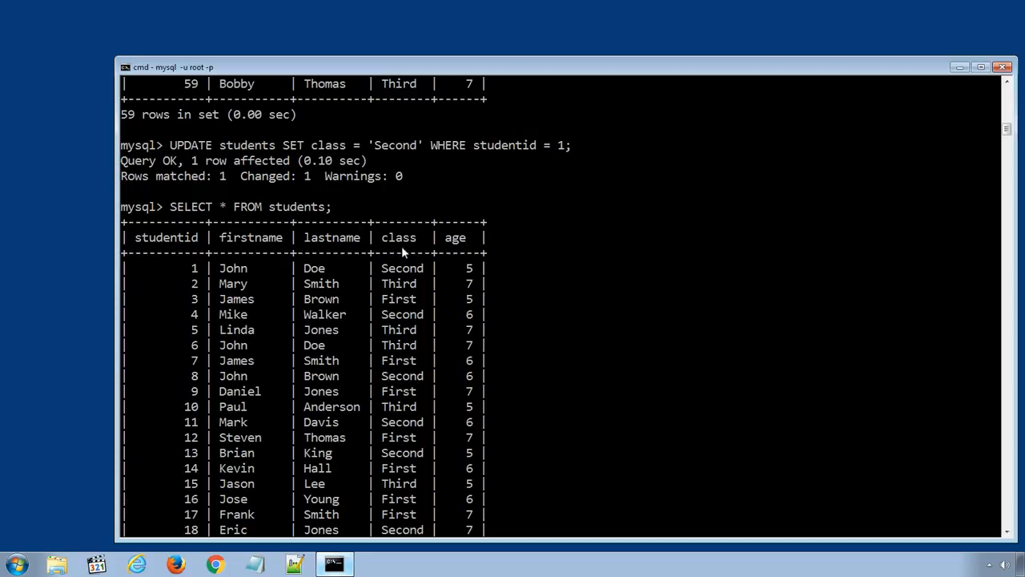
{"action": "mouse_move", "coordinate": [404, 277]}
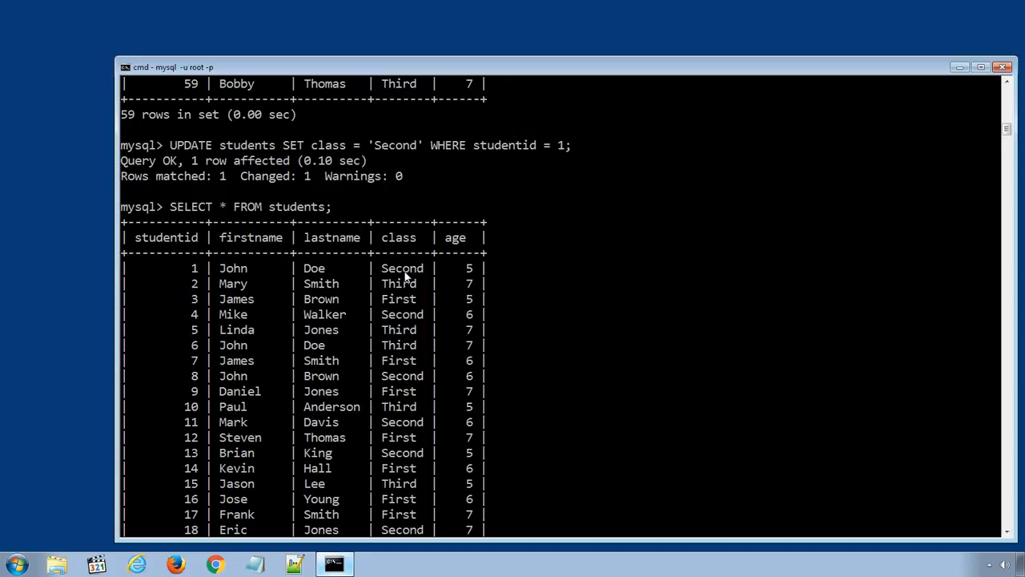
{"action": "scroll", "scroll_direction": "down", "scroll_amount": 3}
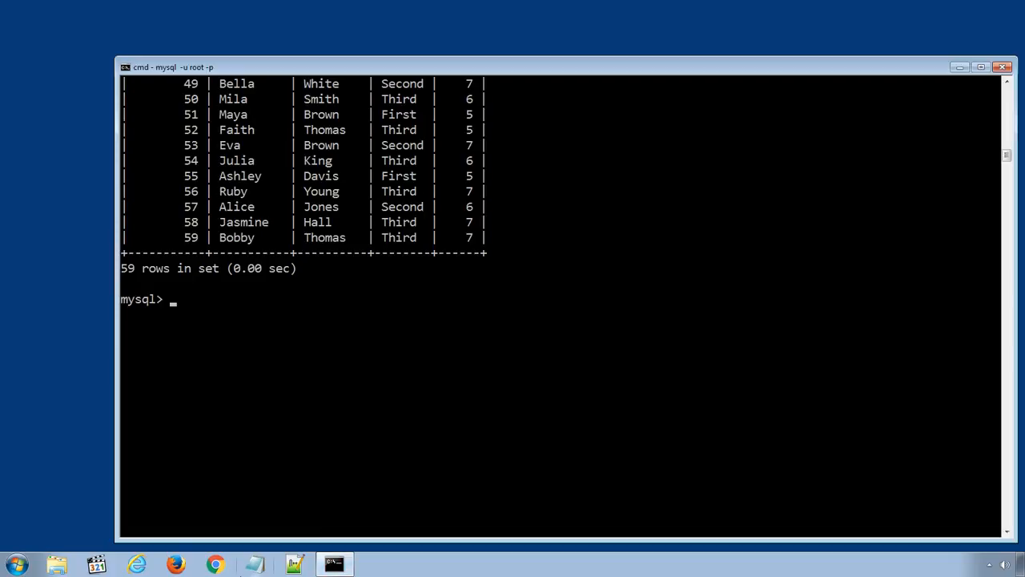
{"action": "mouse_move", "coordinate": [254, 565]}
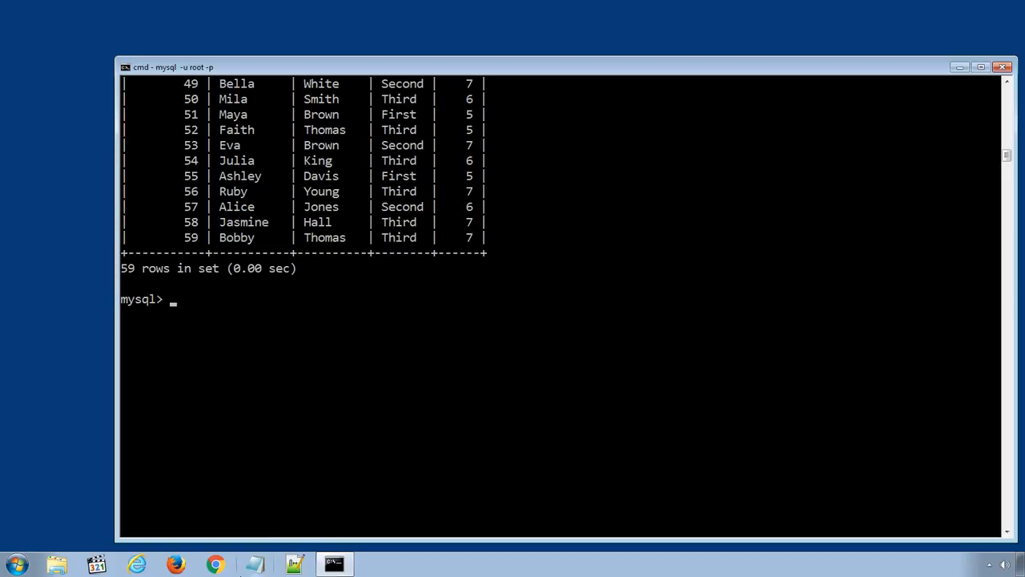
{"action": "type", "text": "SEL"}
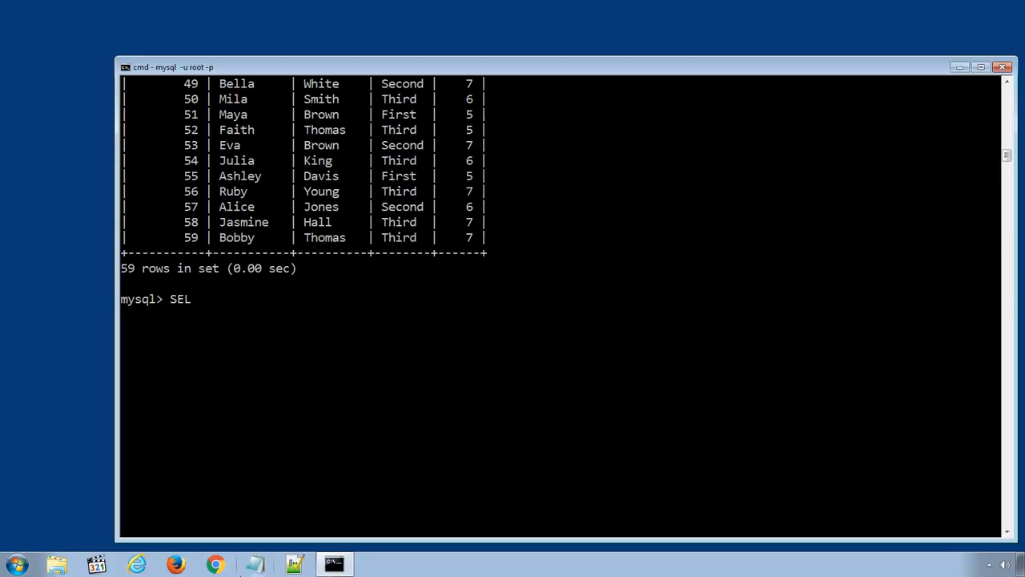
{"action": "type", "text": "ECT *"}
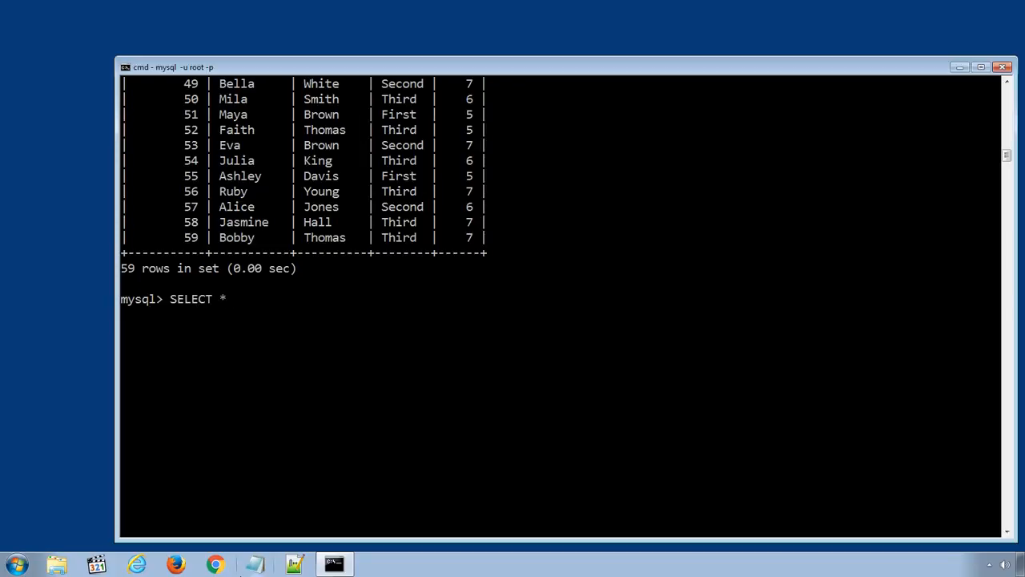
{"action": "type", "text": "FROM stud"}
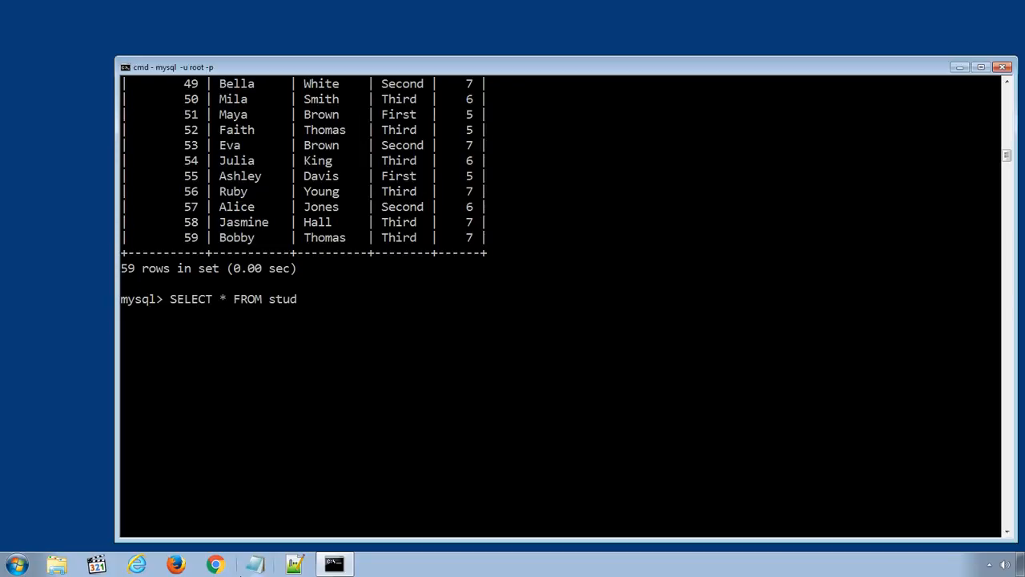
{"action": "type", "text": "ents"}
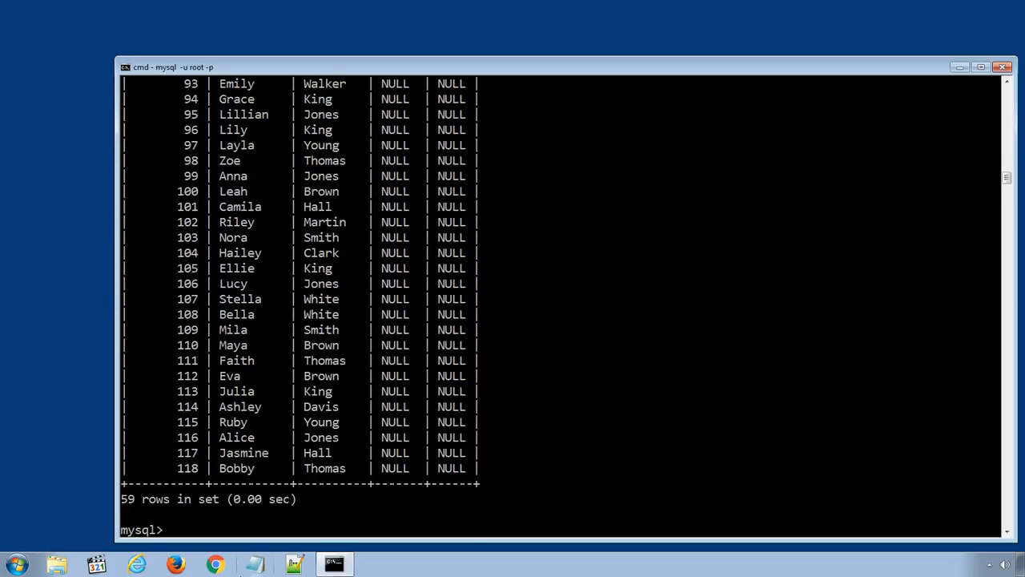
{"action": "mouse_move", "coordinate": [404, 315]}
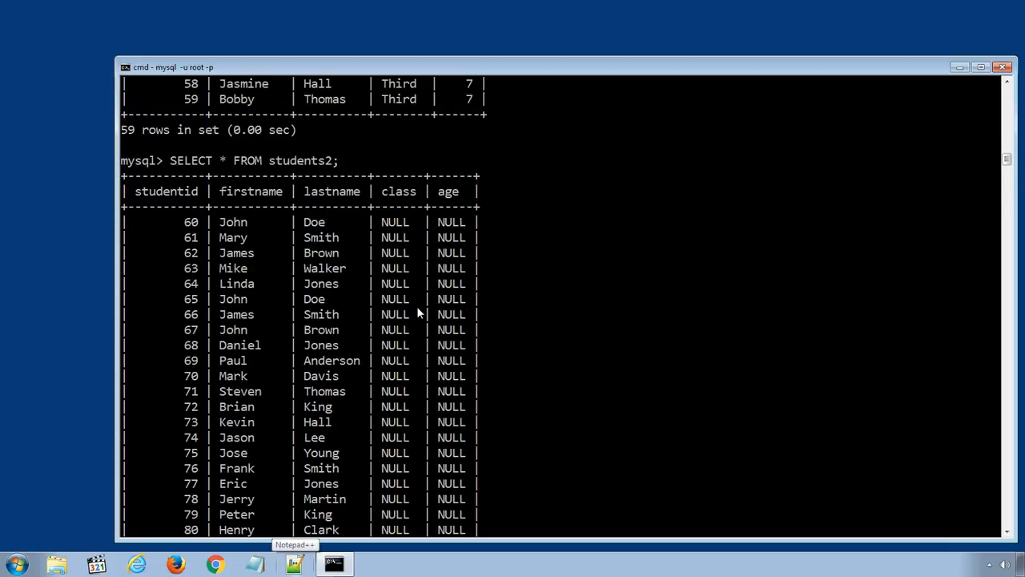
{"action": "mouse_move", "coordinate": [407, 280]}
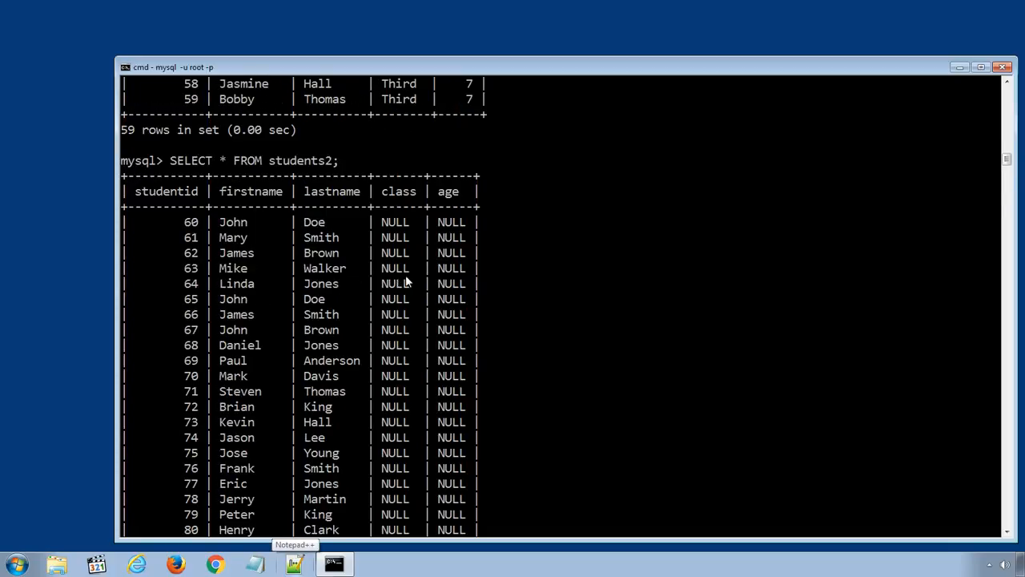
{"action": "mouse_move", "coordinate": [422, 278]}
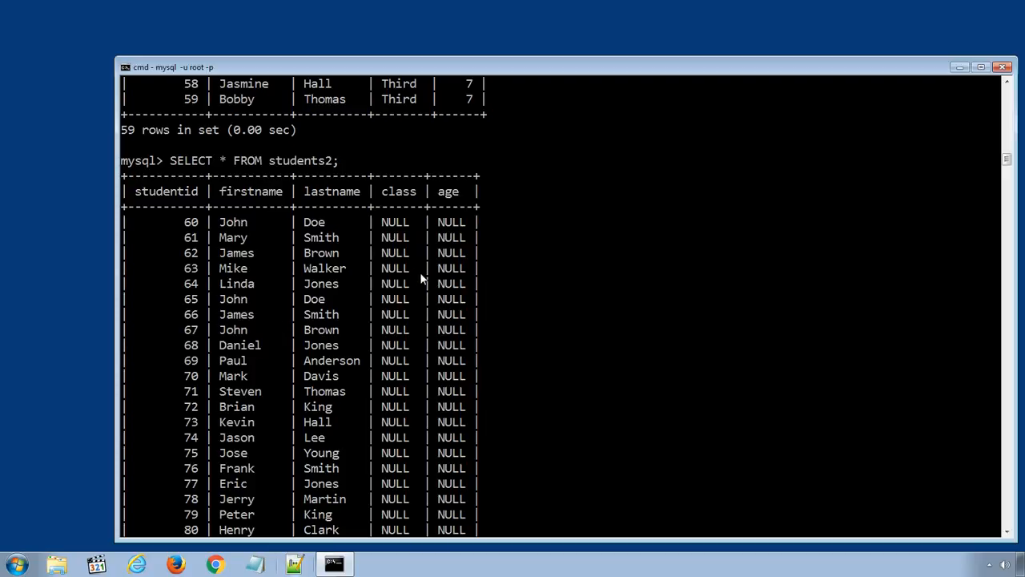
{"action": "scroll", "scroll_direction": "up", "scroll_amount": 3}
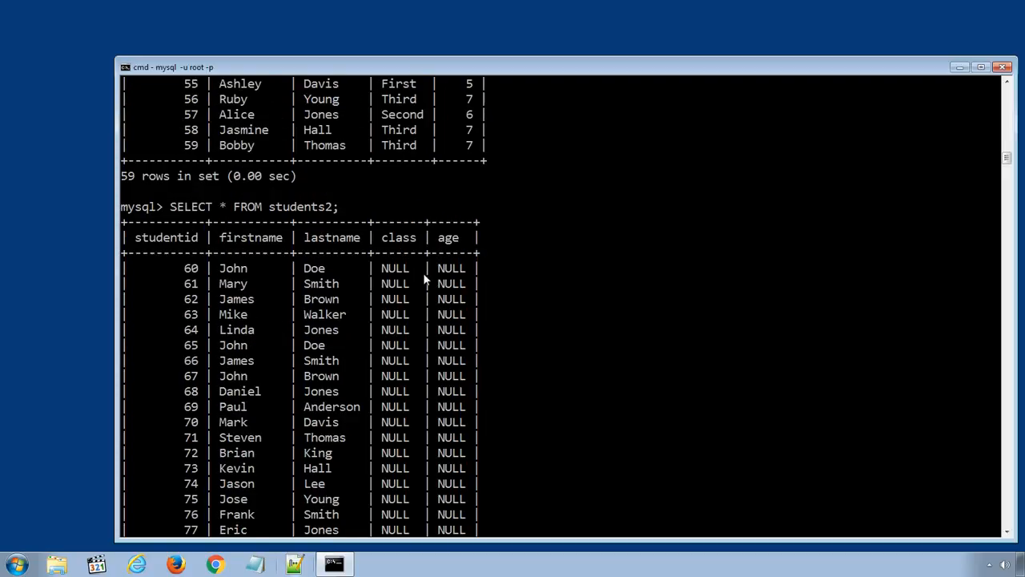
{"action": "scroll", "scroll_direction": "down", "scroll_amount": 3}
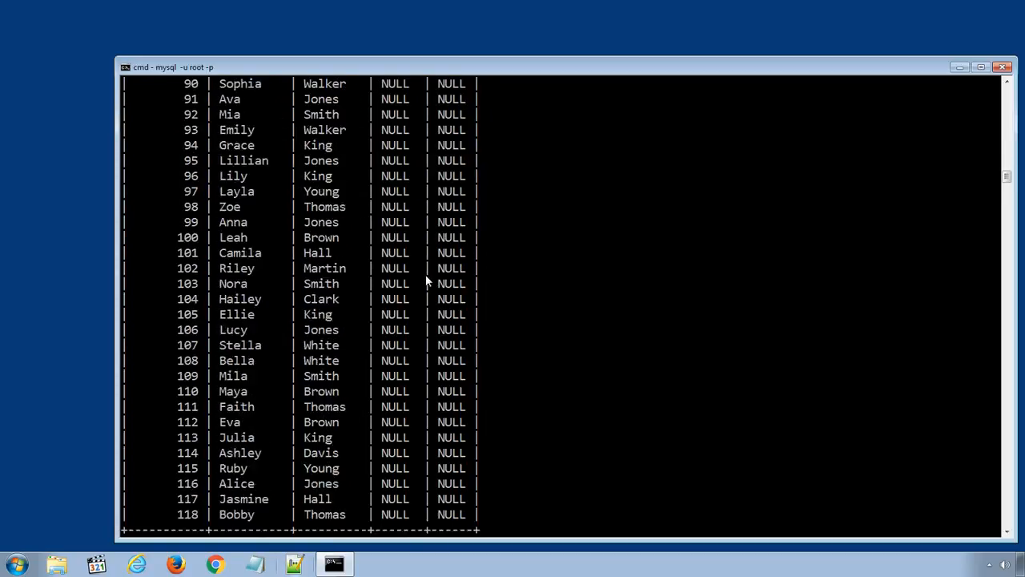
{"action": "scroll", "scroll_direction": "down", "scroll_amount": 3}
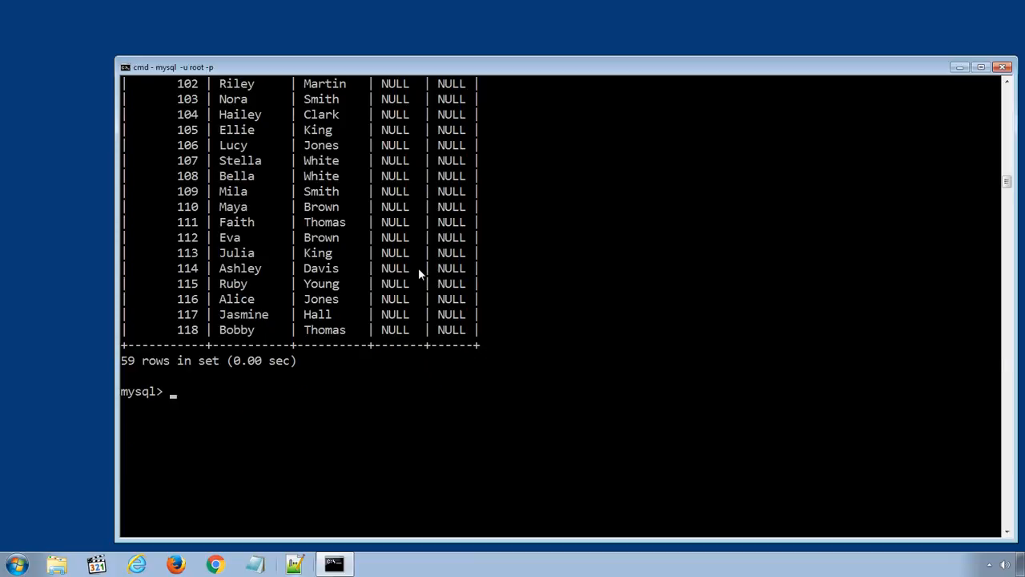
{"action": "mouse_move", "coordinate": [356, 447]}
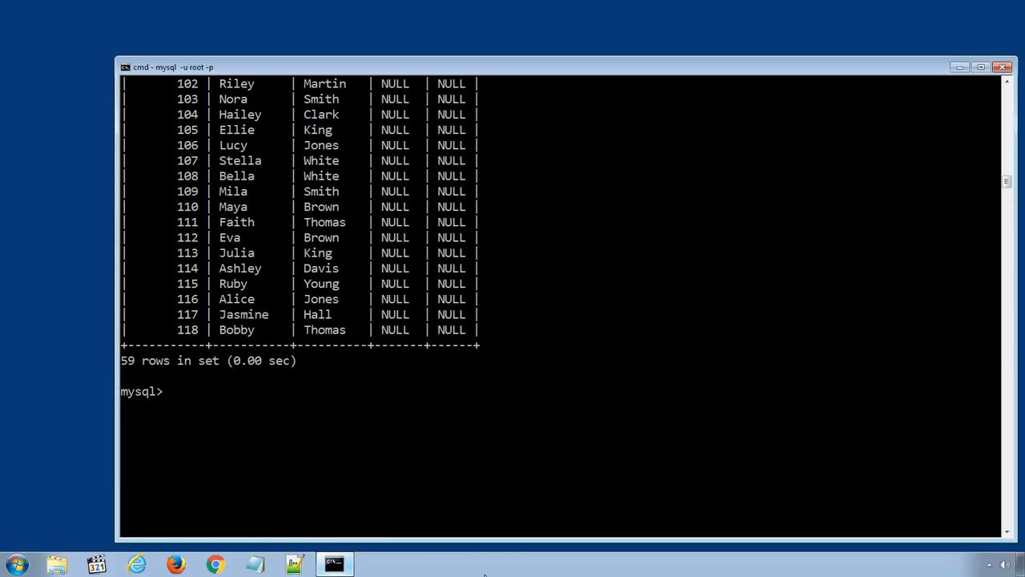
Type UPDATE students2 SET class = 'Second'; with no WHERE clause, leaving it unrun.
{"action": "type", "text": "U"}
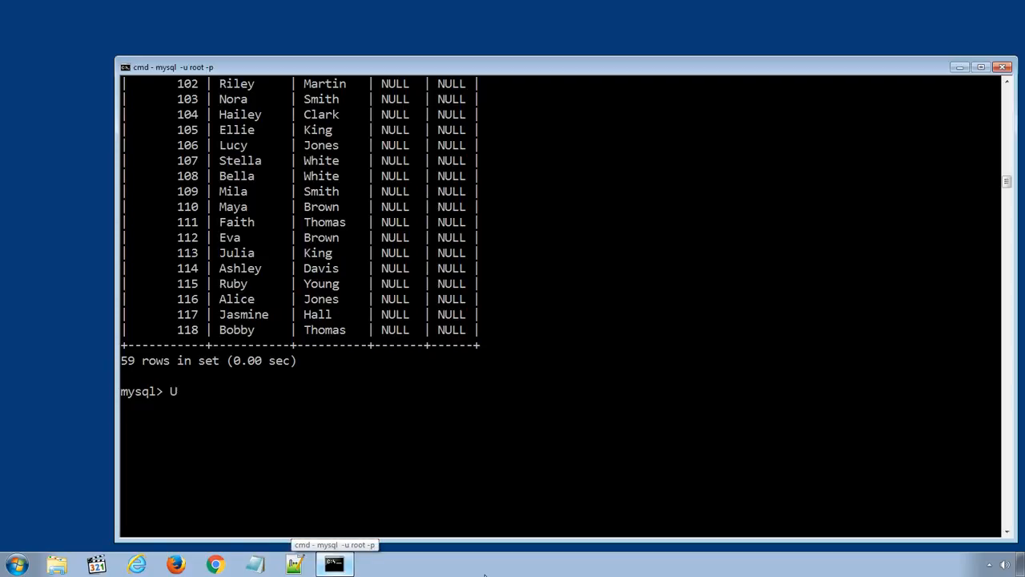
{"action": "type", "text": "PDATE"}
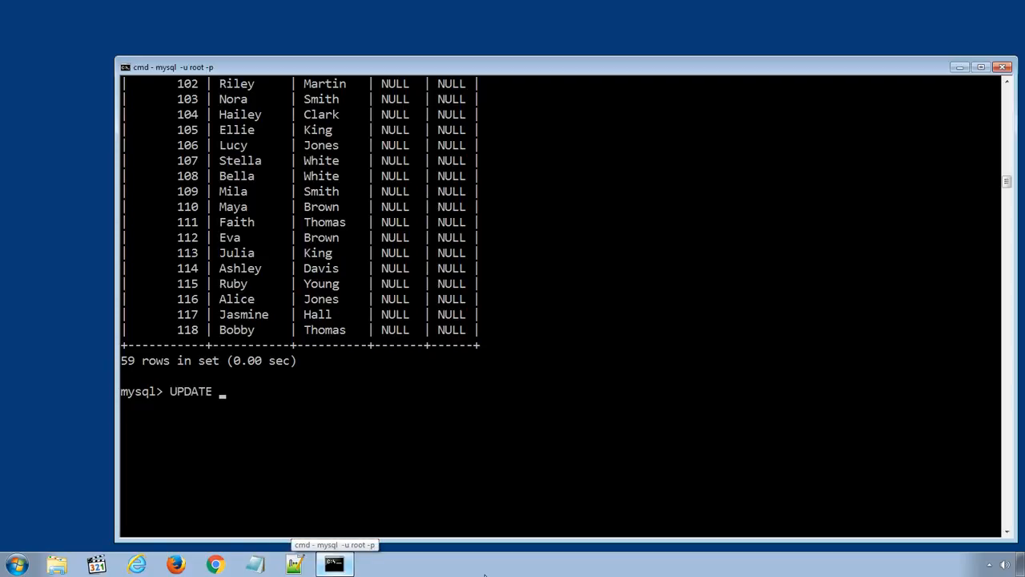
{"action": "type", "text": "student"}
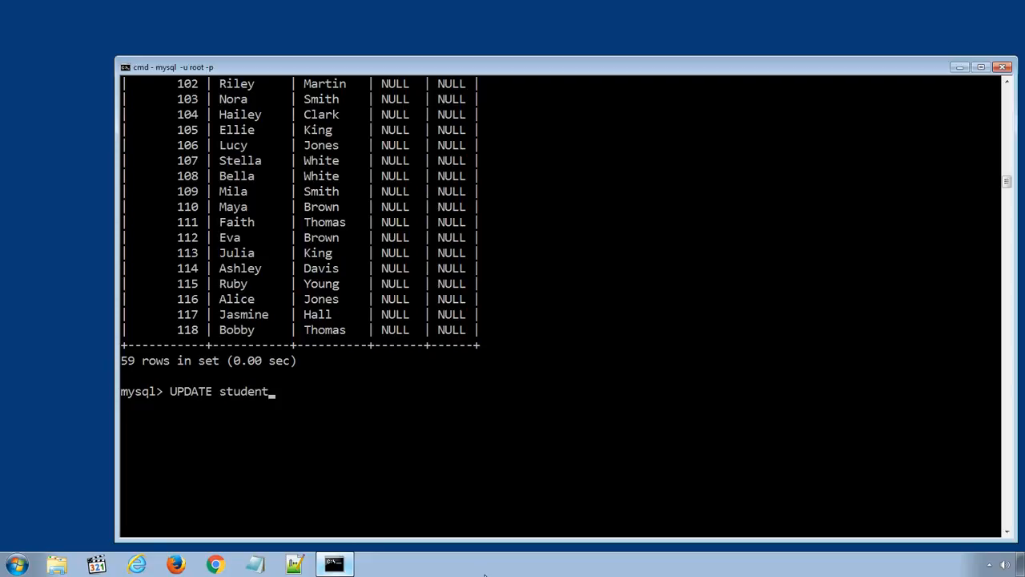
{"action": "type", "text": "s2 SE"}
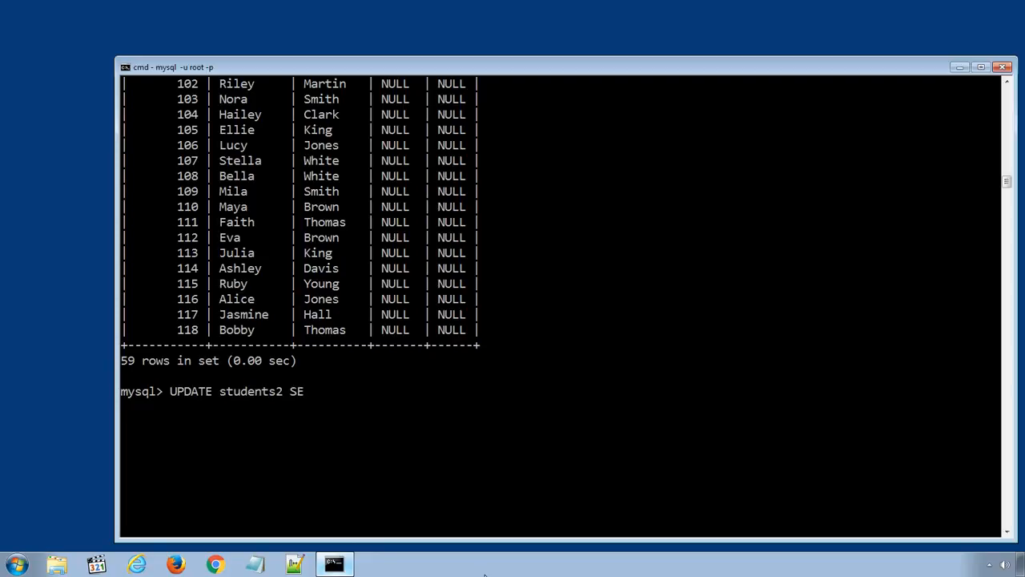
{"action": "type", "text": "T class"}
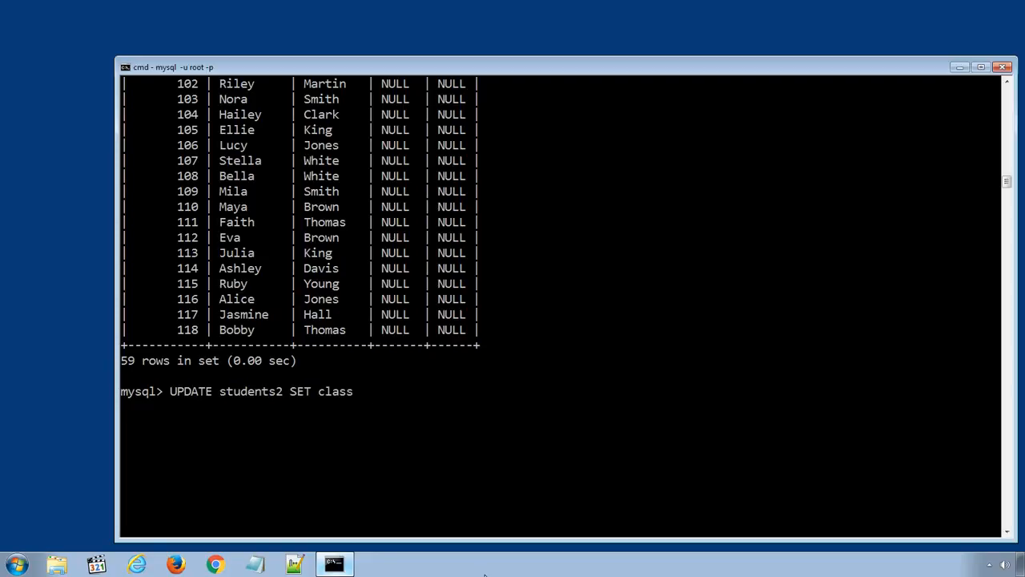
{"action": "type", "text": "="}
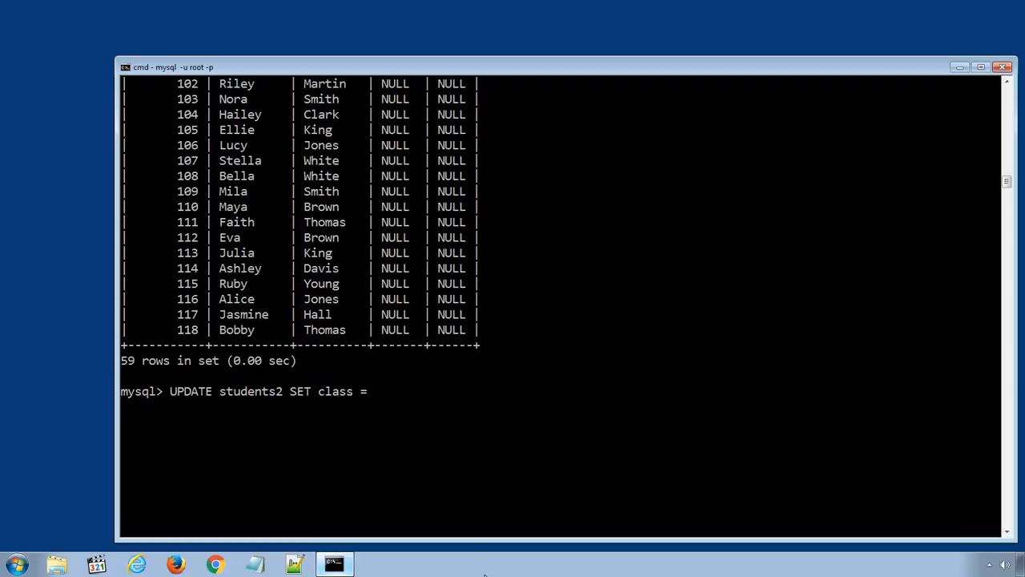
{"action": "type", "text": "'Se"}
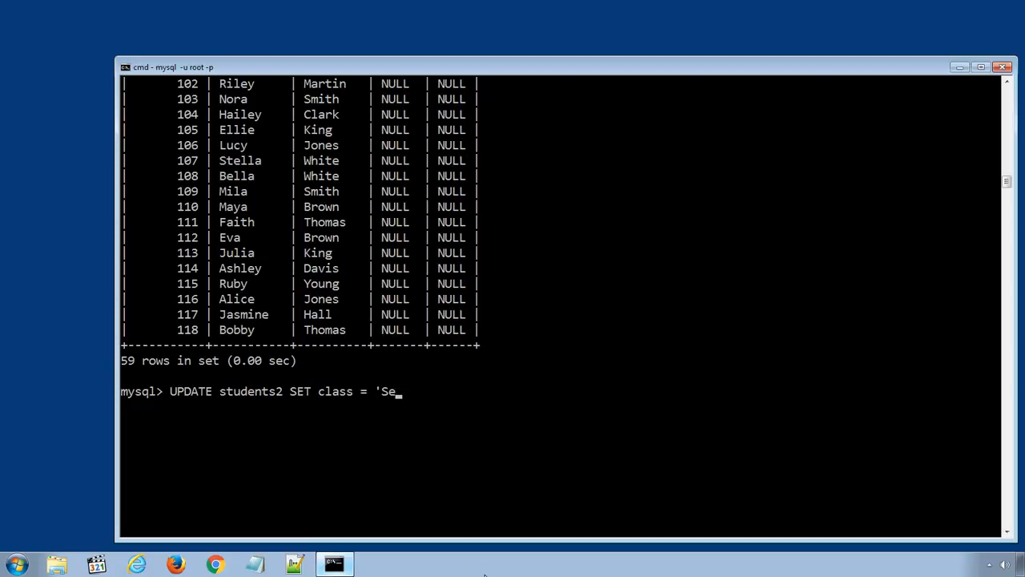
{"action": "type", "text": "cond';"}
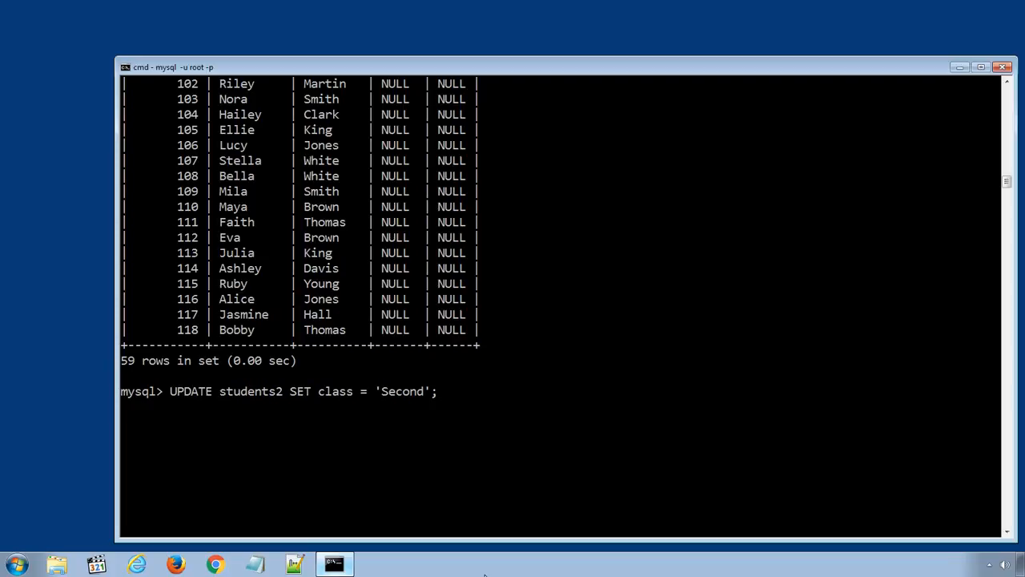
{"action": "mouse_move", "coordinate": [327, 413]}
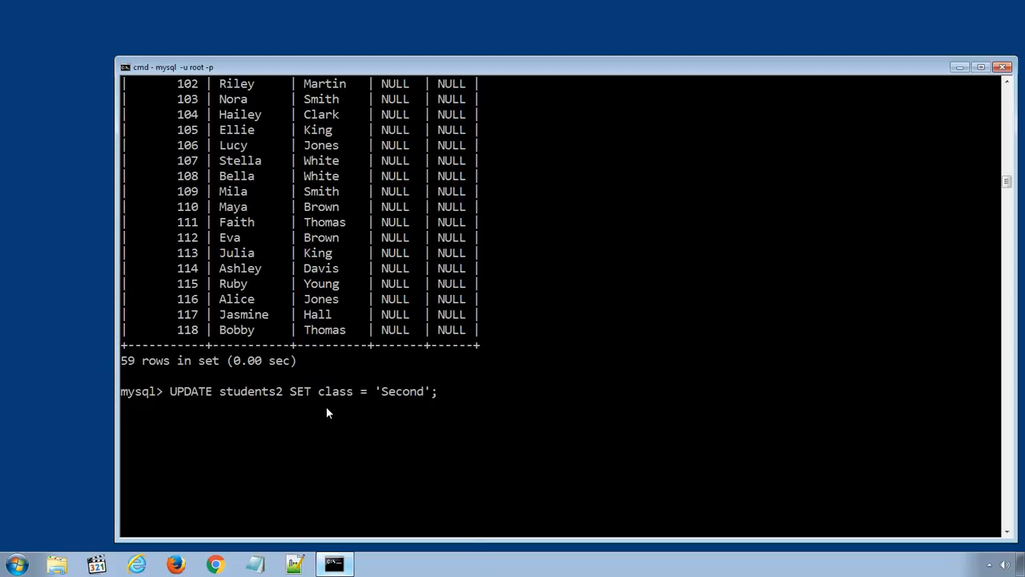
{"action": "mouse_move", "coordinate": [395, 399]}
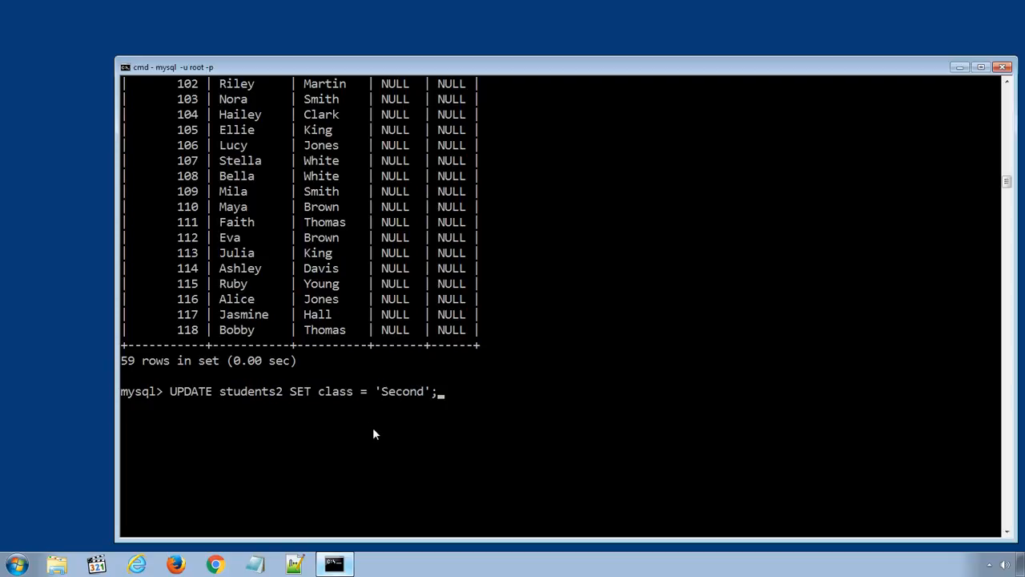
{"action": "mouse_move", "coordinate": [356, 515]}
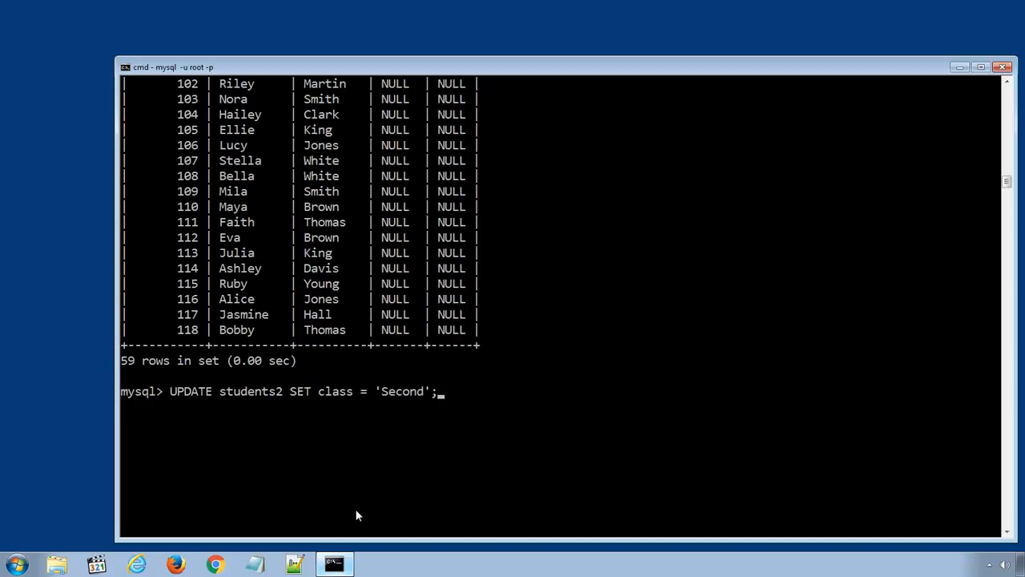
Run the unconditioned update on 59 rows and scroll a students2 listing showing class Second.
{"action": "key", "text": "Return"}
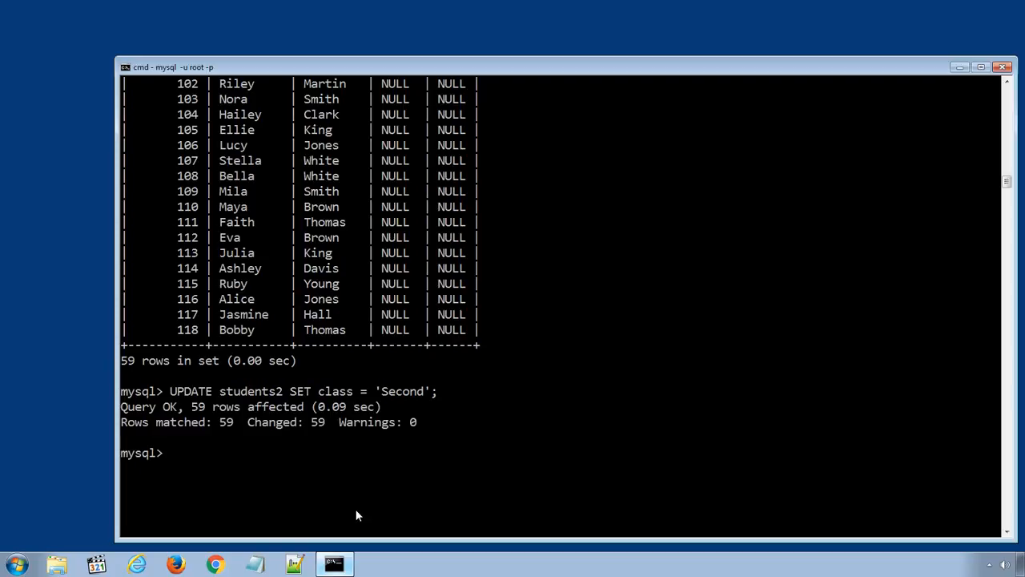
{"action": "type", "text": "SELECT * FROM students2;"}
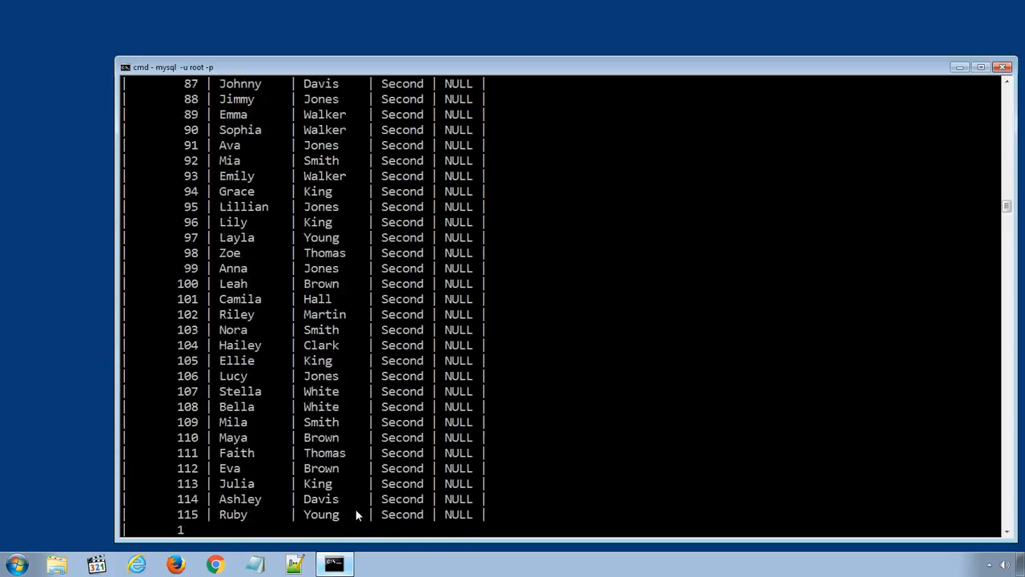
{"action": "scroll", "scroll_direction": "down", "scroll_amount": 3}
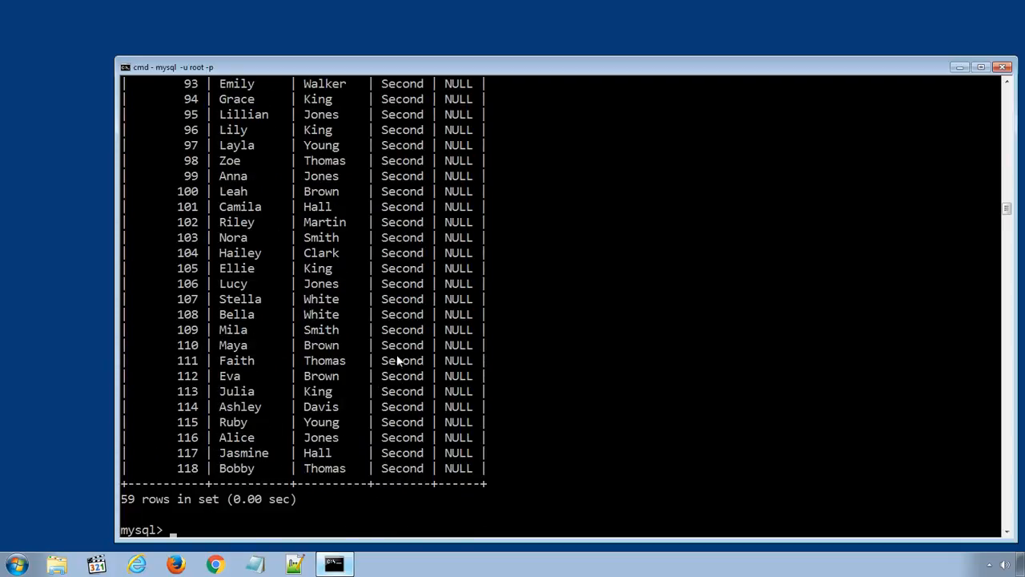
{"action": "scroll", "scroll_direction": "up", "scroll_amount": 3}
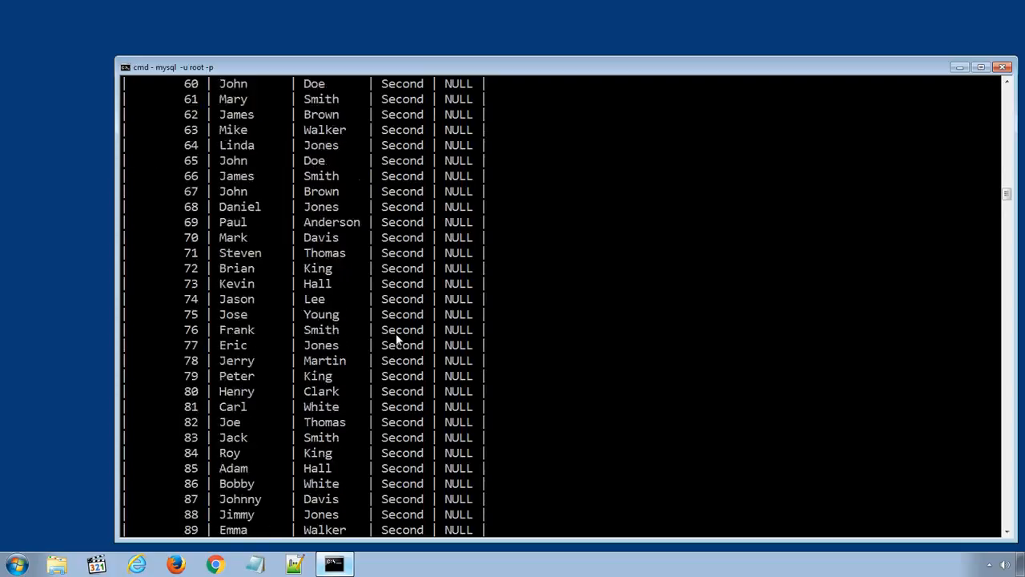
{"action": "scroll", "scroll_direction": "up", "scroll_amount": 3}
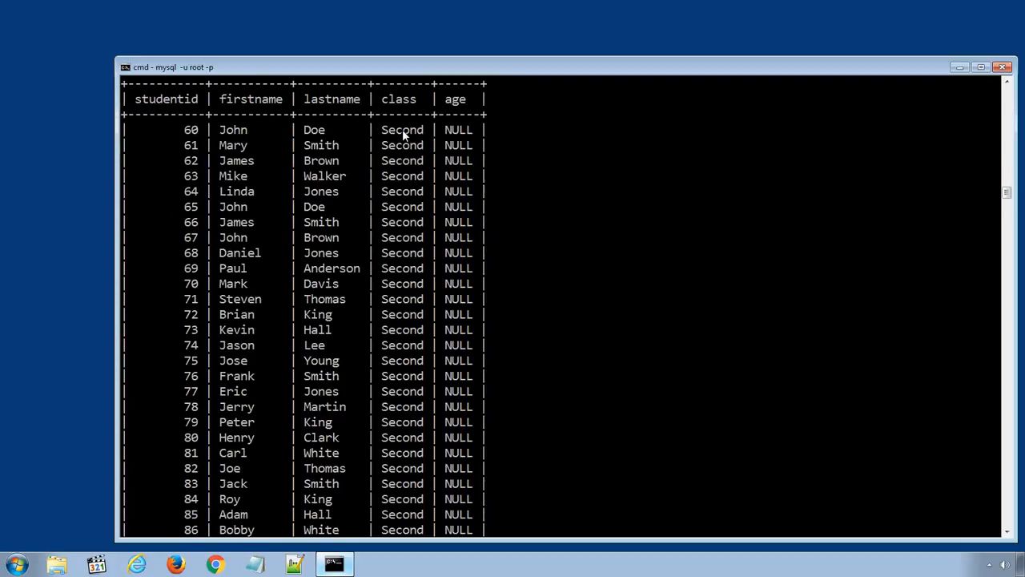
{"action": "scroll", "scroll_direction": "down", "scroll_amount": 3}
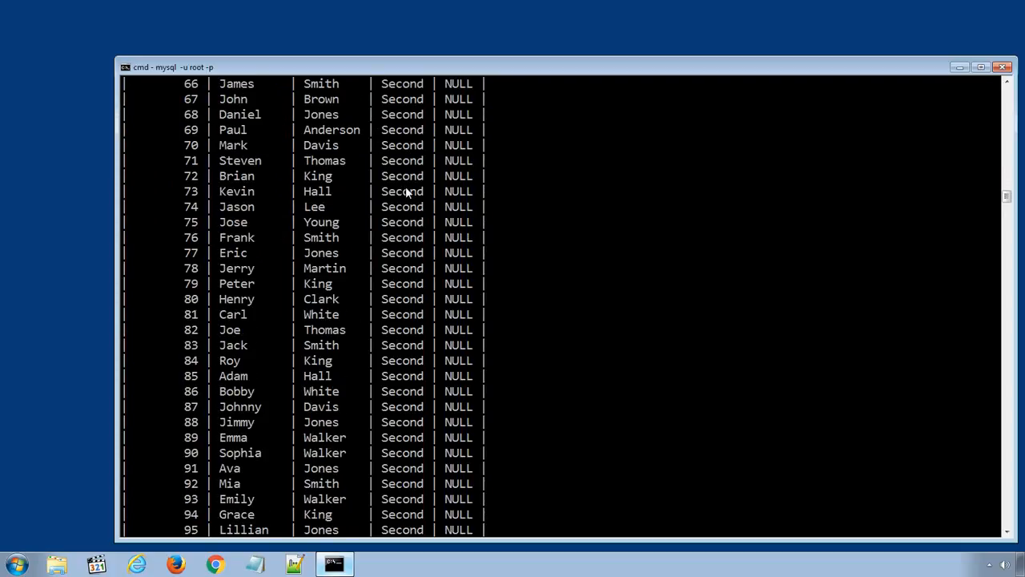
{"action": "scroll", "scroll_direction": "down", "scroll_amount": 3}
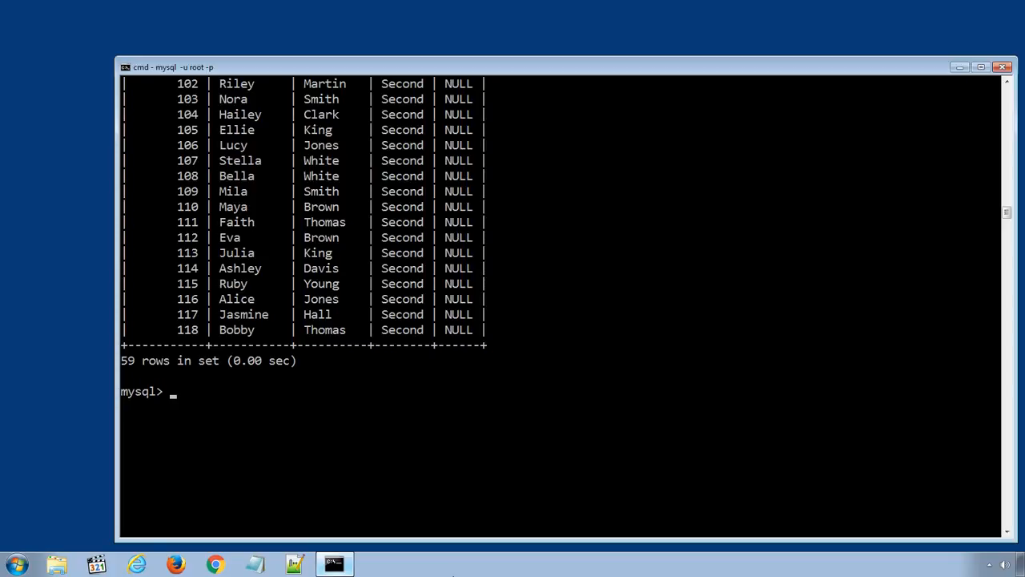
Switch to the company database with USE company.
{"action": "type", "text": "u"}
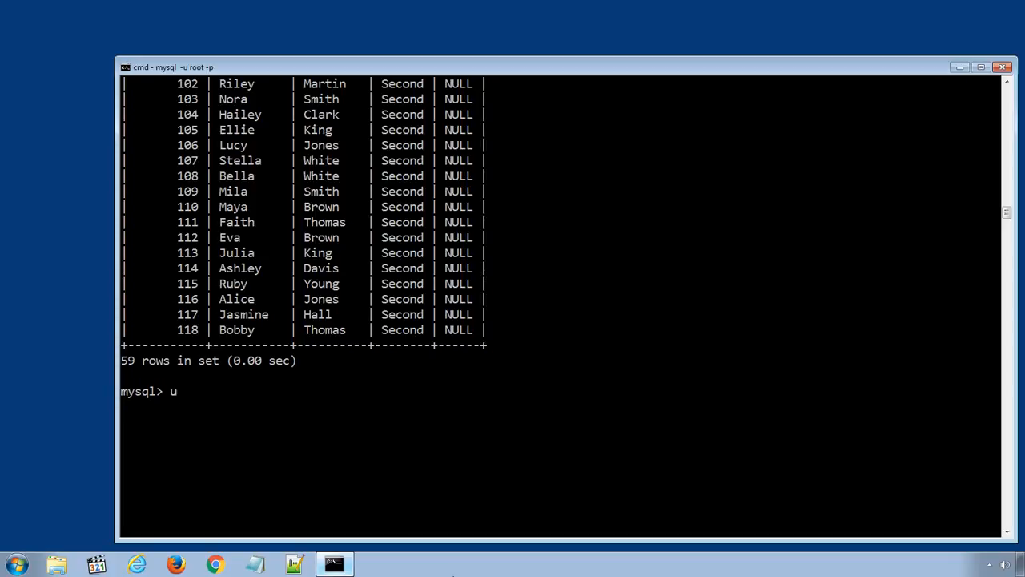
{"action": "type", "text": "SE"}
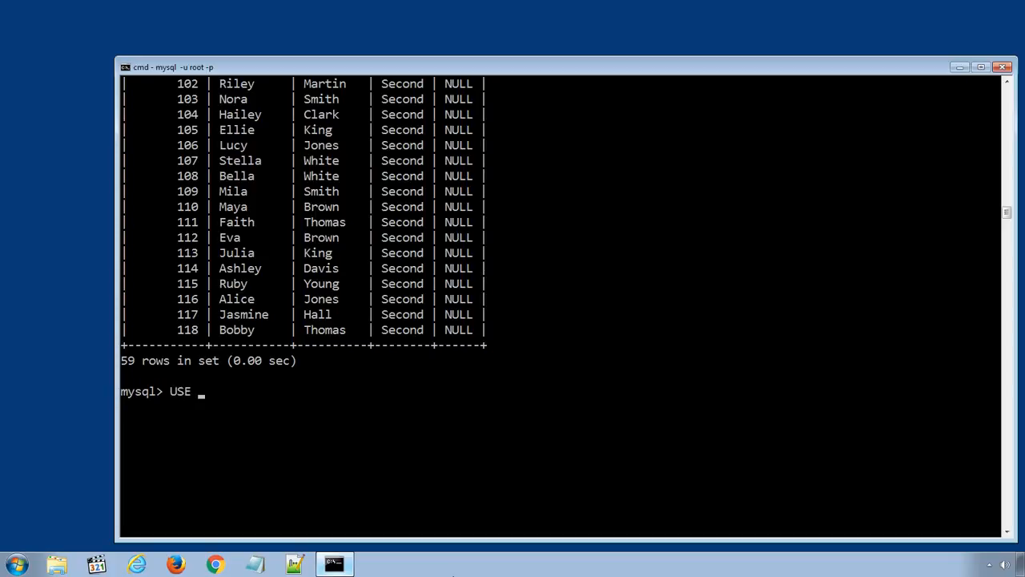
{"action": "type", "text": "company;"}
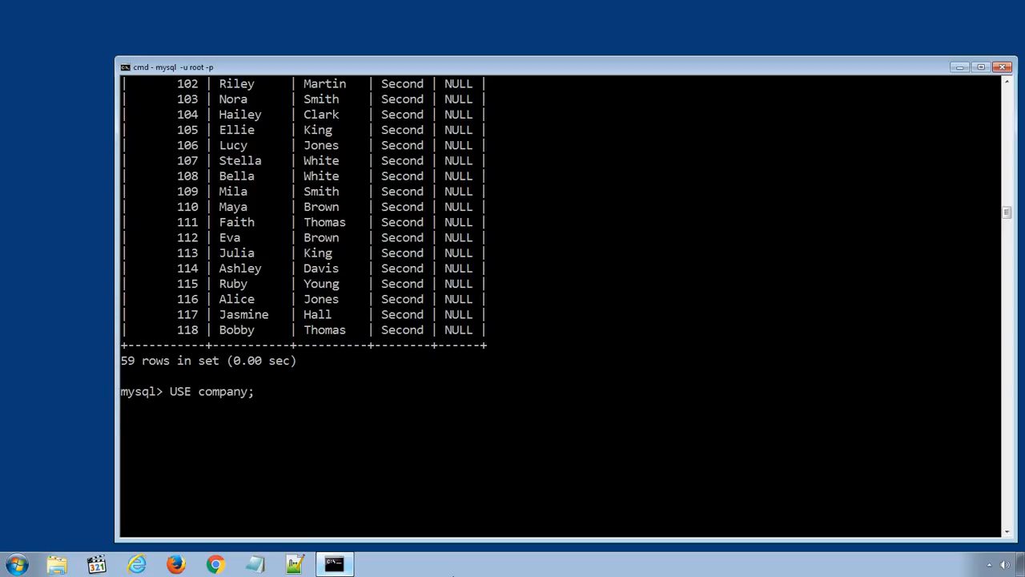
{"action": "key", "text": "Return"}
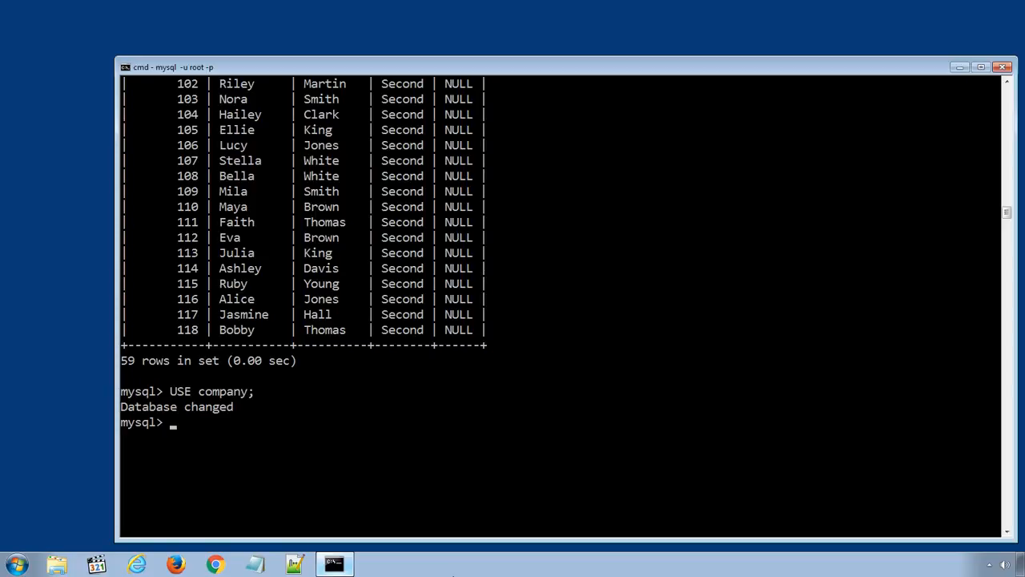
List all 25 employees rows with job titles and salaries.
{"action": "type", "text": "S"}
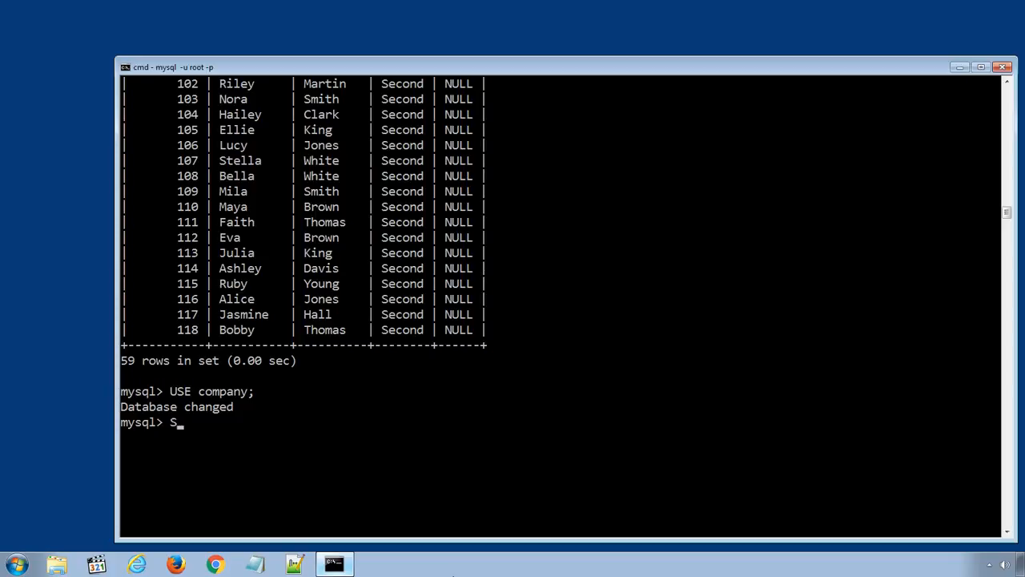
{"action": "type", "text": "ELECT *"}
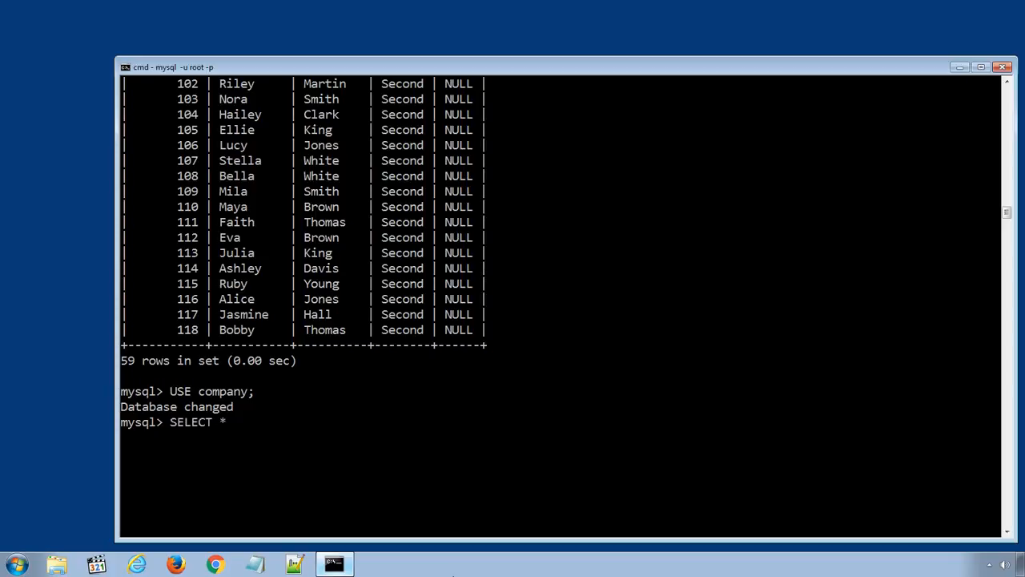
{"action": "type", "text": "FROM employe"}
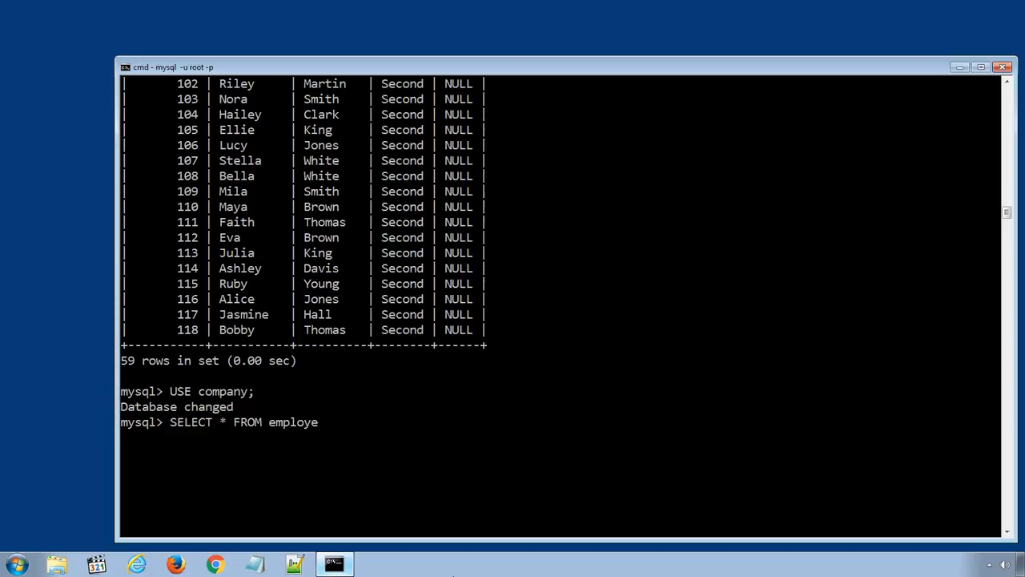
{"action": "key", "text": "Return"}
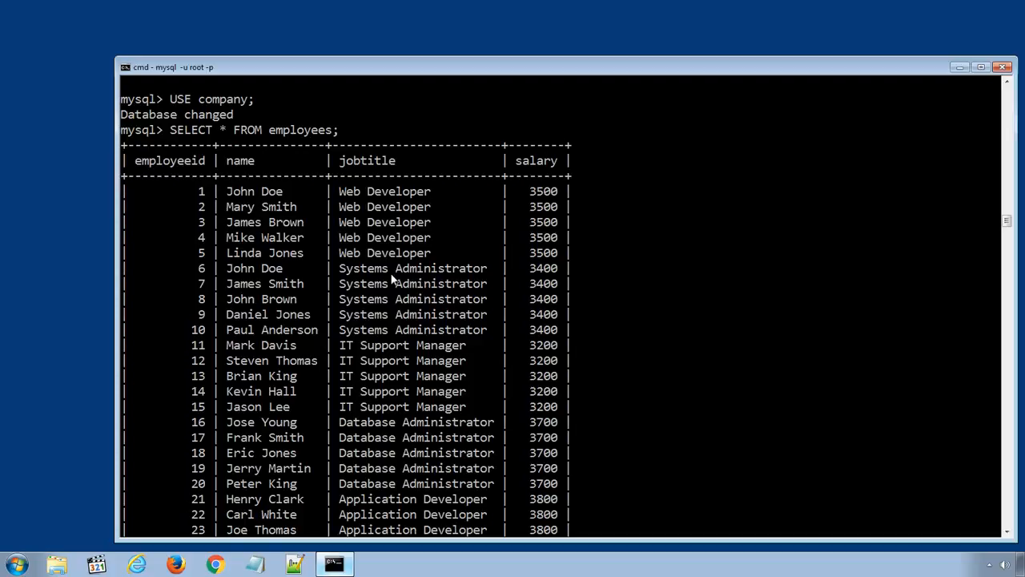
{"action": "mouse_move", "coordinate": [443, 279]}
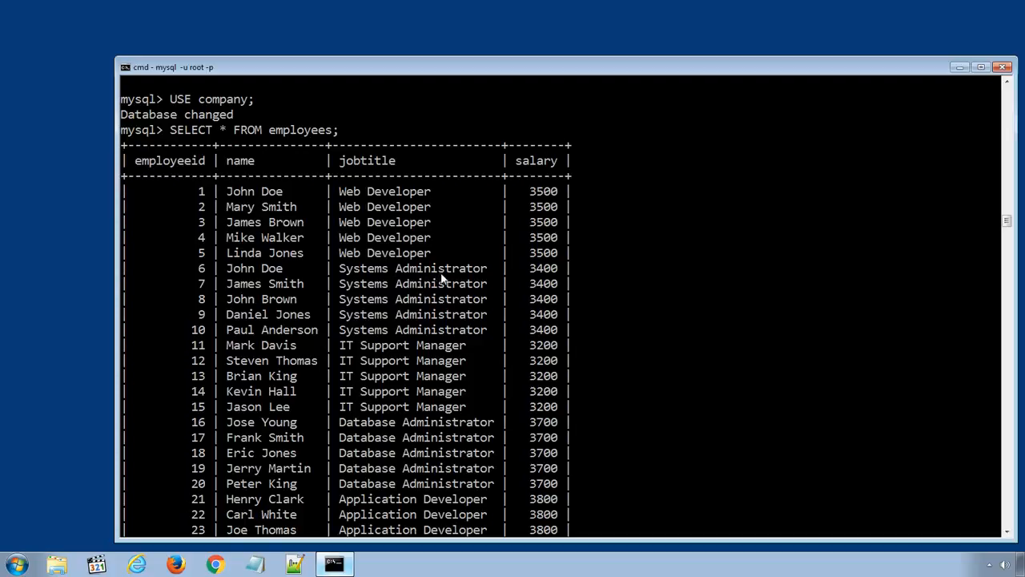
{"action": "mouse_move", "coordinate": [477, 280]}
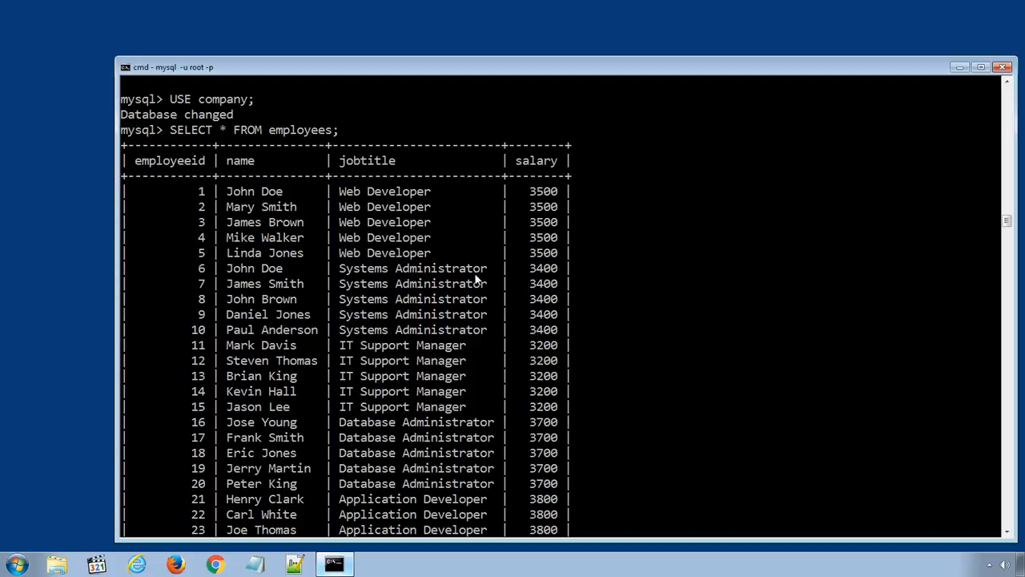
{"action": "scroll", "scroll_direction": "down", "scroll_amount": 3}
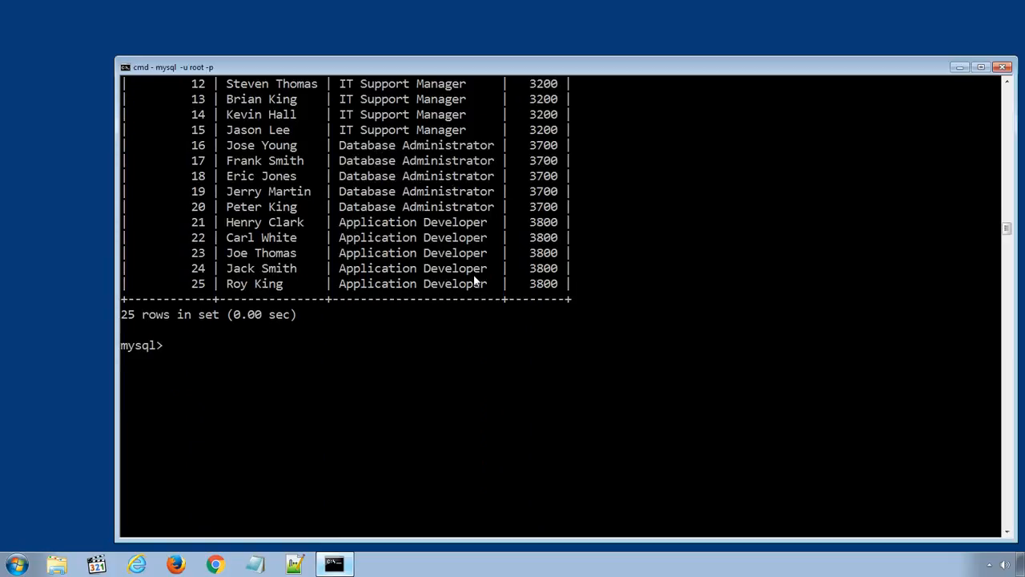
Start an update on employees setting jobtitle to 'Application Developer'.
{"action": "type", "text": "UPDATE E"}
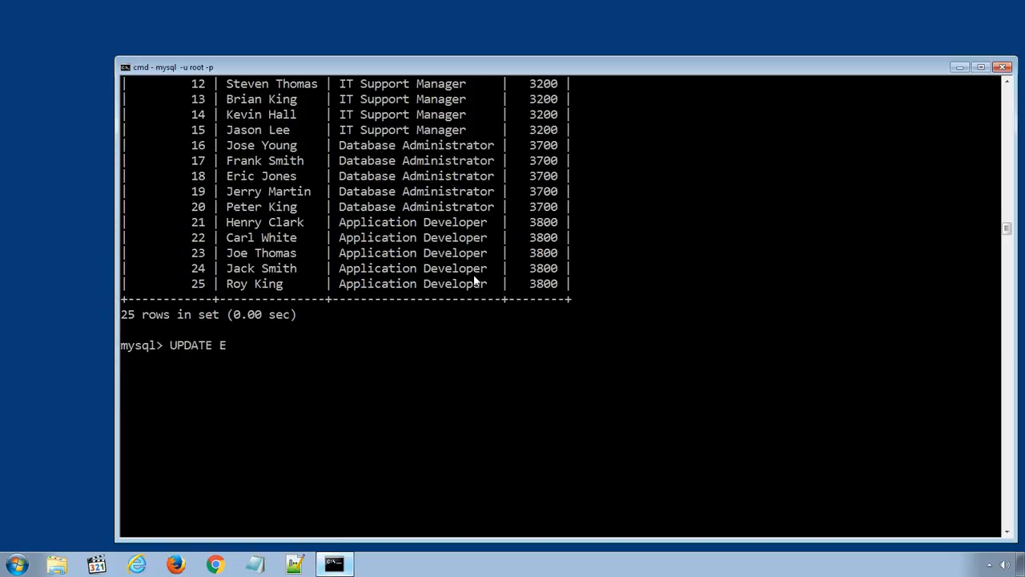
{"action": "type", "text": "mplo"}
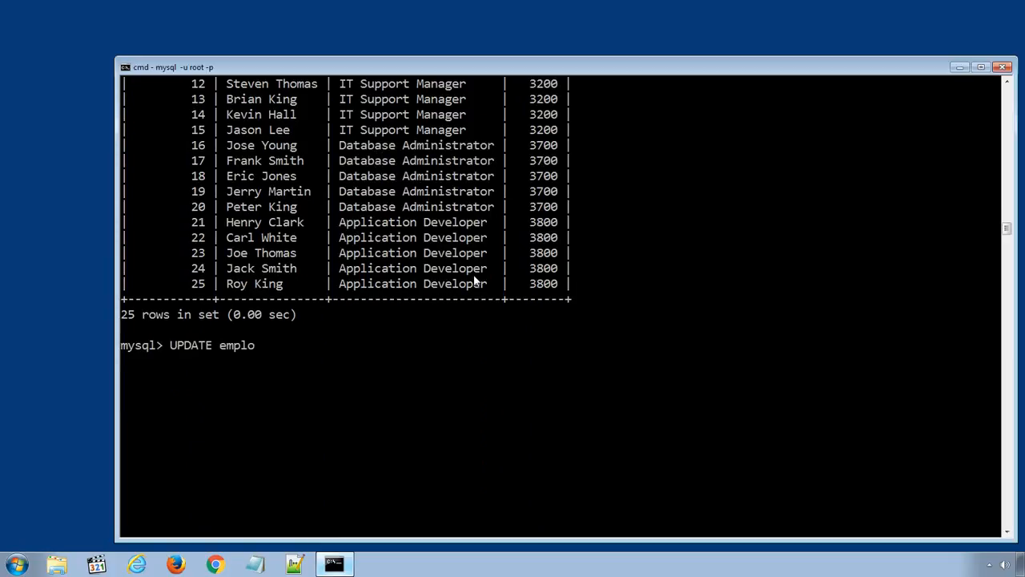
{"action": "type", "text": "ye"}
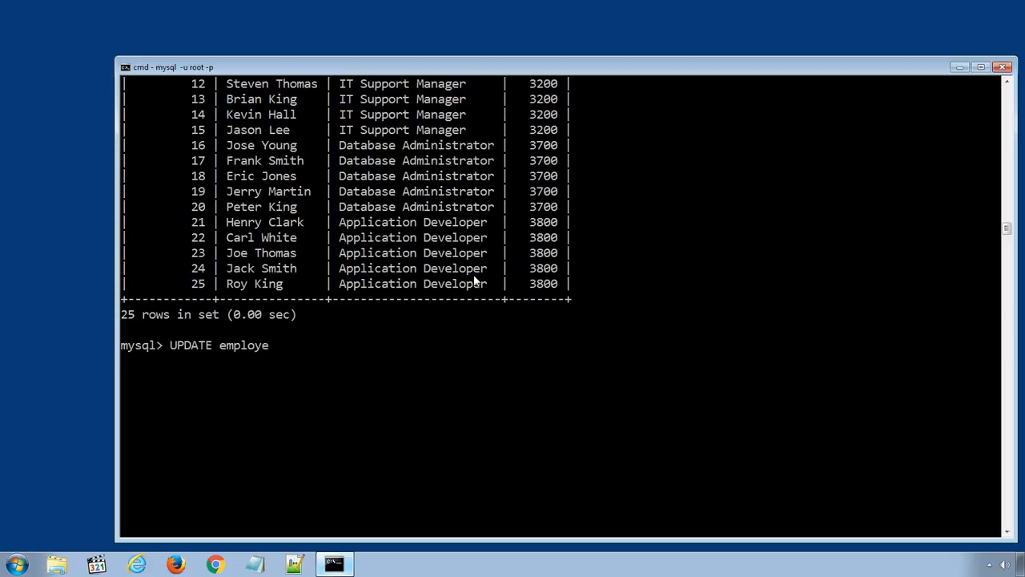
{"action": "type", "text": "es s"}
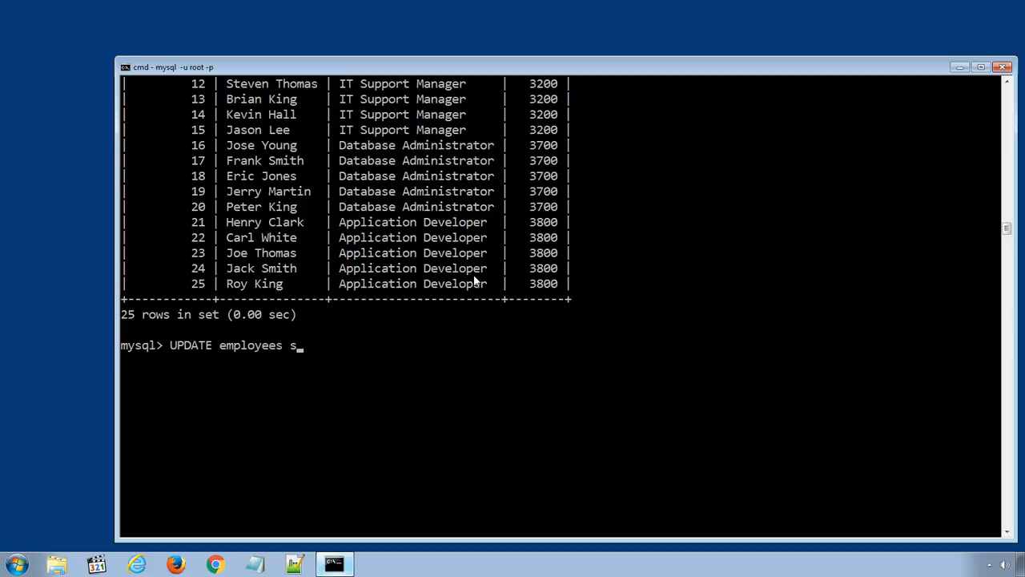
{"action": "type", "text": "ET"}
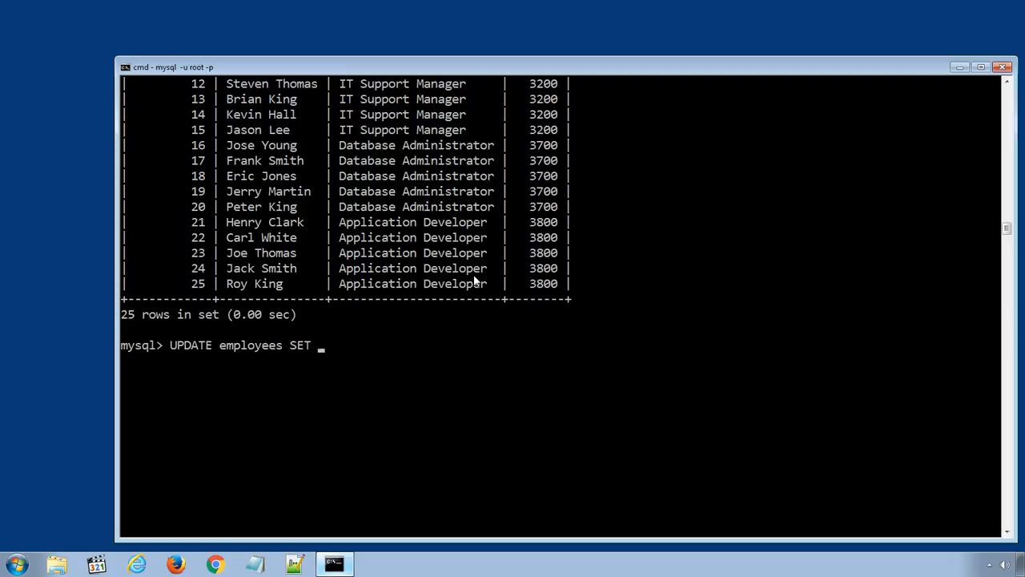
{"action": "type", "text": "jobtitle"}
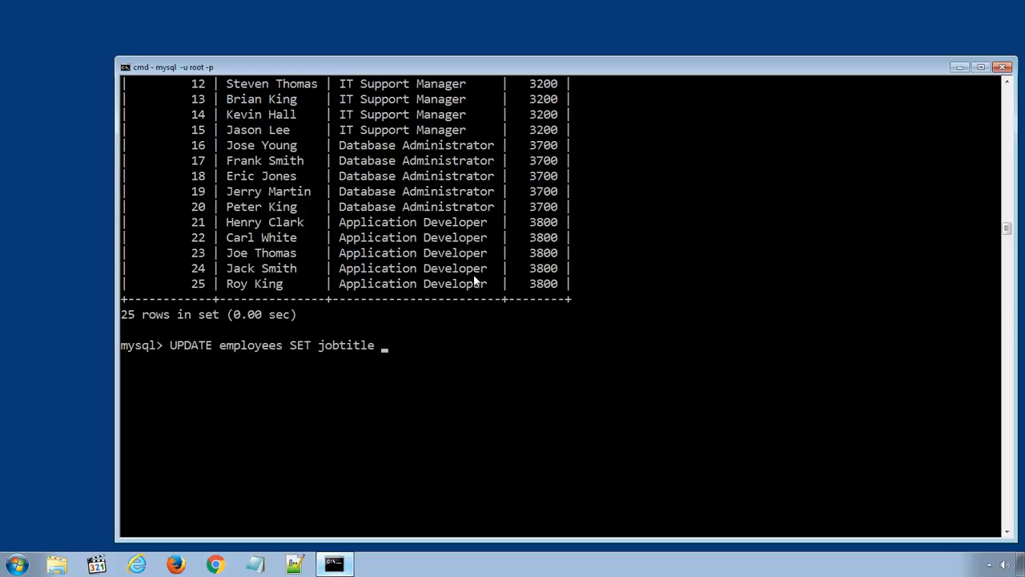
{"action": "type", "text": "= 'App"}
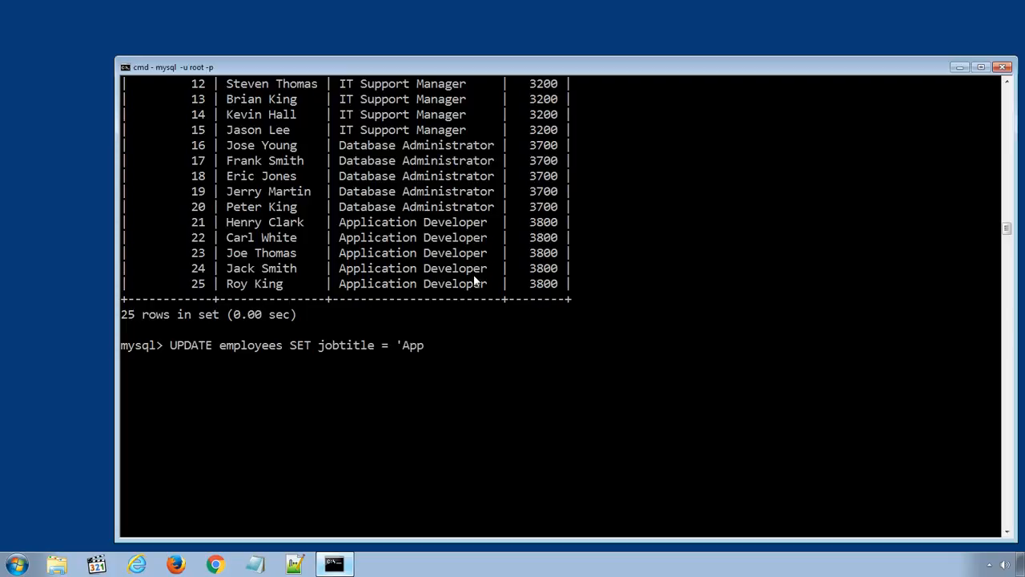
{"action": "type", "text": "lication Dev"}
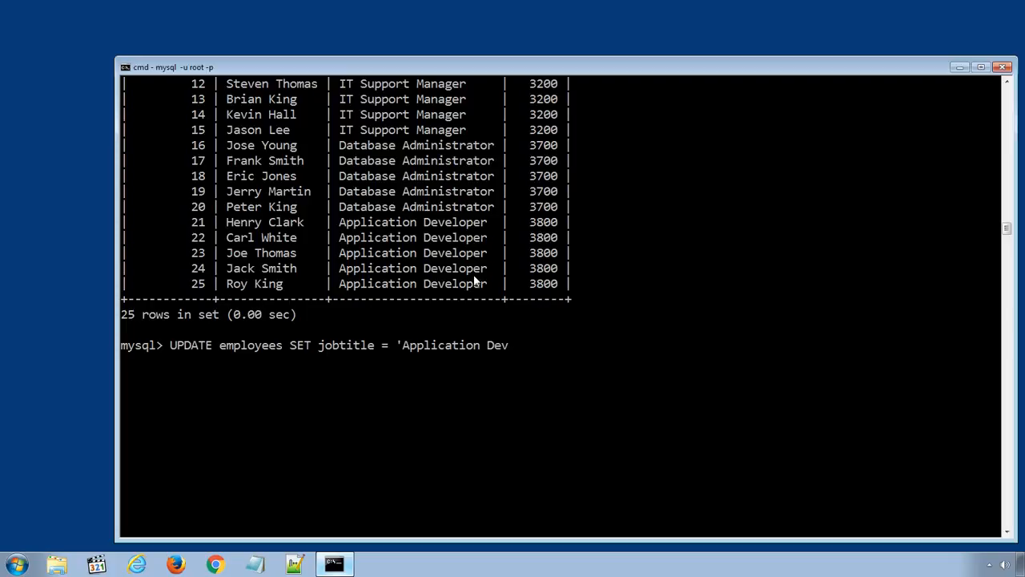
{"action": "type", "text": "eloper'"}
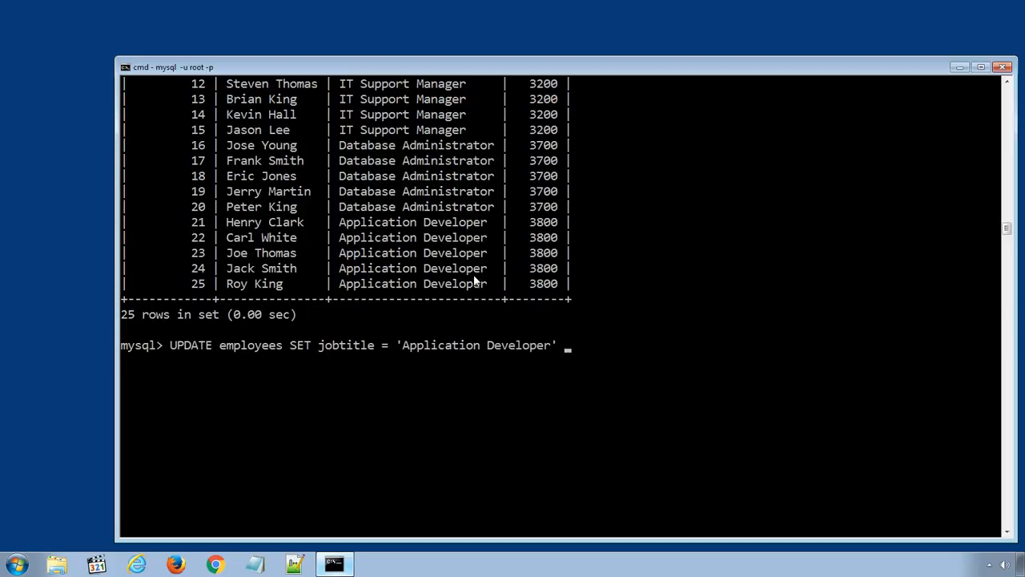
Add salary = 3800 WHERE employeeid = 6 and run the update, changing one row.
{"action": "type", "text": ", S"}
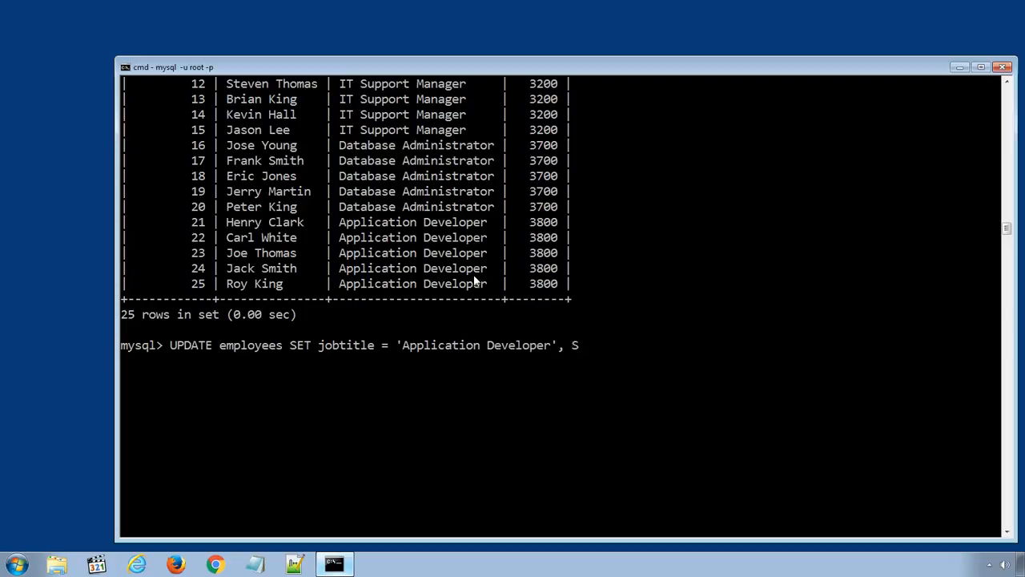
{"action": "type", "text": "al"}
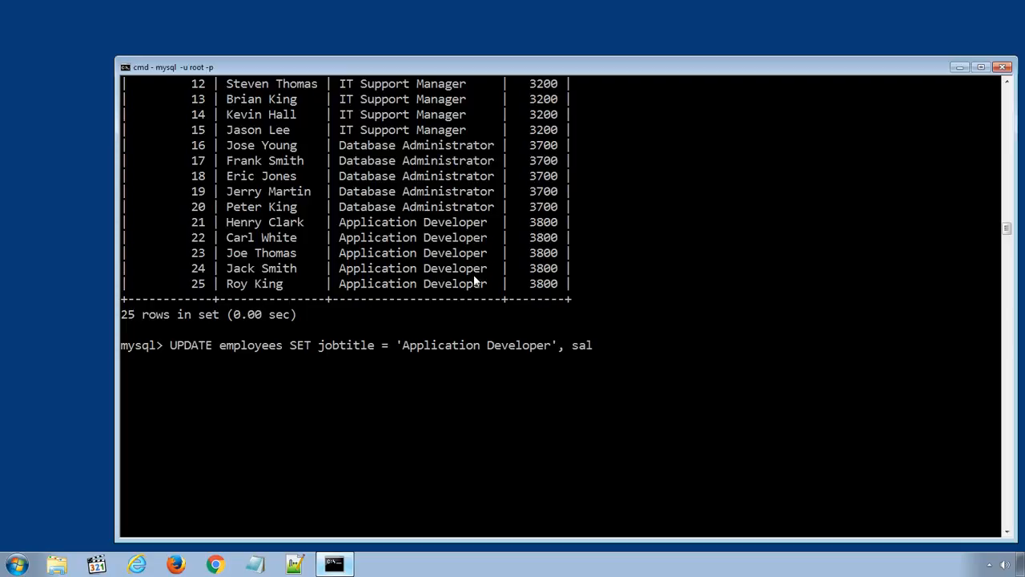
{"action": "type", "text": "ary"}
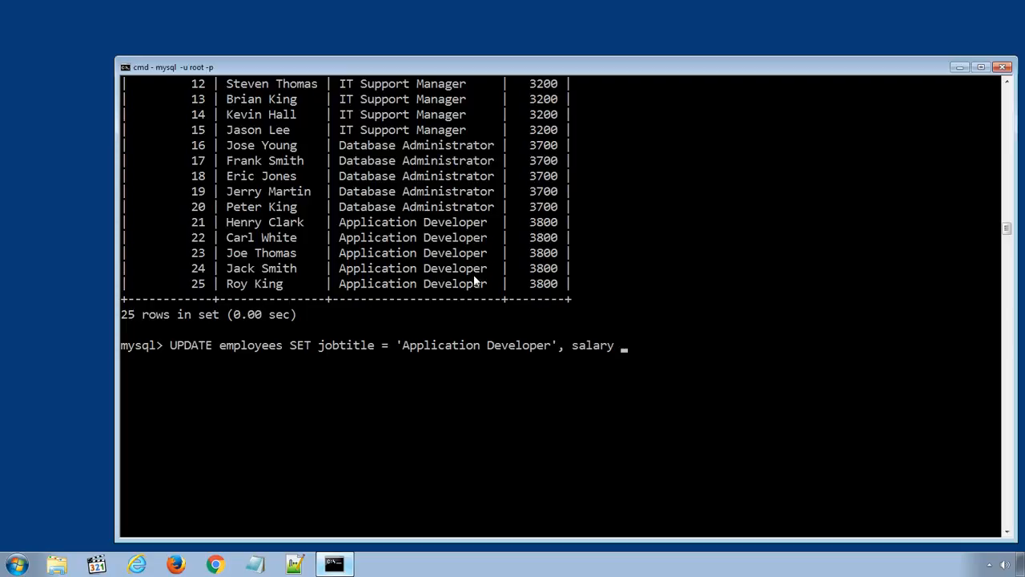
{"action": "type", "text": "= 3"}
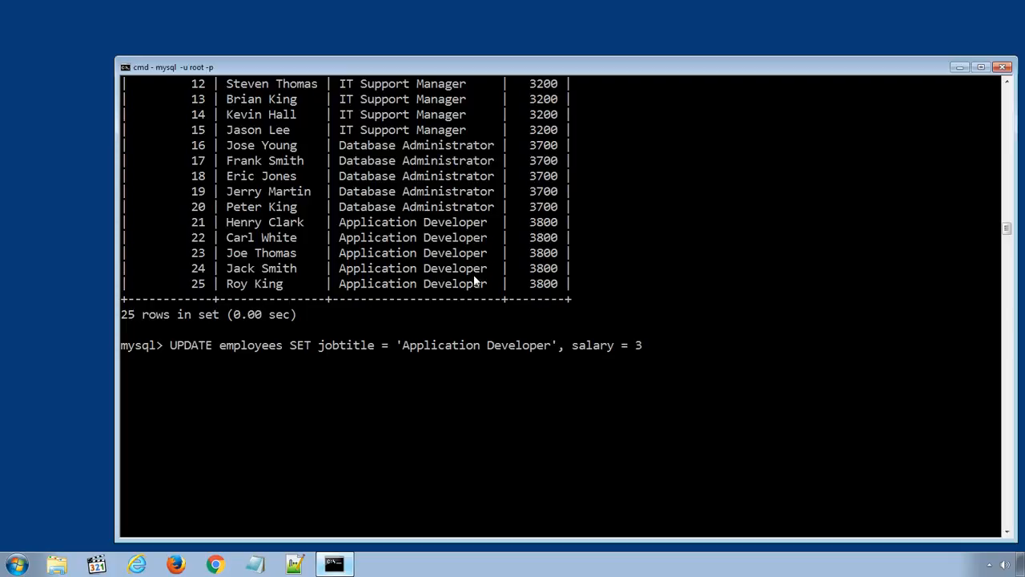
{"action": "type", "text": "800"}
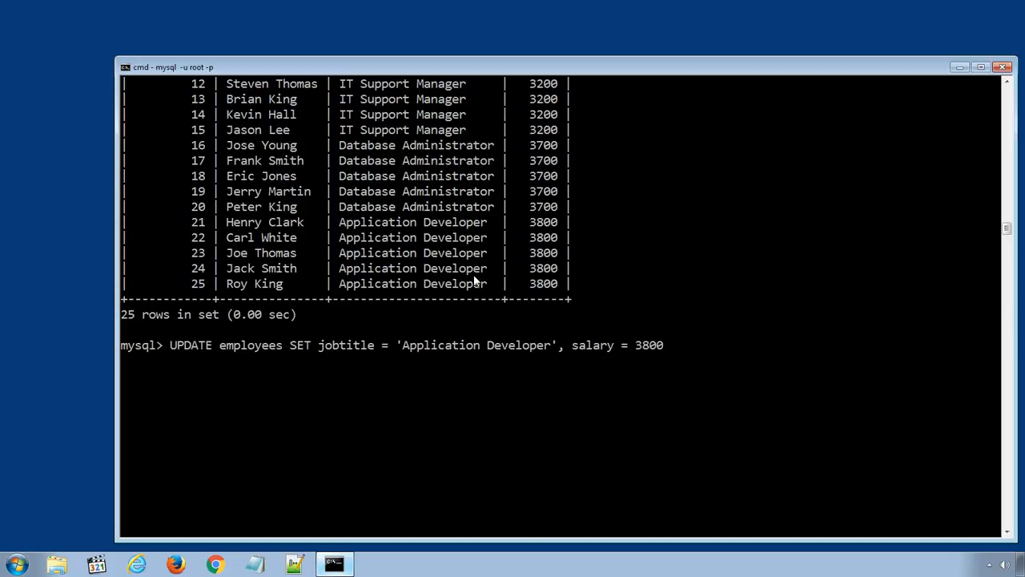
{"action": "type", "text": "WHERE"}
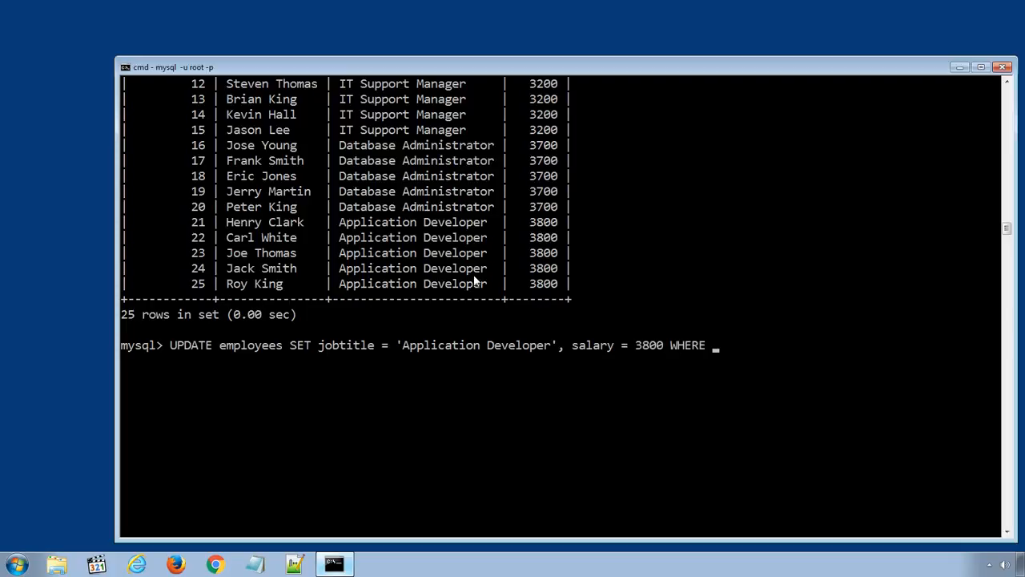
{"action": "type", "text": "employ"}
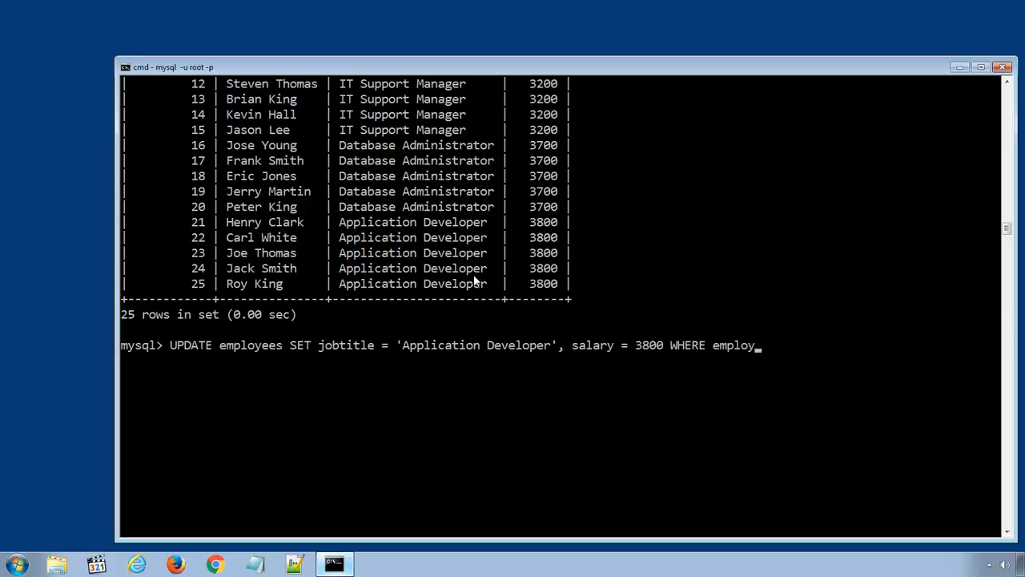
{"action": "type", "text": "eeid ="}
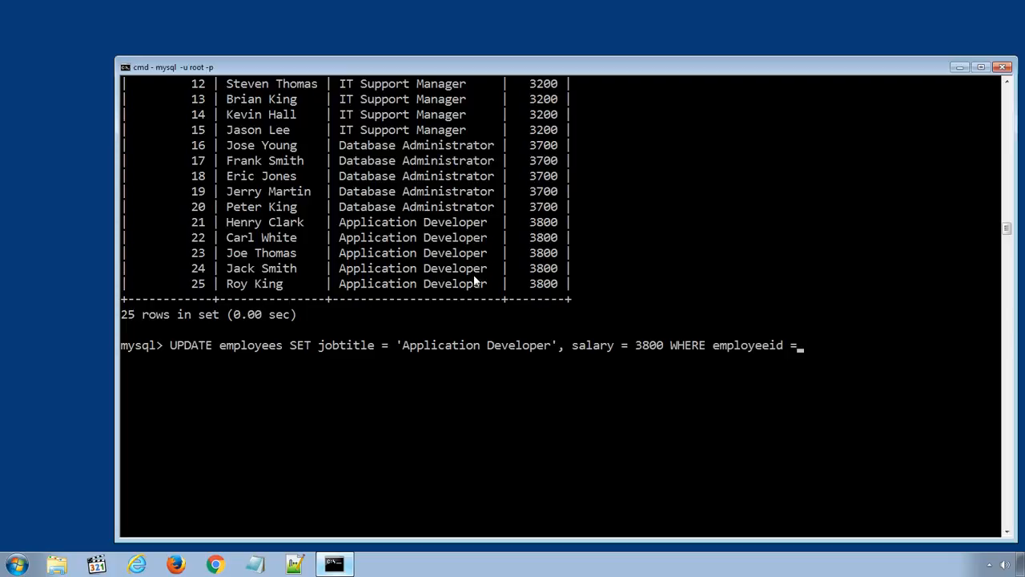
{"action": "type", "text": "6;"}
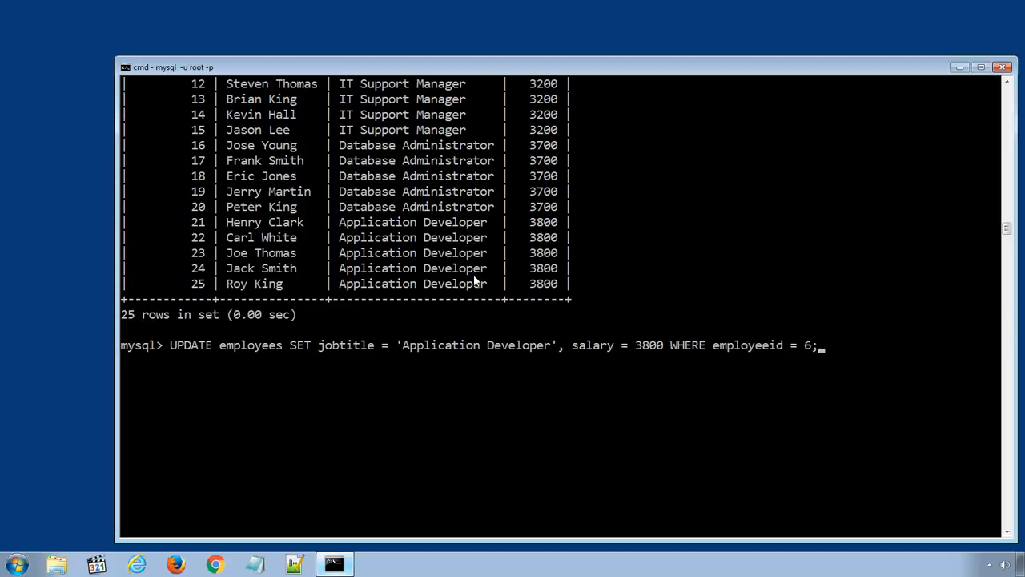
{"action": "key", "text": "Return"}
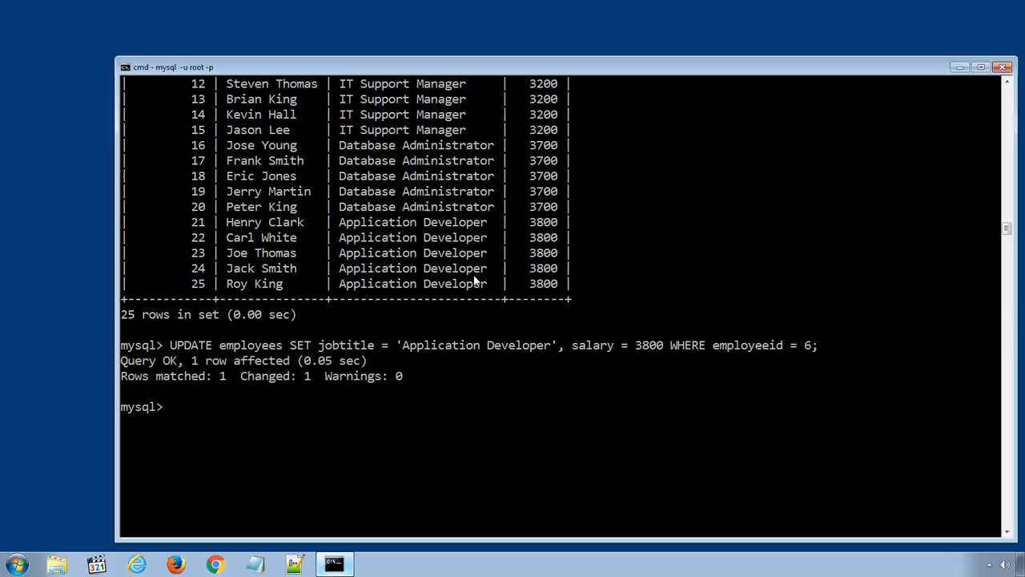
Rerun SELECT * FROM employees and check employee 6 shows Application Developer at 3800.
{"action": "type", "text": "SELECT * FROM employees;"}
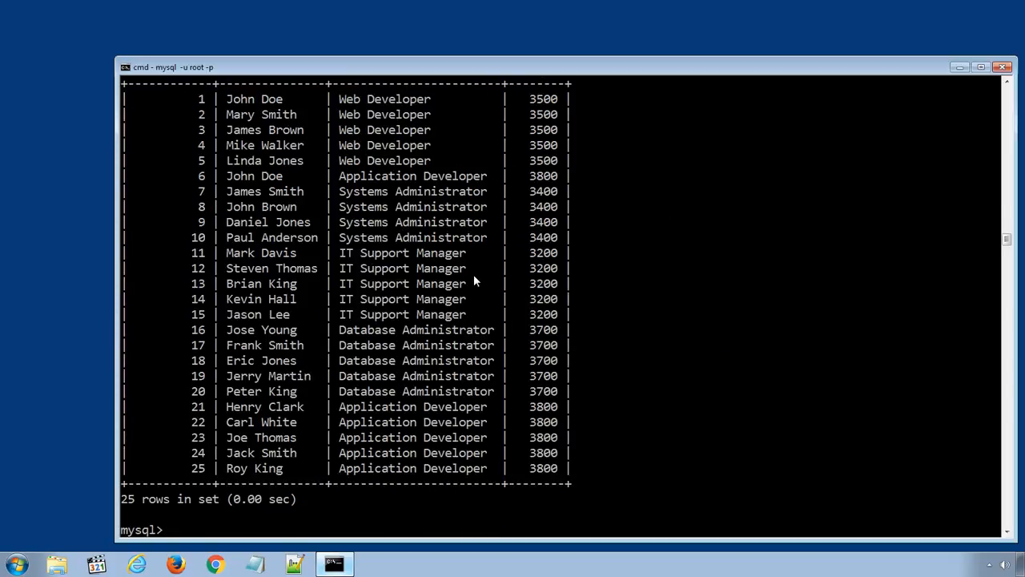
{"action": "key", "text": "Return"}
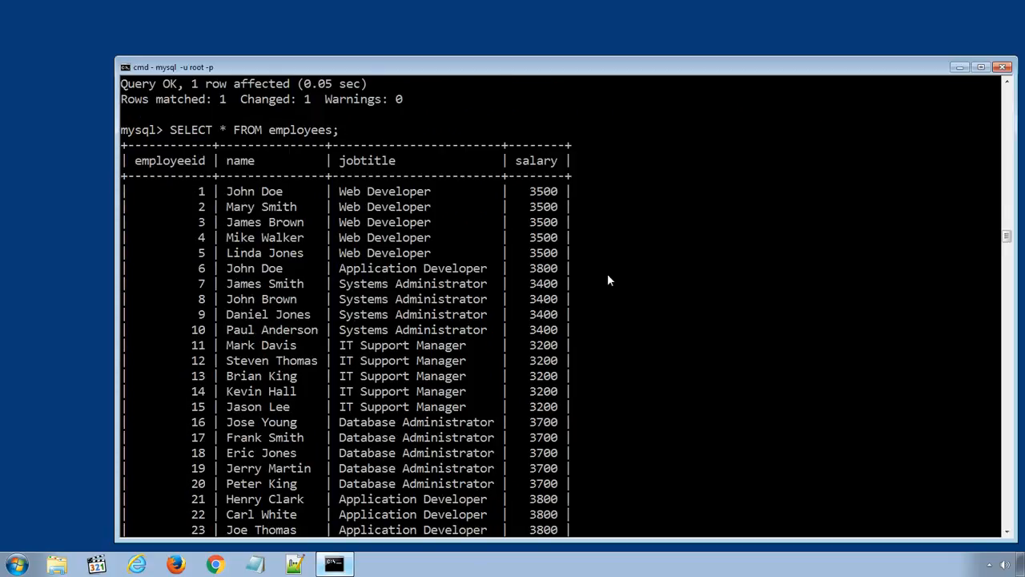
{"action": "mouse_move", "coordinate": [433, 286]}
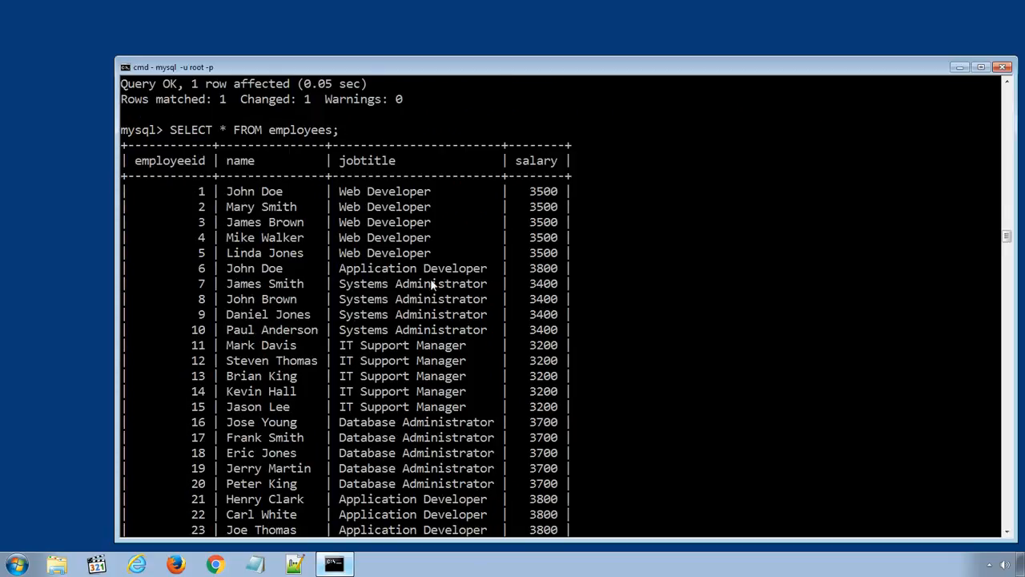
{"action": "mouse_move", "coordinate": [521, 277]}
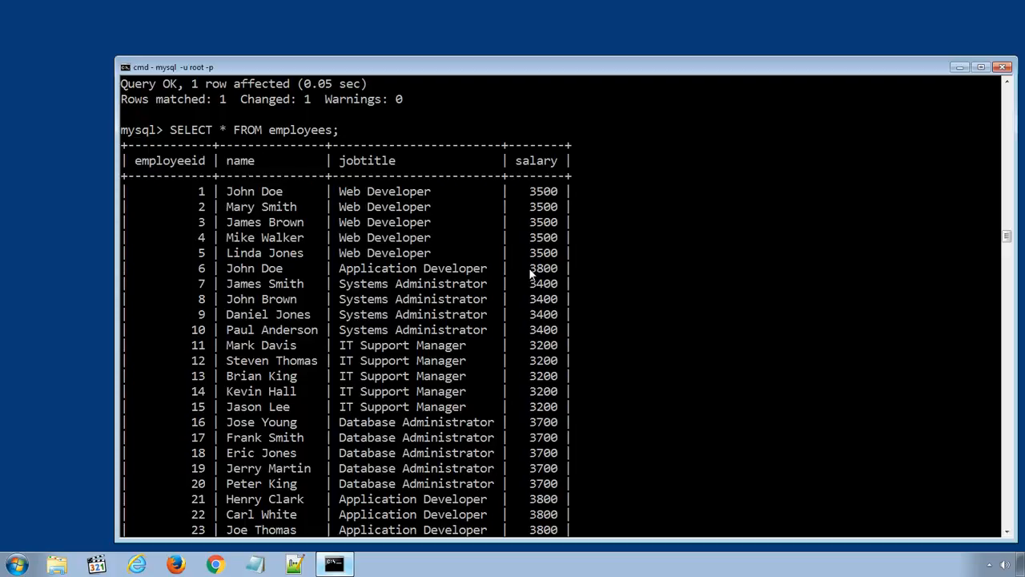
{"action": "mouse_move", "coordinate": [405, 281]}
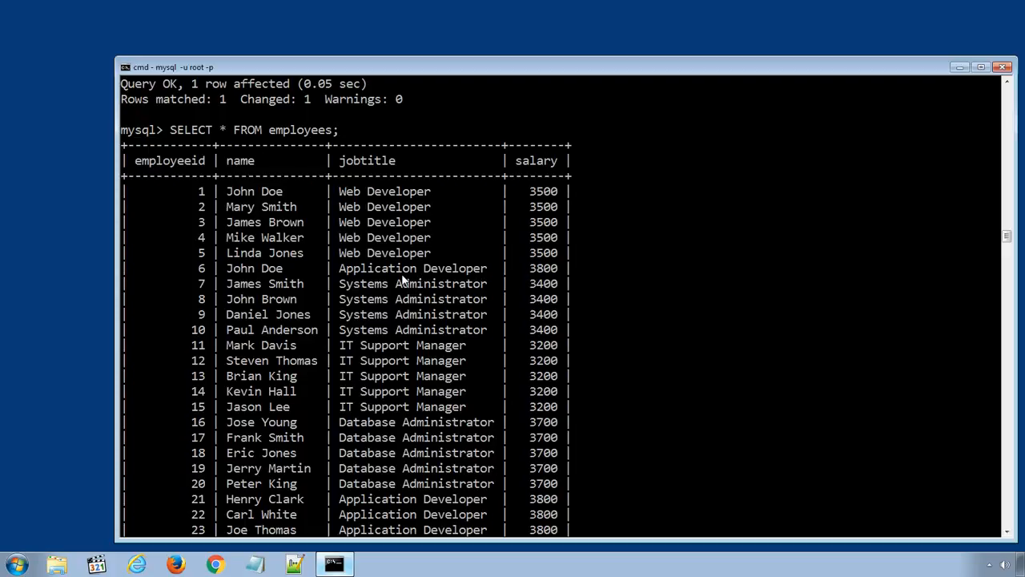
{"action": "scroll", "scroll_direction": "down", "scroll_amount": 3}
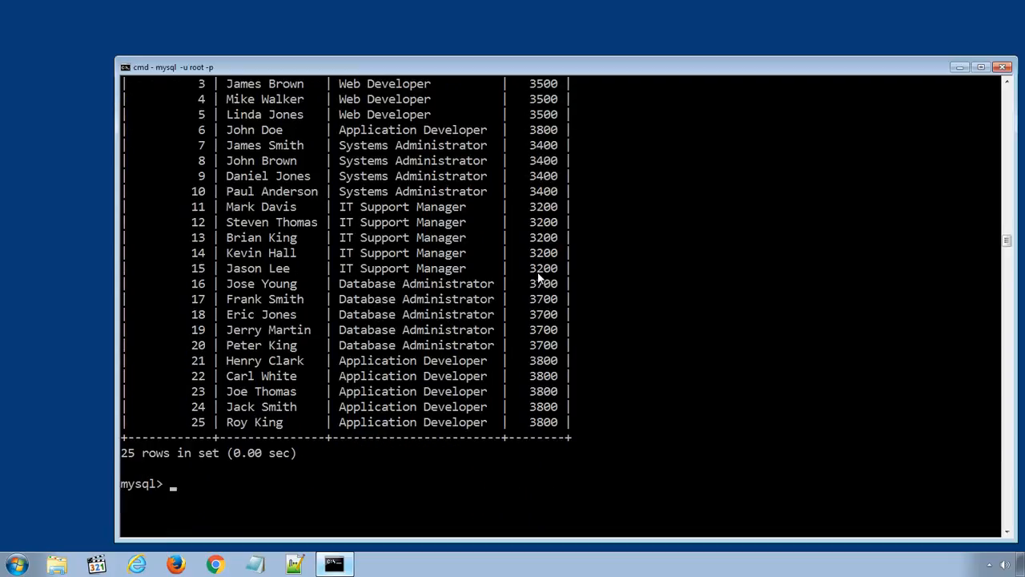